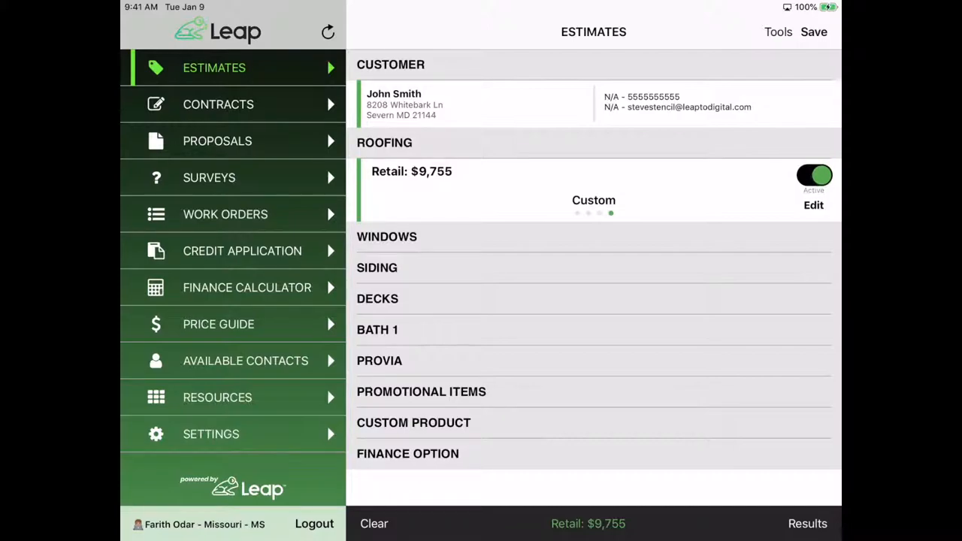
# Step: Apply the GreenSky Reduced Rate 6.99% plan 1166 from Low Monthly Payments to the estimate at $208/mo
pyautogui.click(407, 453)
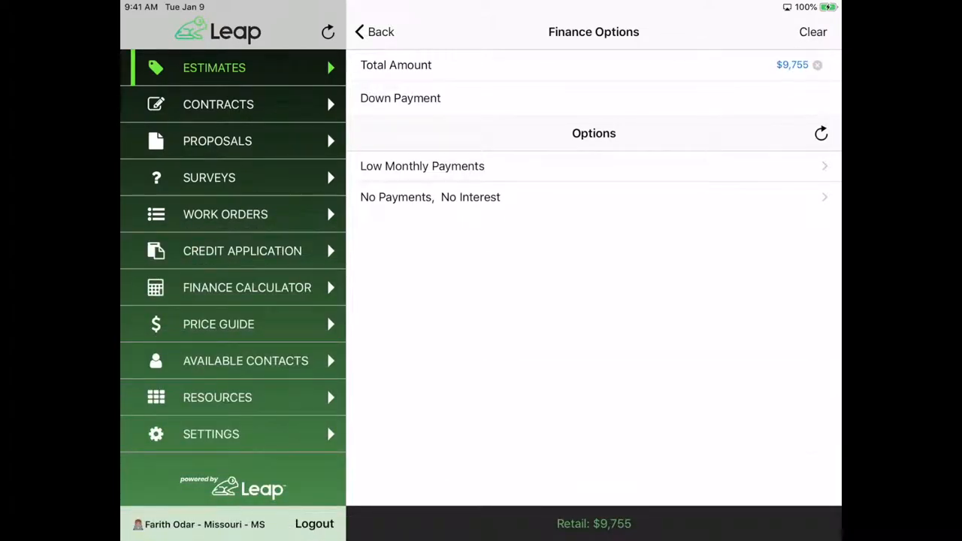
pyautogui.click(523, 162)
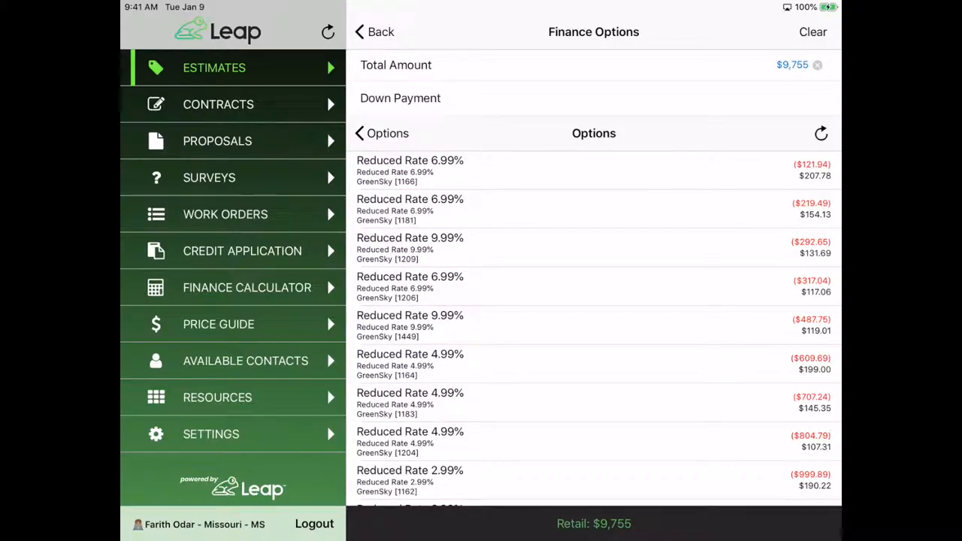
pyautogui.click(519, 169)
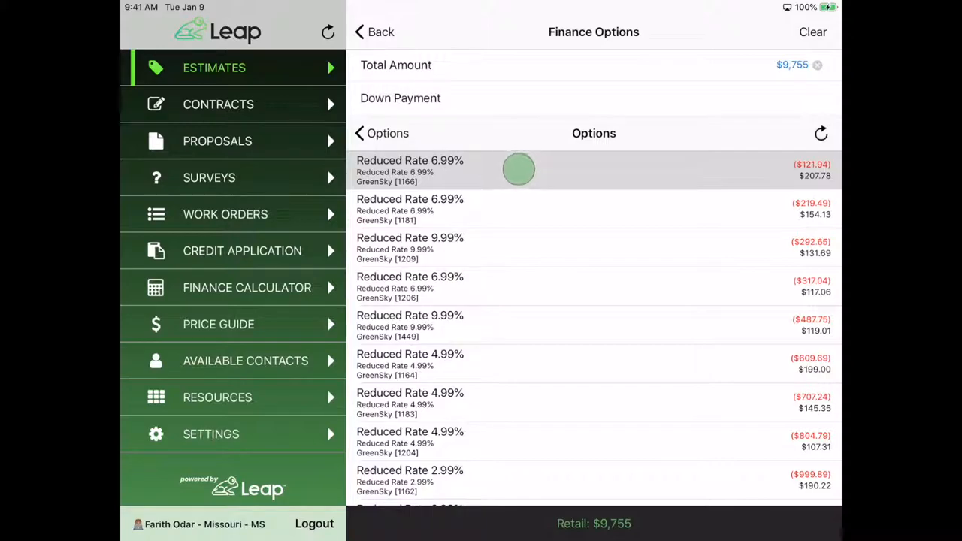
pyautogui.click(518, 170)
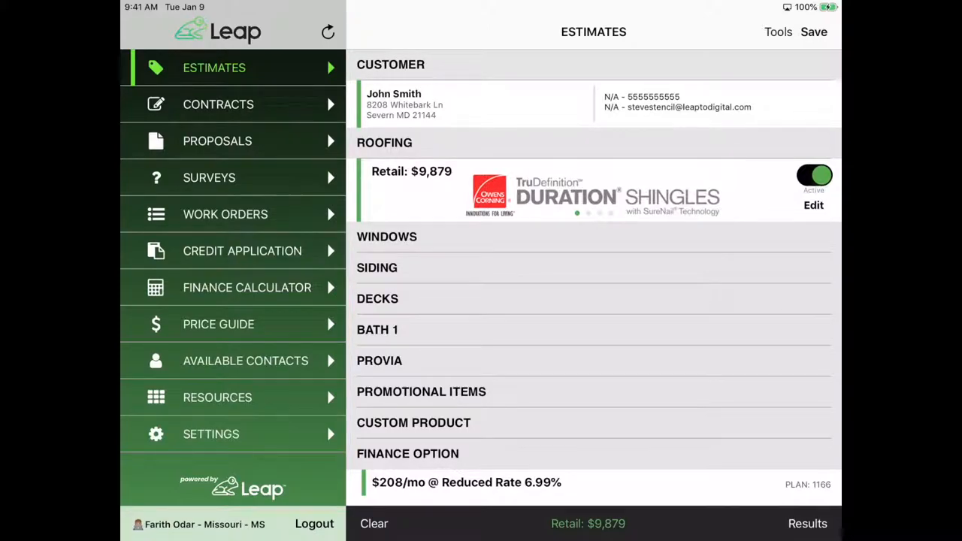
# Step: Start a GreenSky credit application for John Smith with a $9,800 requested loan amount
pyautogui.click(242, 250)
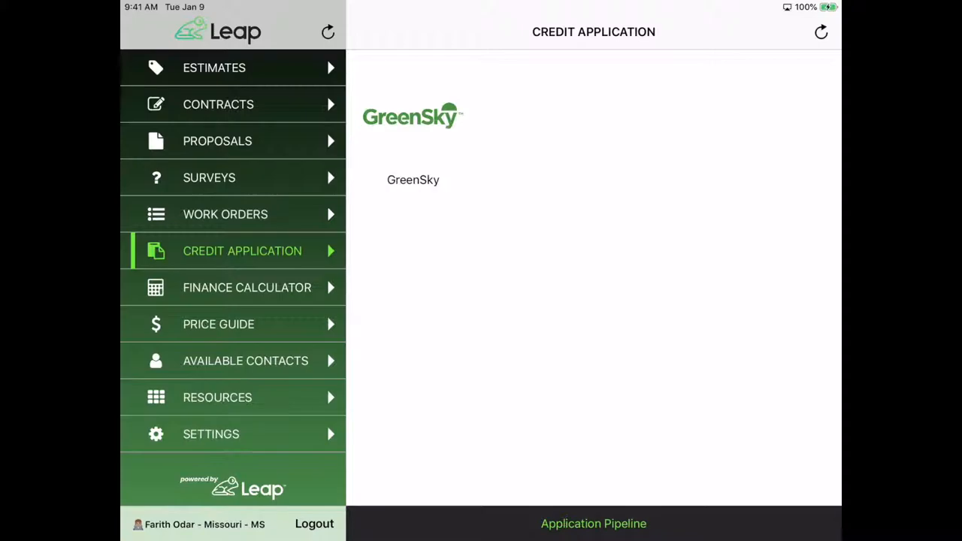
pyautogui.click(412, 181)
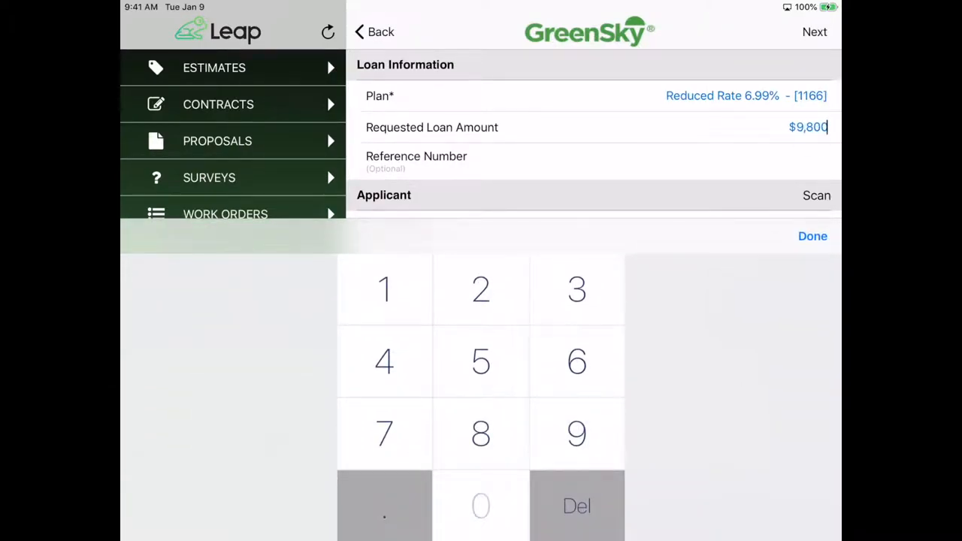
pyautogui.click(811, 236)
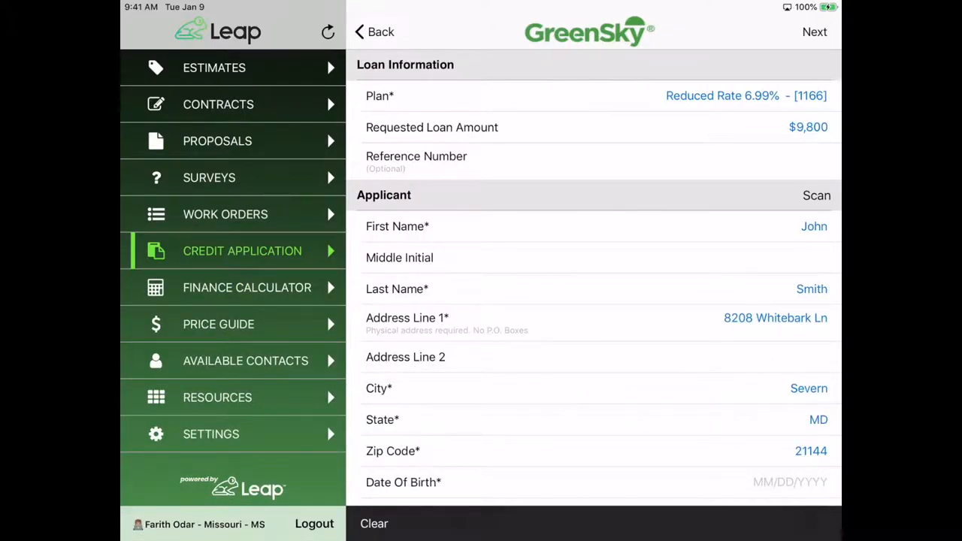
# Step: Set the applicant's date of birth to 03/07/1987 with the picker
pyautogui.scroll(-3)
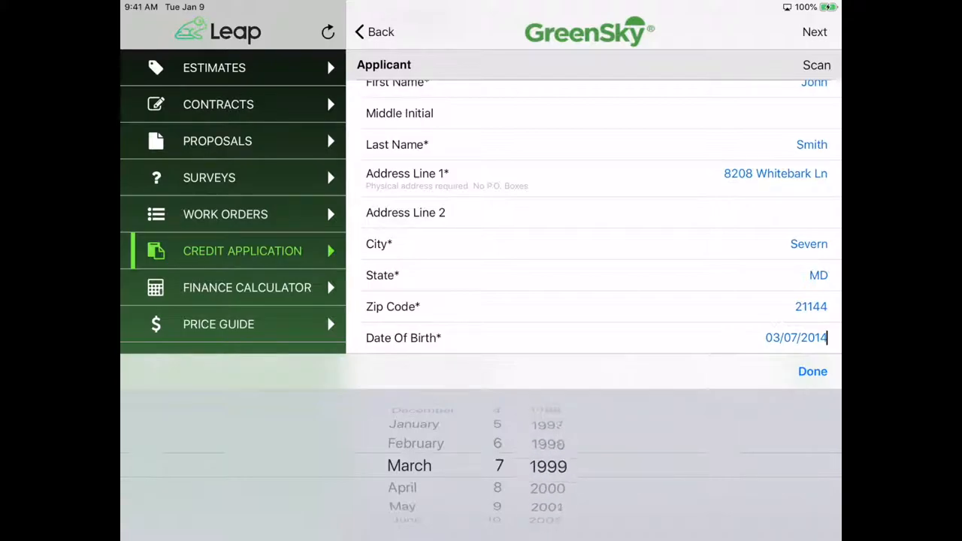
pyautogui.scroll(-3)
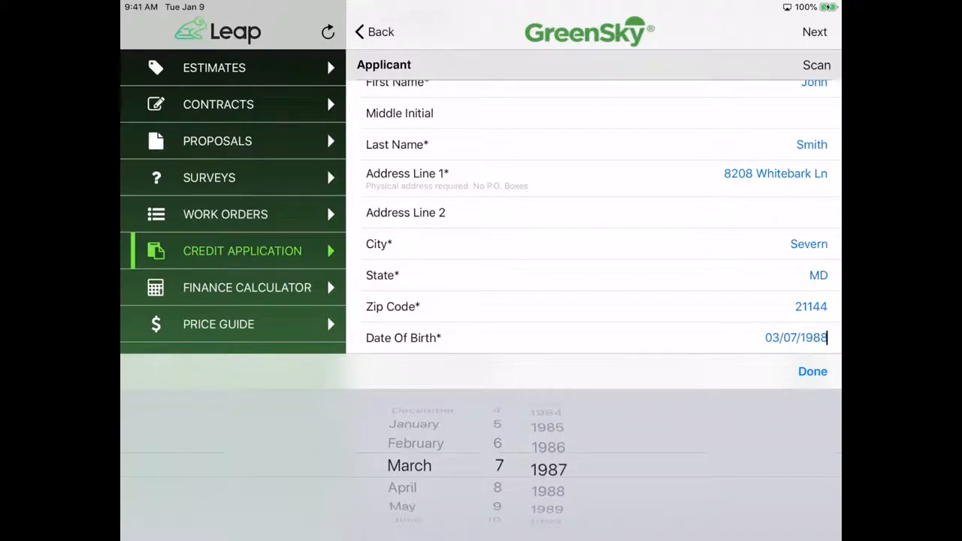
pyautogui.click(811, 371)
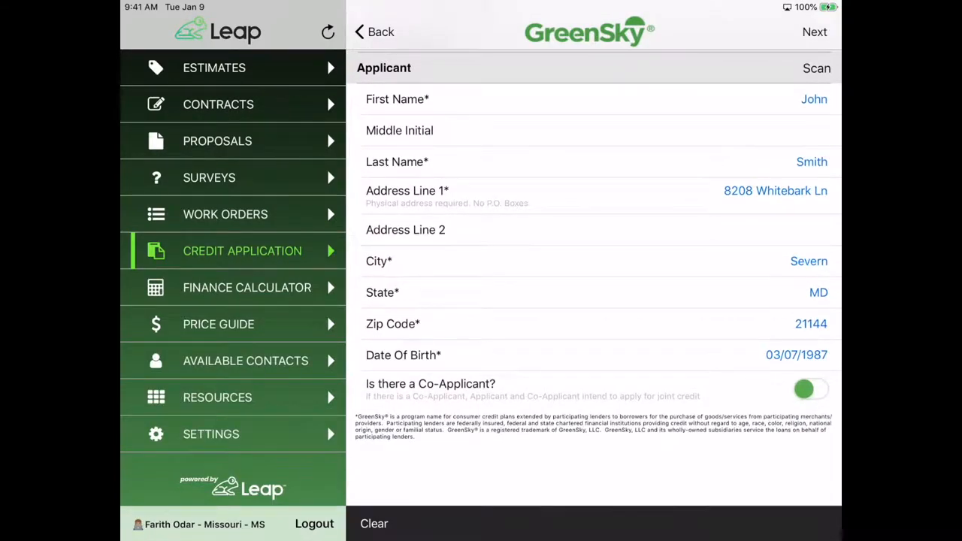
# Step: Enter the applicant's social security number 000-00-0000 on the keypad
pyautogui.scroll(-3)
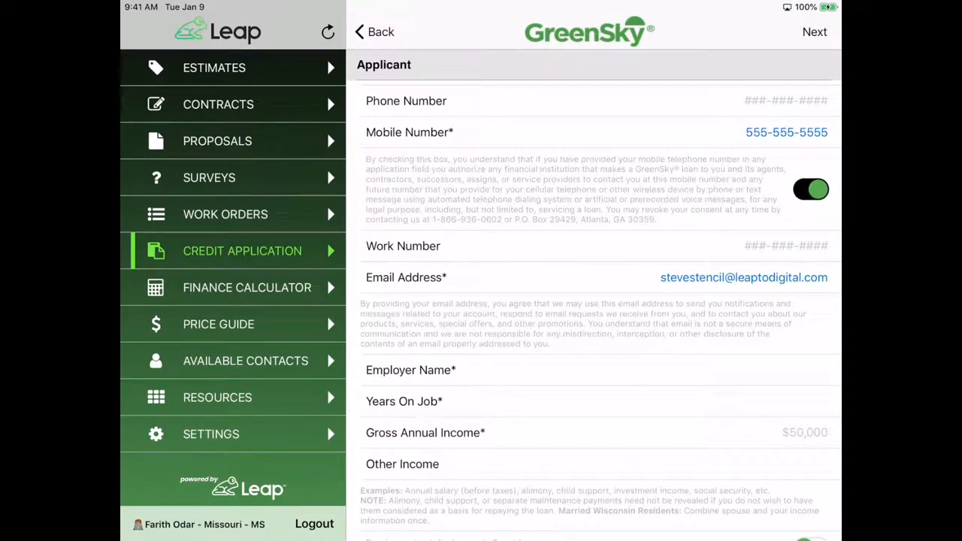
pyautogui.scroll(-3)
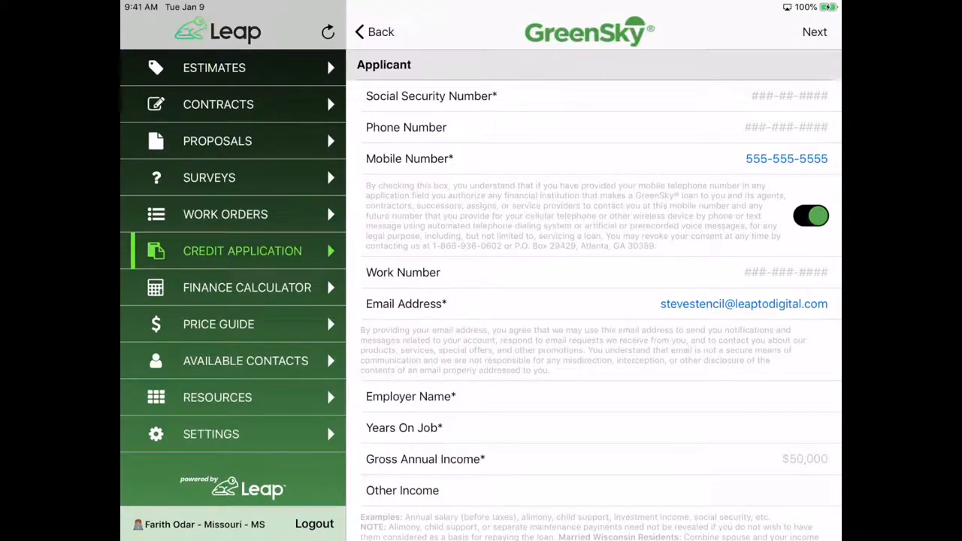
pyautogui.click(787, 96)
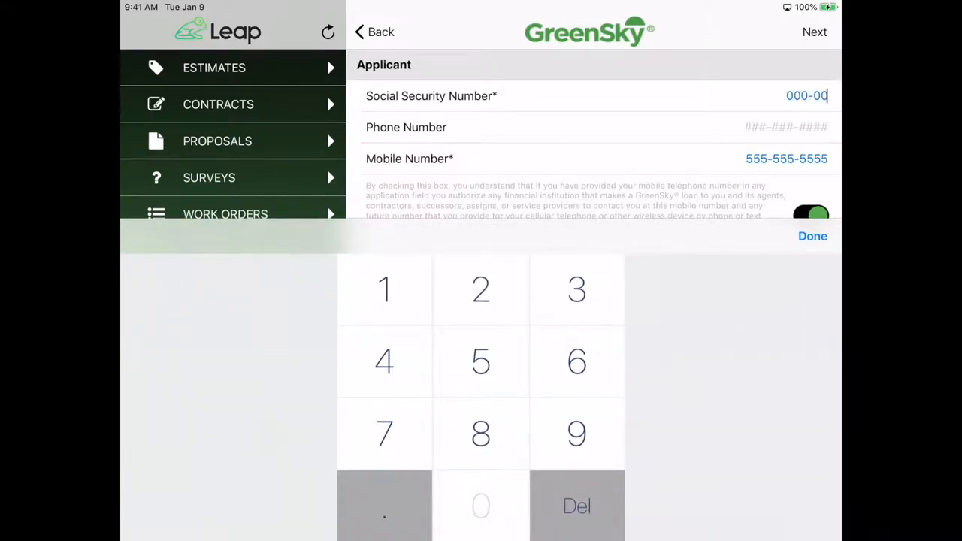
pyautogui.click(481, 505)
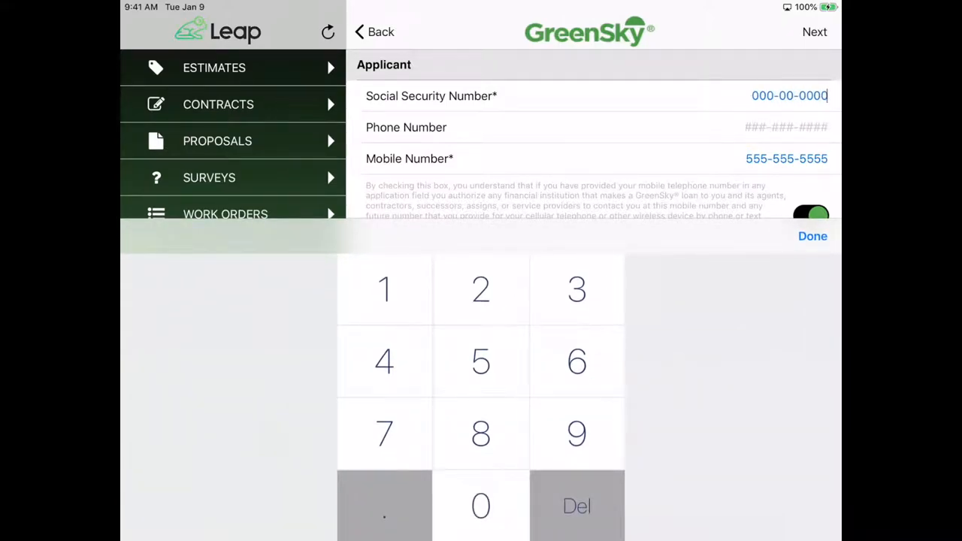
# Step: Enter employer Leap, 10 years on the job and $100,000 gross annual income, then continue
pyautogui.click(812, 236)
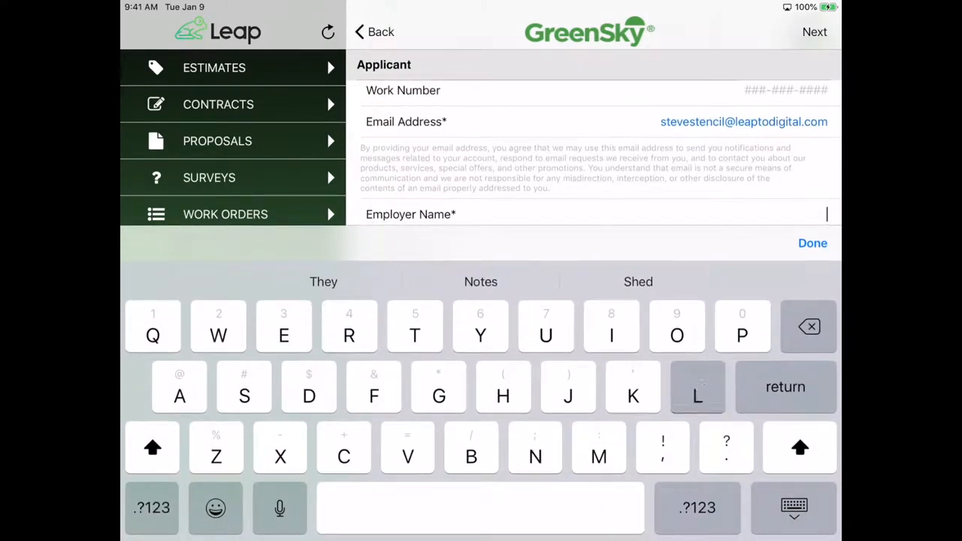
pyautogui.write('Leap')
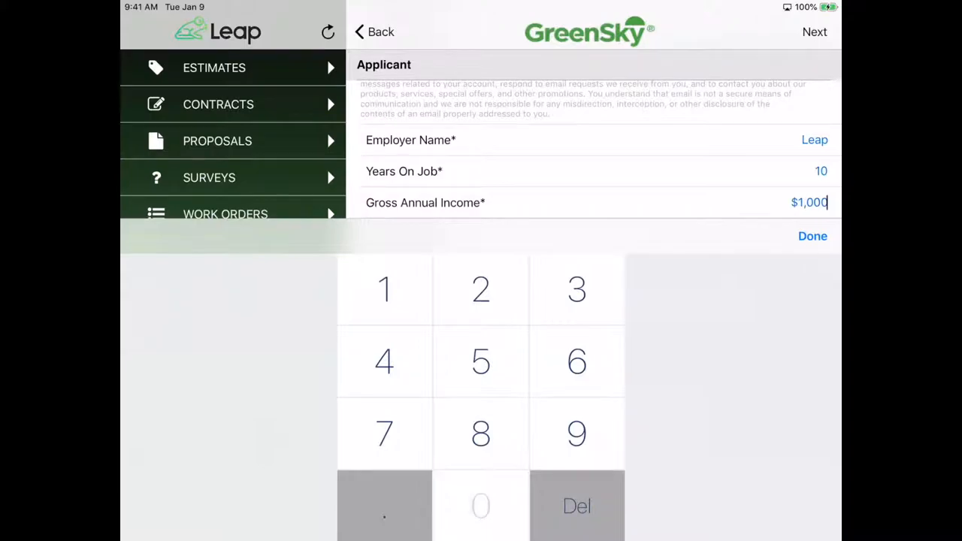
pyautogui.click(812, 236)
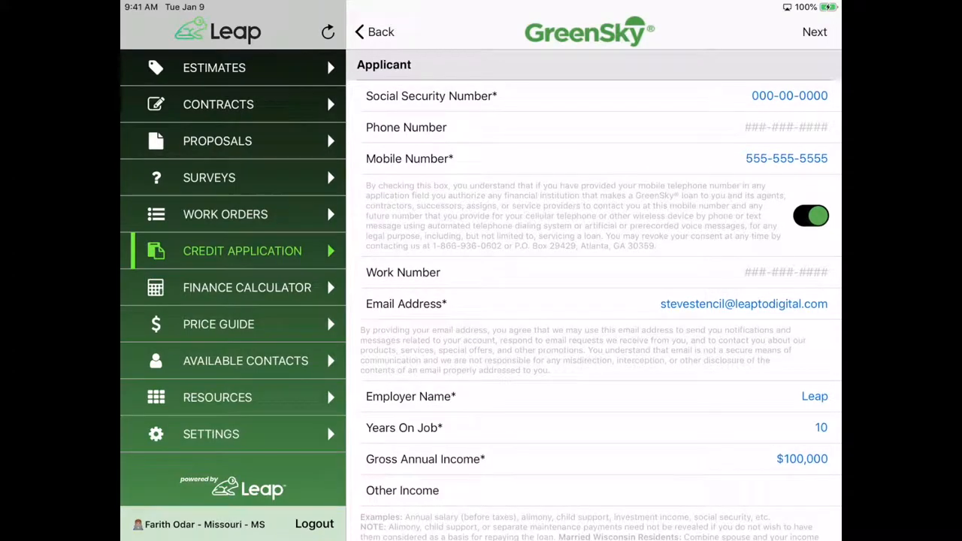
pyautogui.click(814, 31)
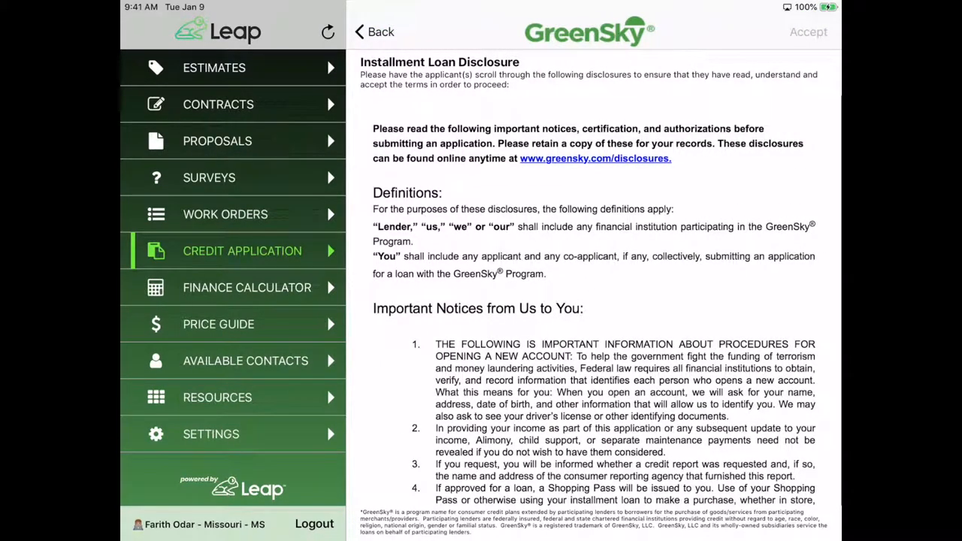
# Step: Read through the GreenSky installment loan disclosure and accept it
pyautogui.scroll(-3)
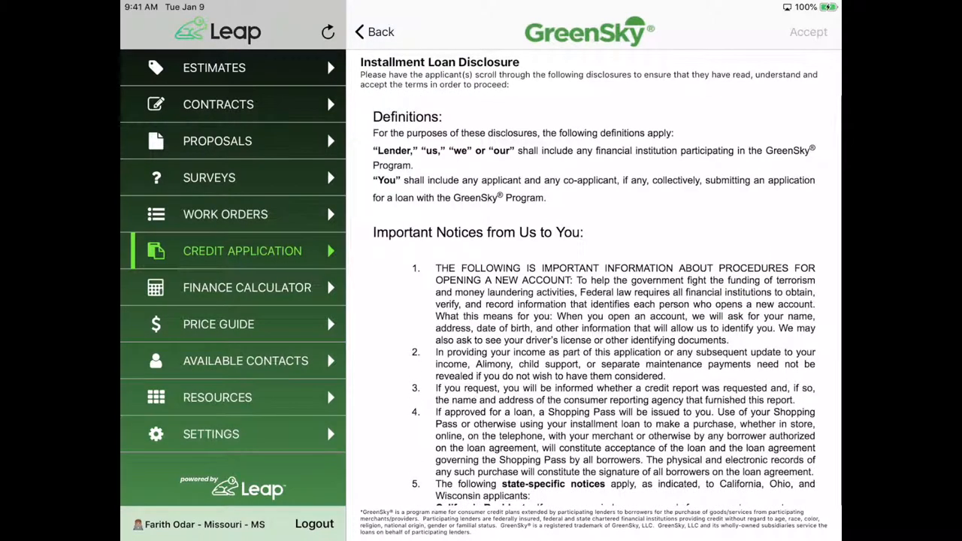
pyautogui.scroll(-3)
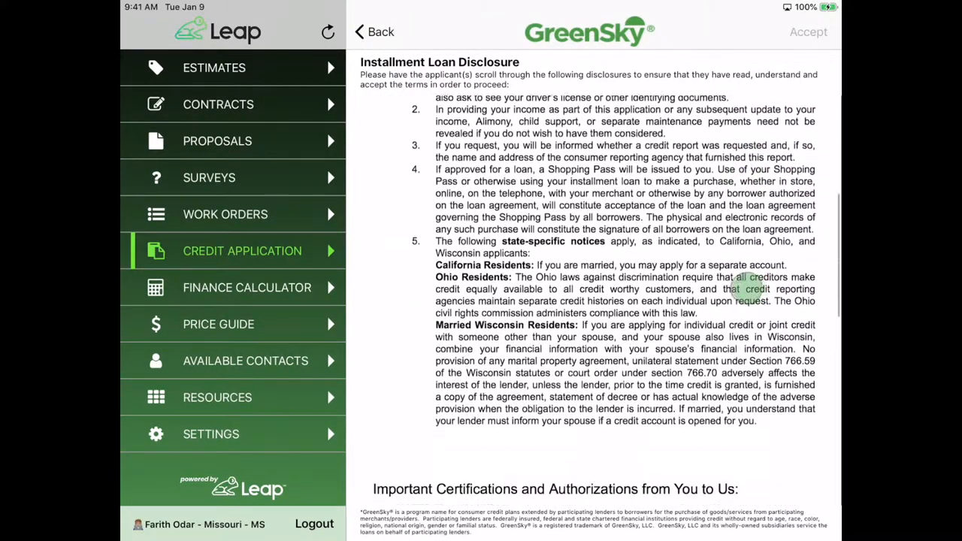
pyautogui.scroll(-3)
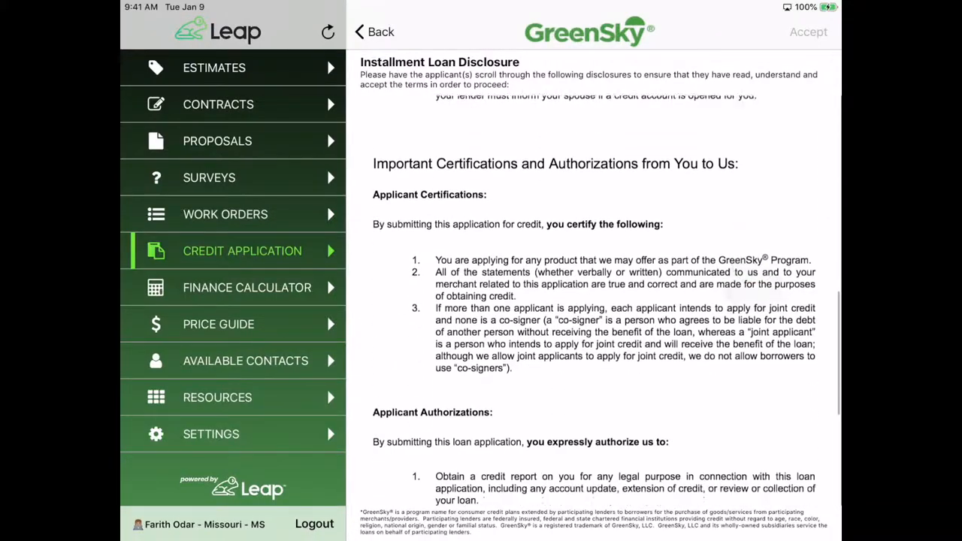
pyautogui.scroll(-3)
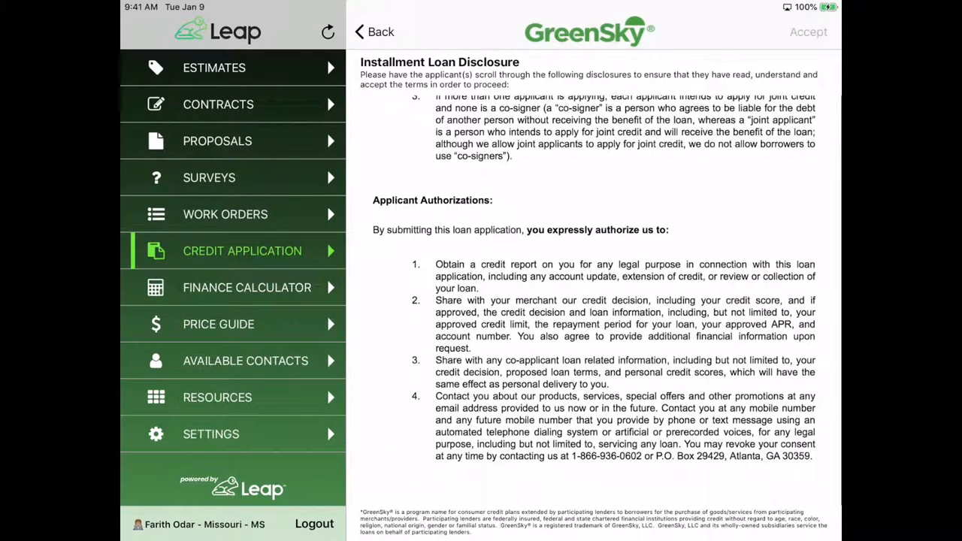
pyautogui.scroll(-3)
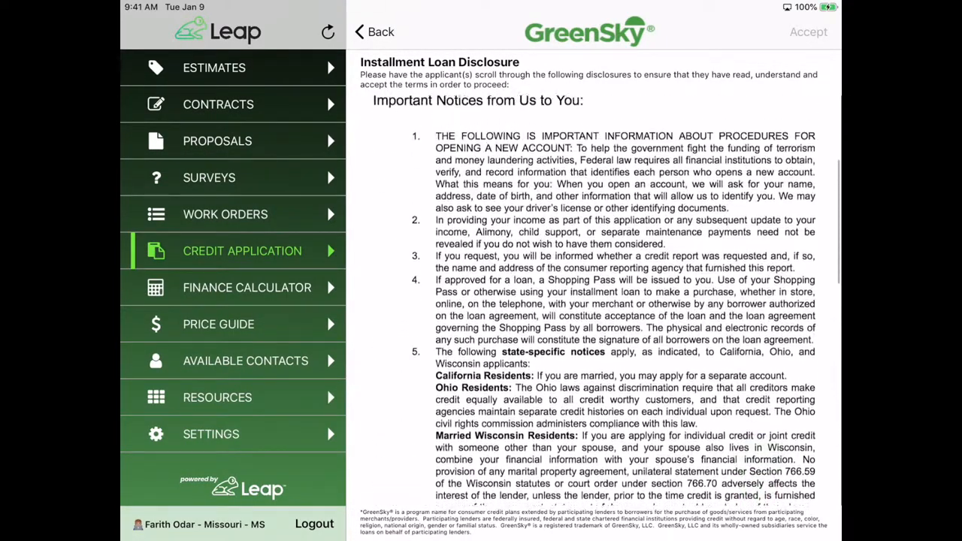
pyautogui.scroll(-3)
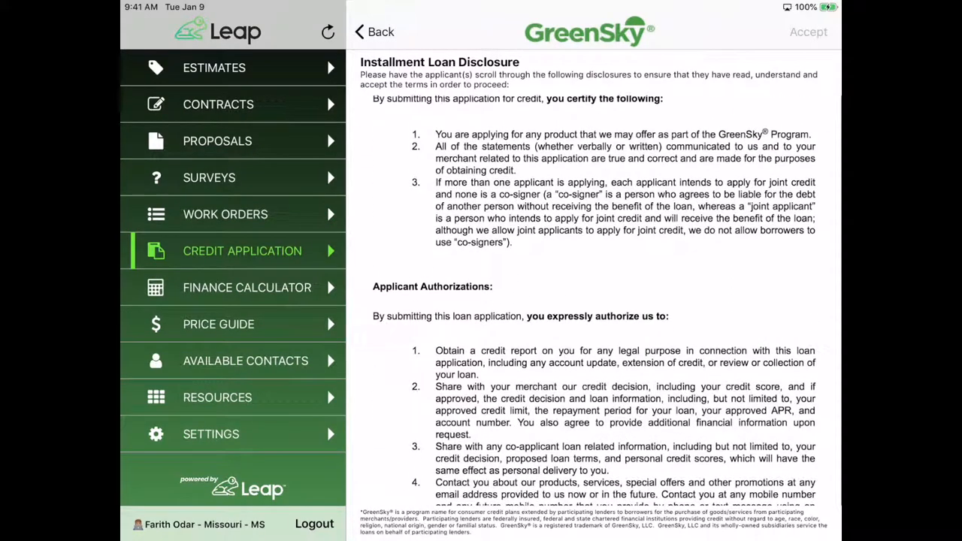
pyautogui.scroll(-3)
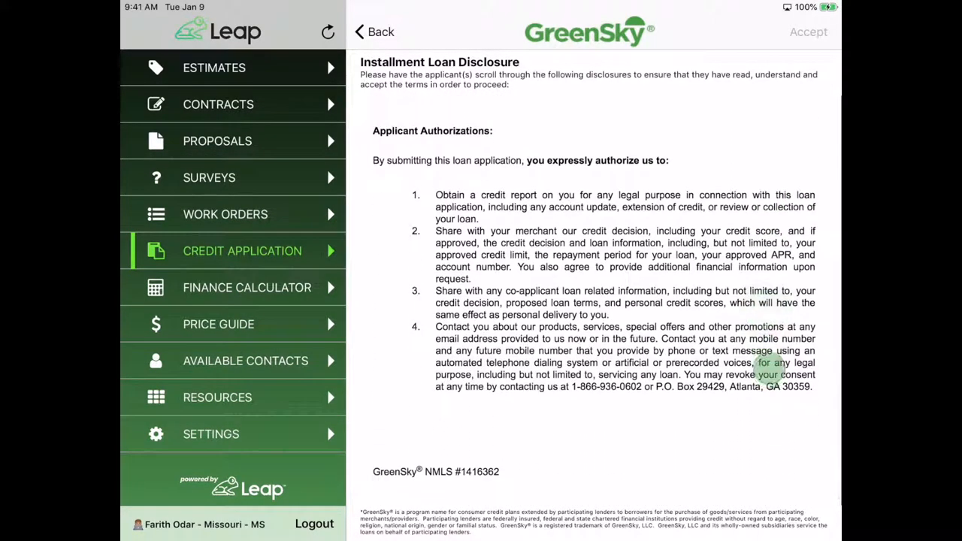
pyautogui.scroll(-3)
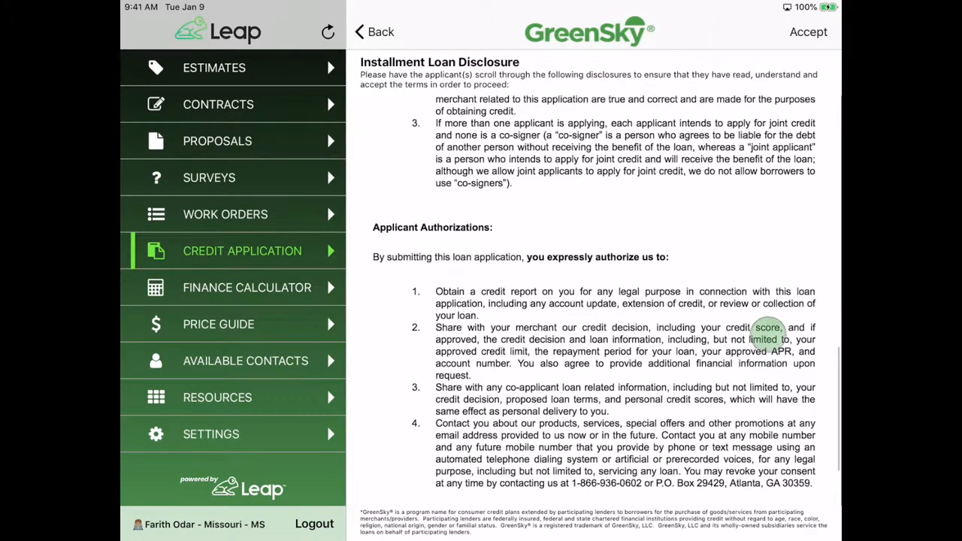
pyautogui.click(809, 32)
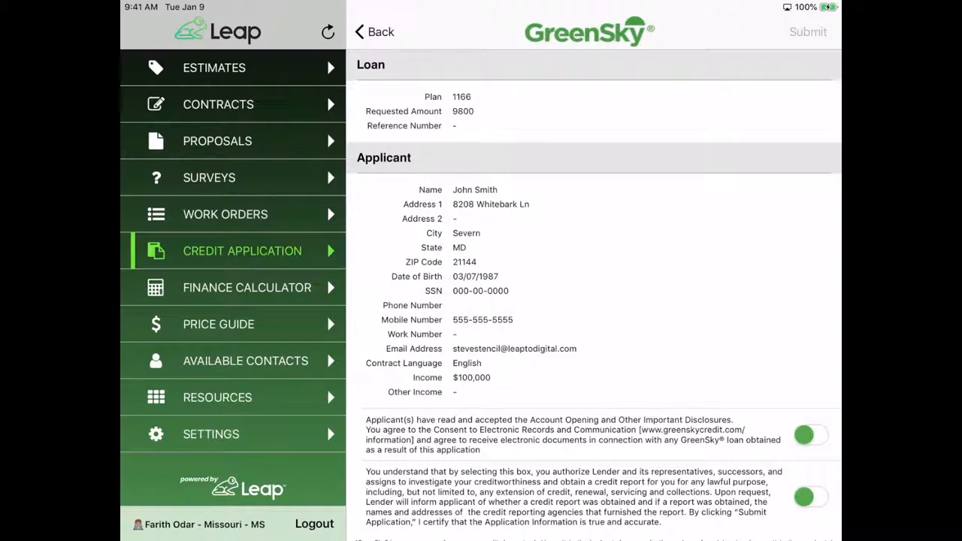
# Step: Agree to the credit report authorization and consents, then submit and confirm the application
pyautogui.scroll(-3)
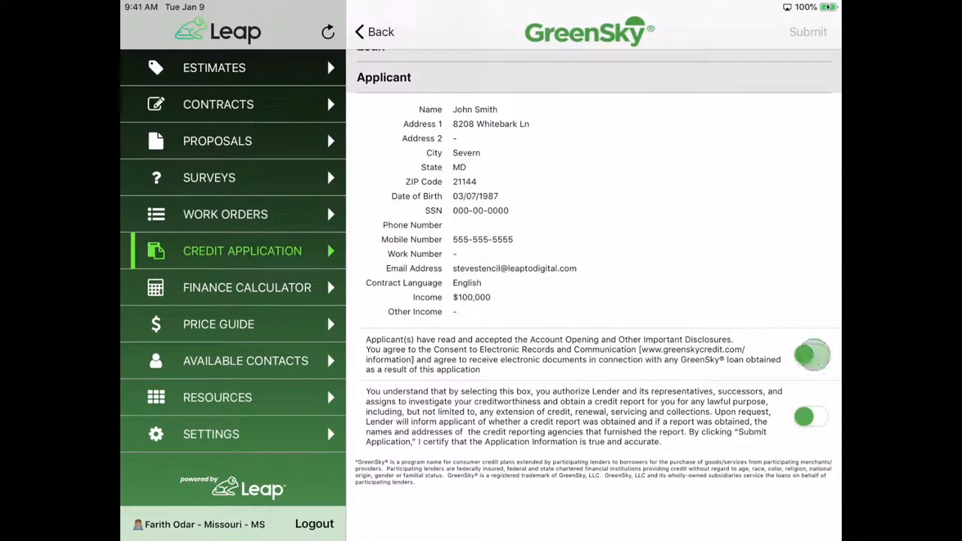
pyautogui.click(810, 417)
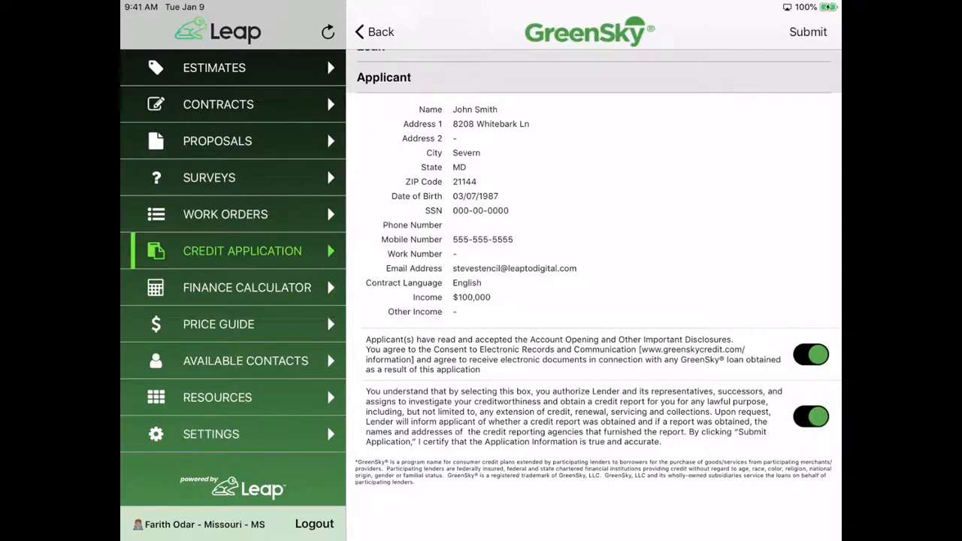
pyautogui.scroll(-3)
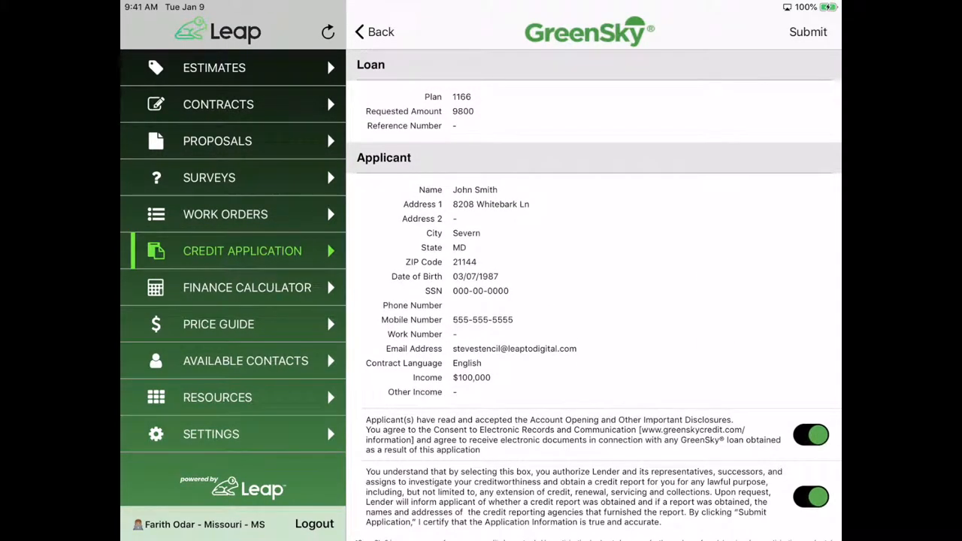
pyautogui.click(809, 31)
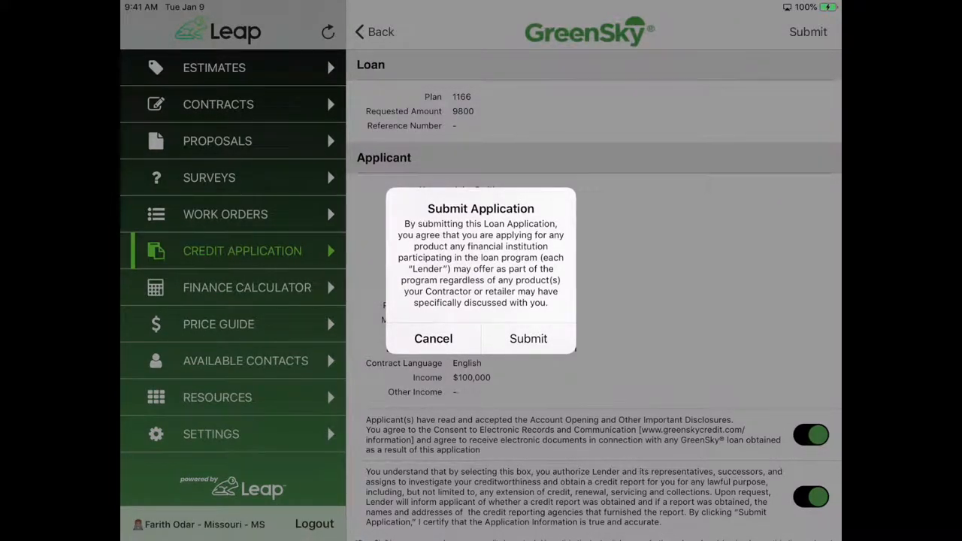
pyautogui.click(529, 338)
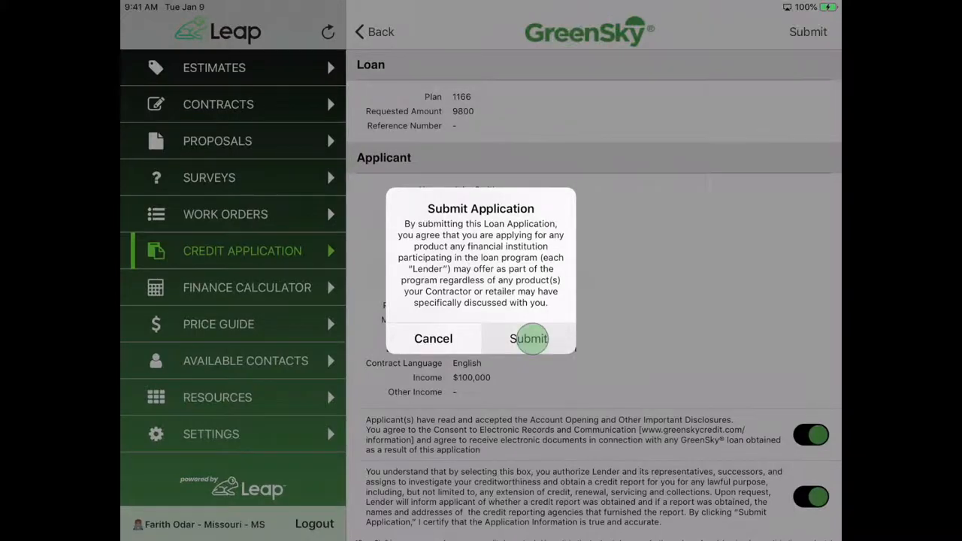
pyautogui.click(529, 338)
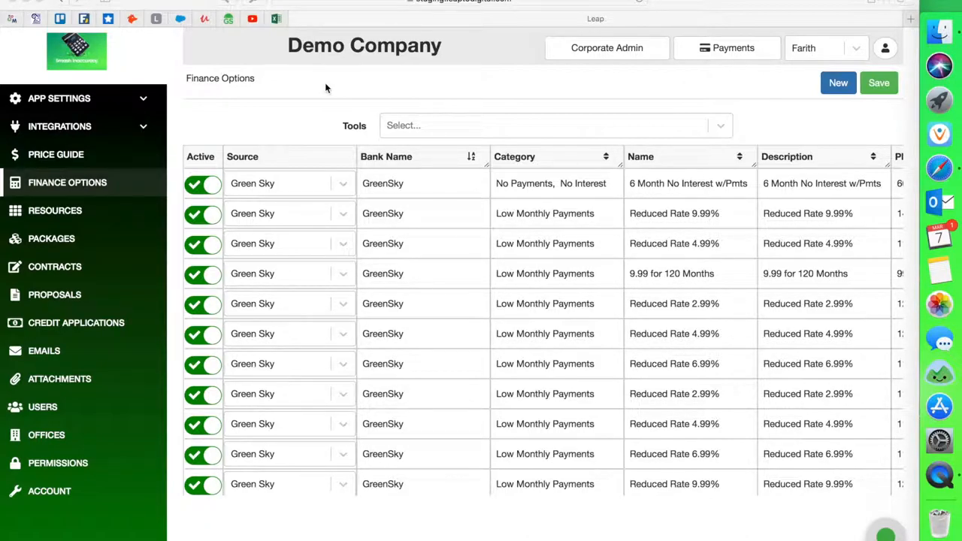
pyautogui.moveTo(562, 81)
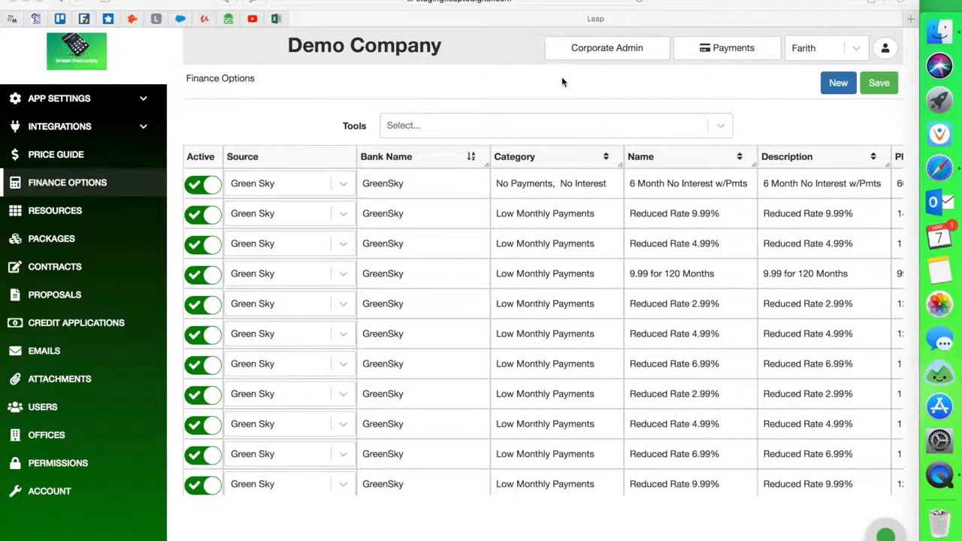
pyautogui.moveTo(380, 93)
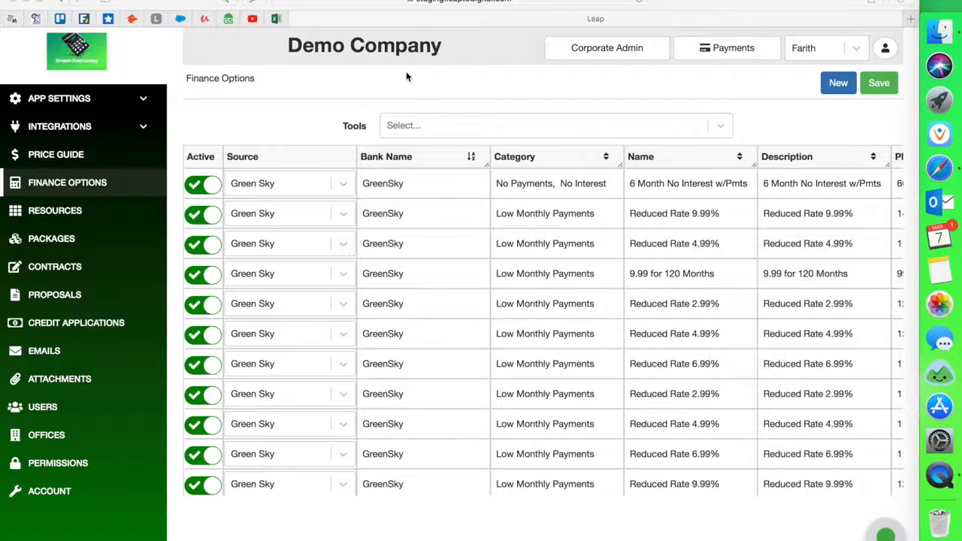
pyautogui.moveTo(505, 306)
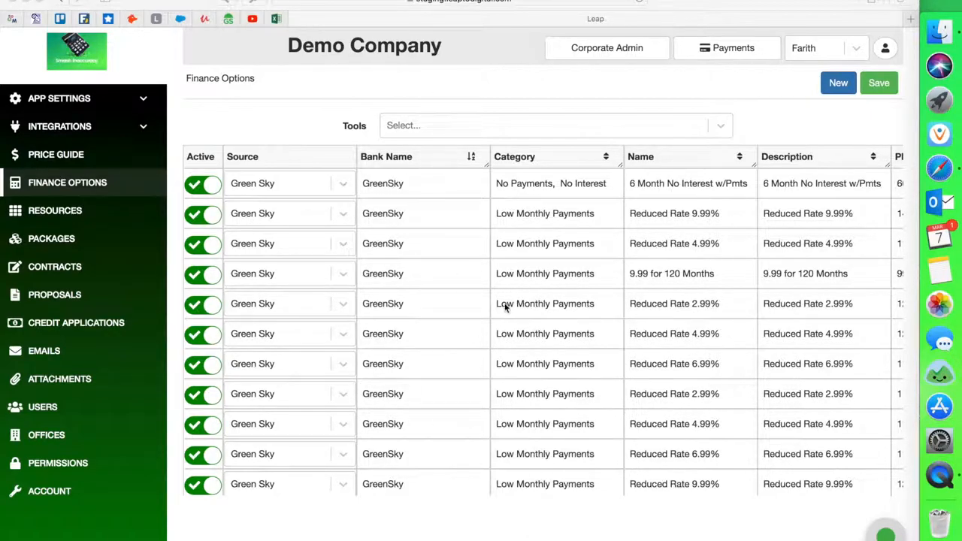
pyautogui.moveTo(514, 303)
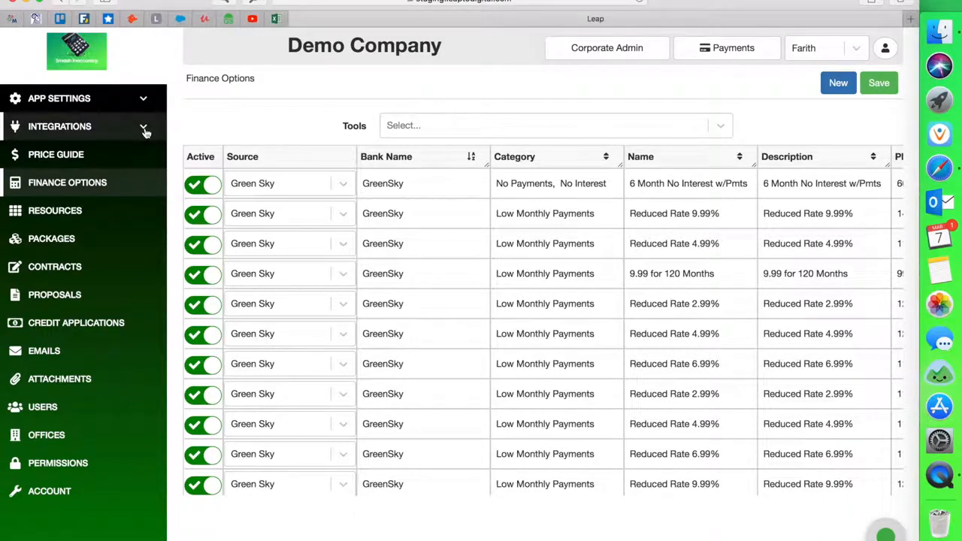
pyautogui.click(60, 126)
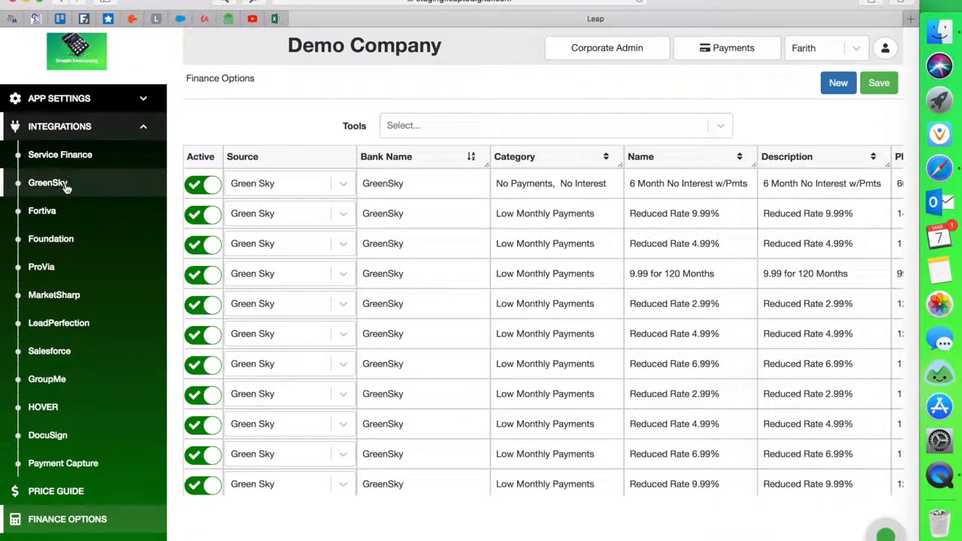
pyautogui.click(48, 184)
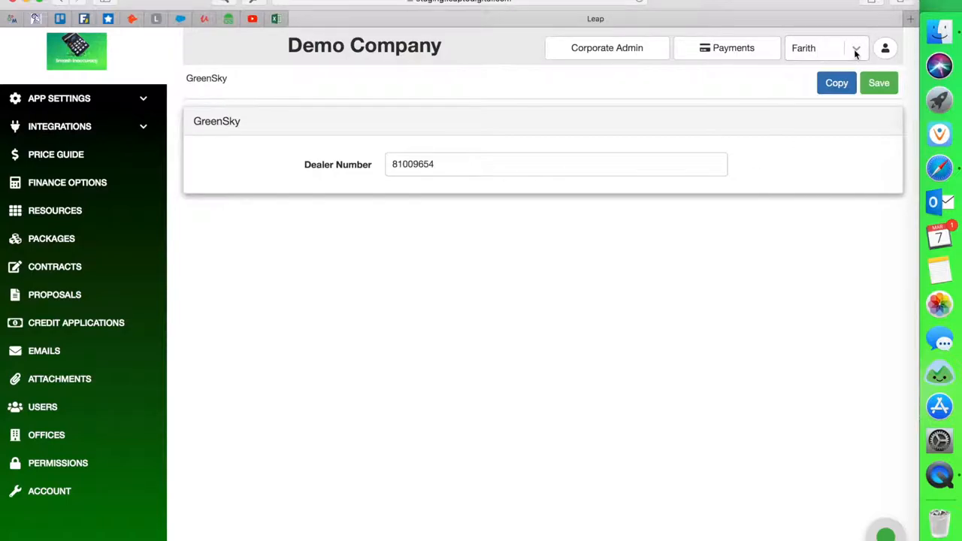
pyautogui.click(445, 164)
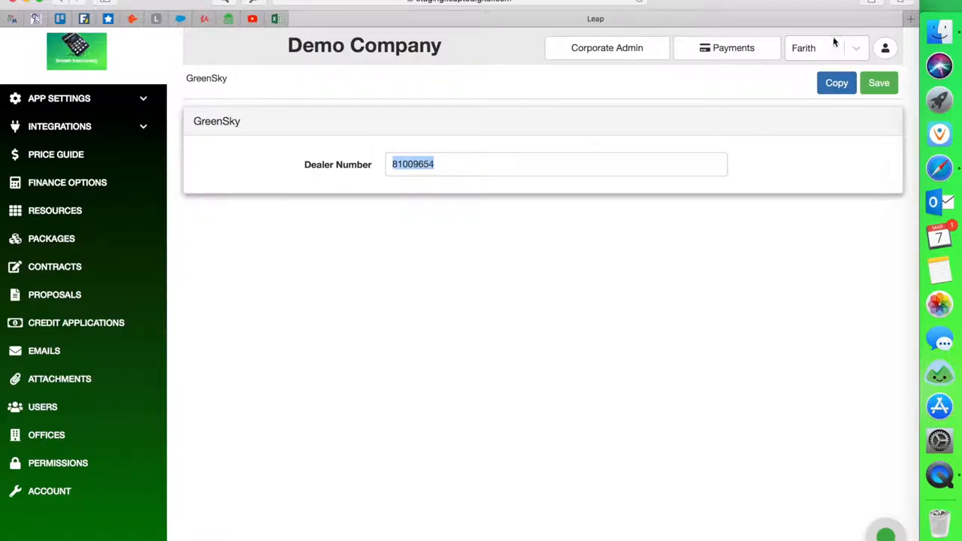
pyautogui.moveTo(505, 195)
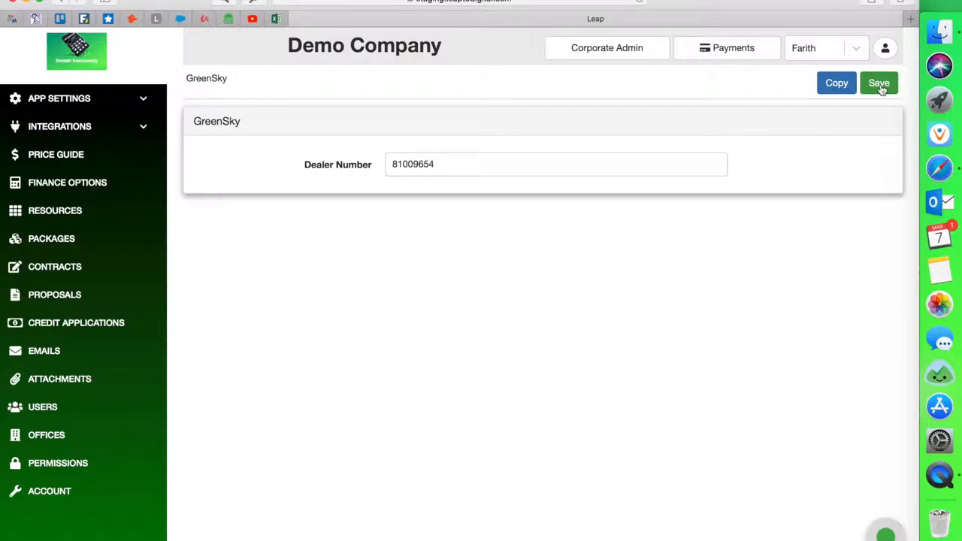
pyautogui.click(878, 83)
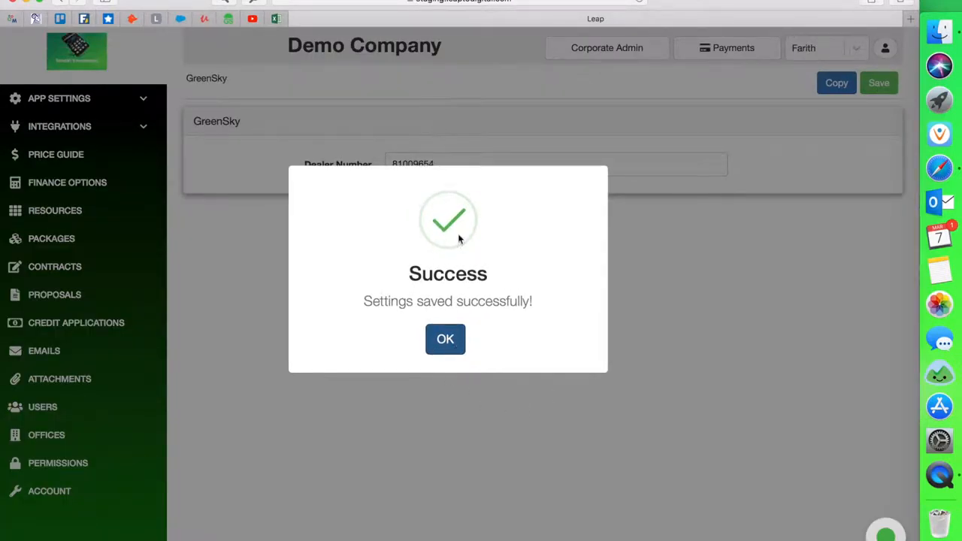
pyautogui.click(444, 340)
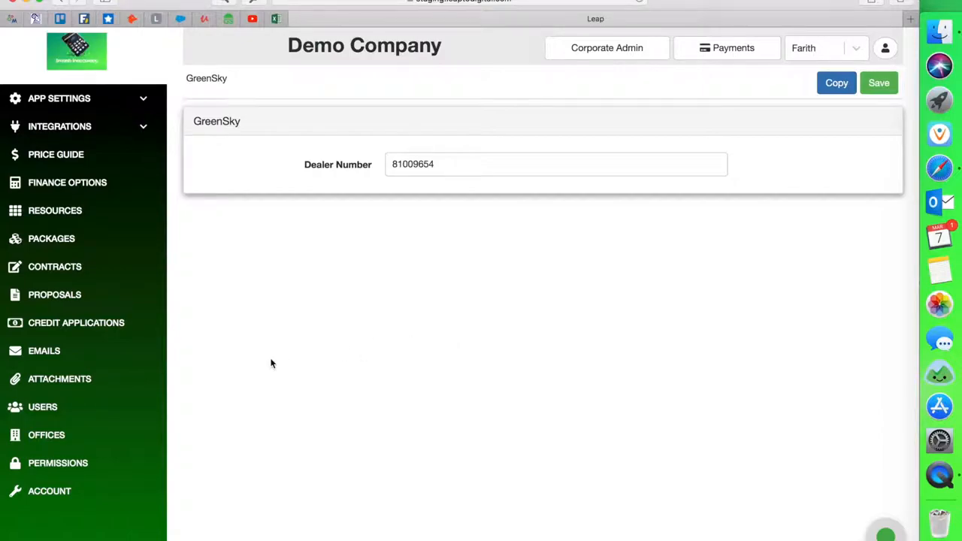
pyautogui.moveTo(128, 162)
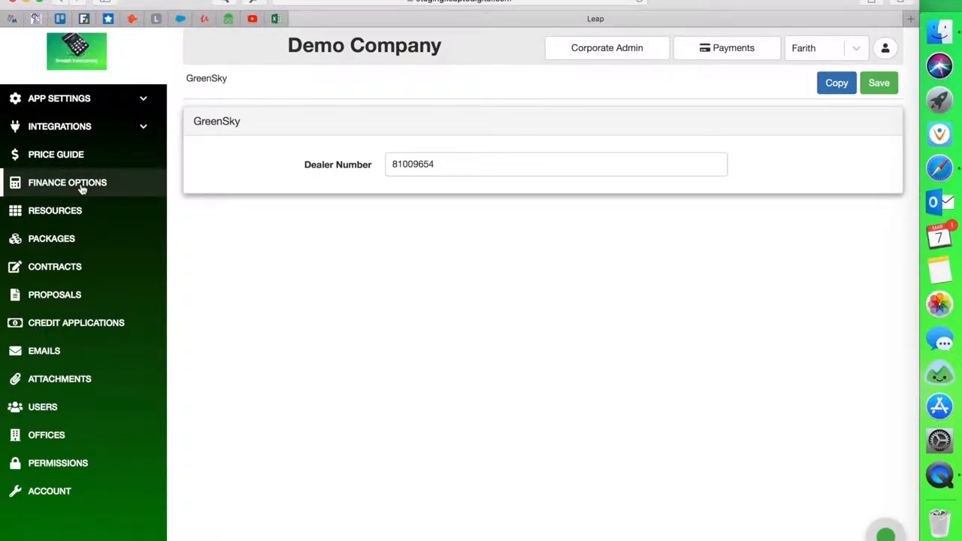
# Step: Sort the Finance Options table by bank name and add a new option row
pyautogui.click(66, 182)
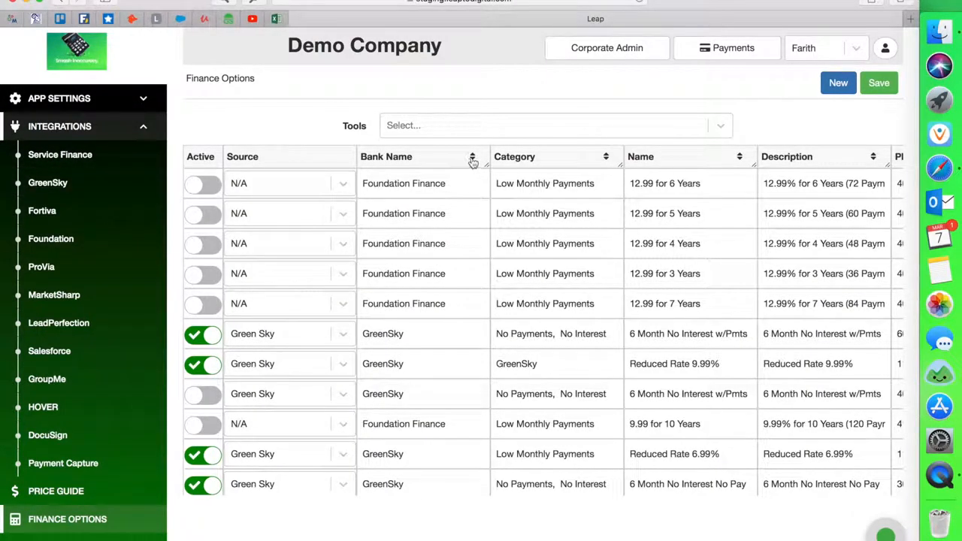
pyautogui.click(472, 157)
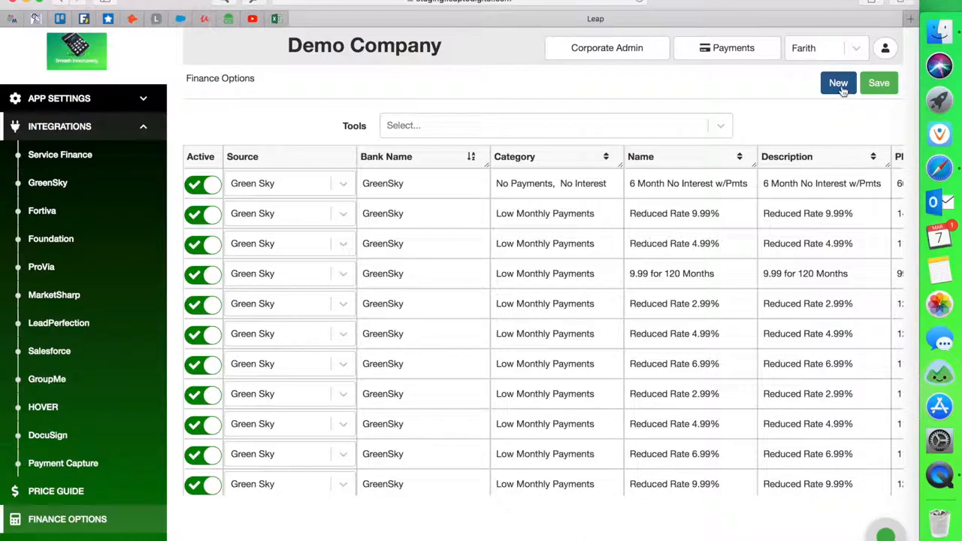
pyautogui.click(839, 83)
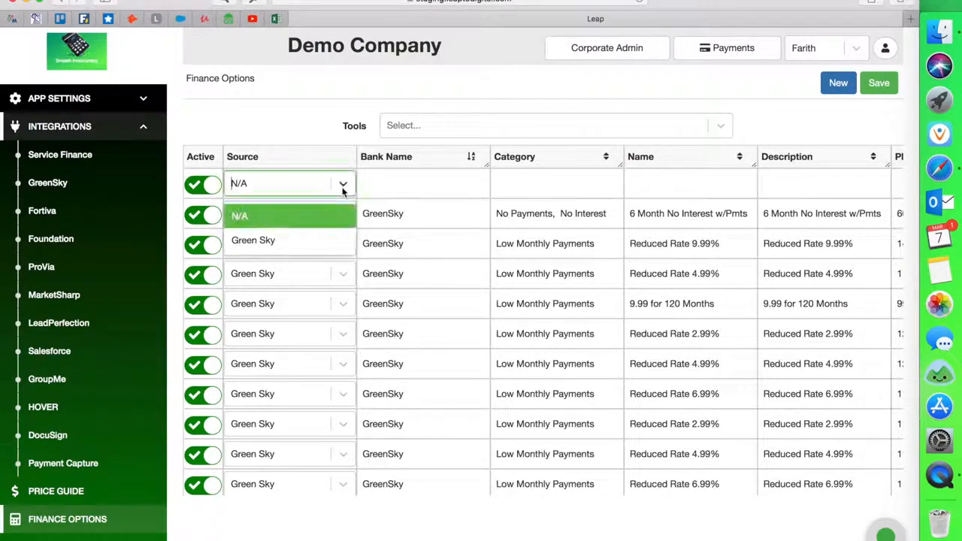
# Step: Set the new option's source to Green Sky and its bank name to GreenSky
pyautogui.click(253, 241)
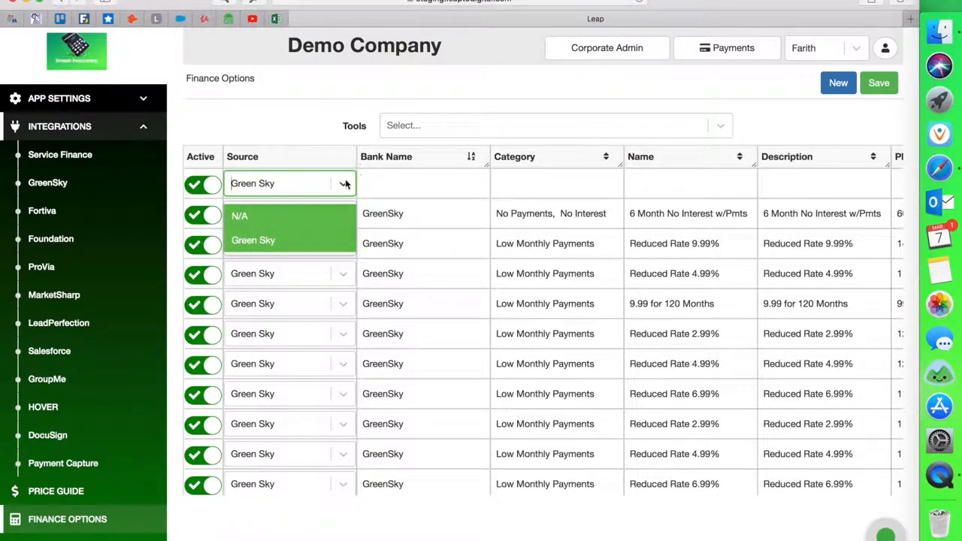
pyautogui.click(253, 241)
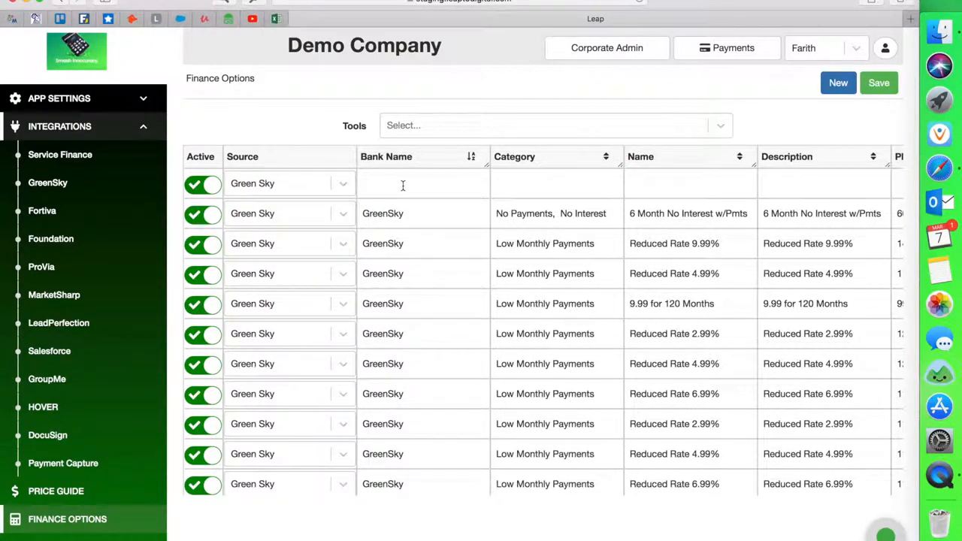
pyautogui.write('Green')
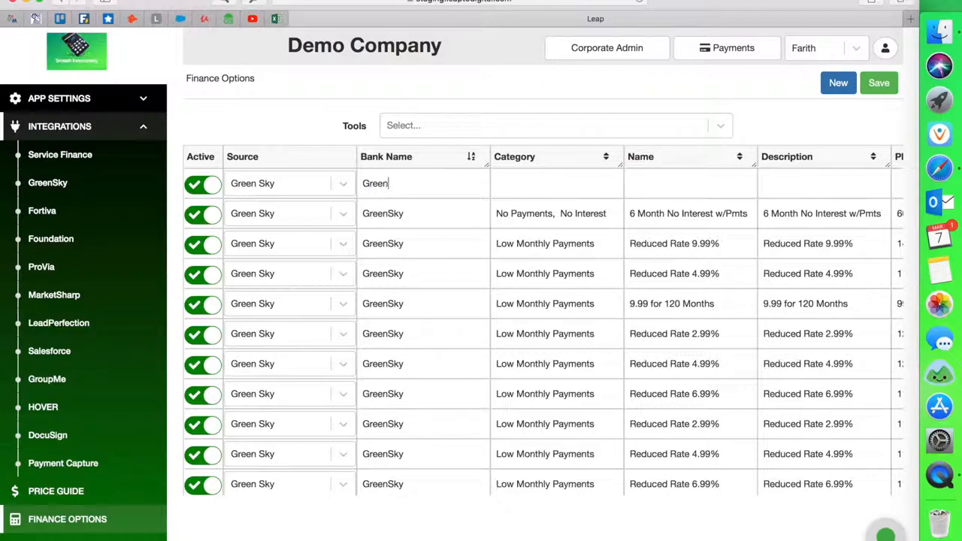
pyautogui.write('Sky')
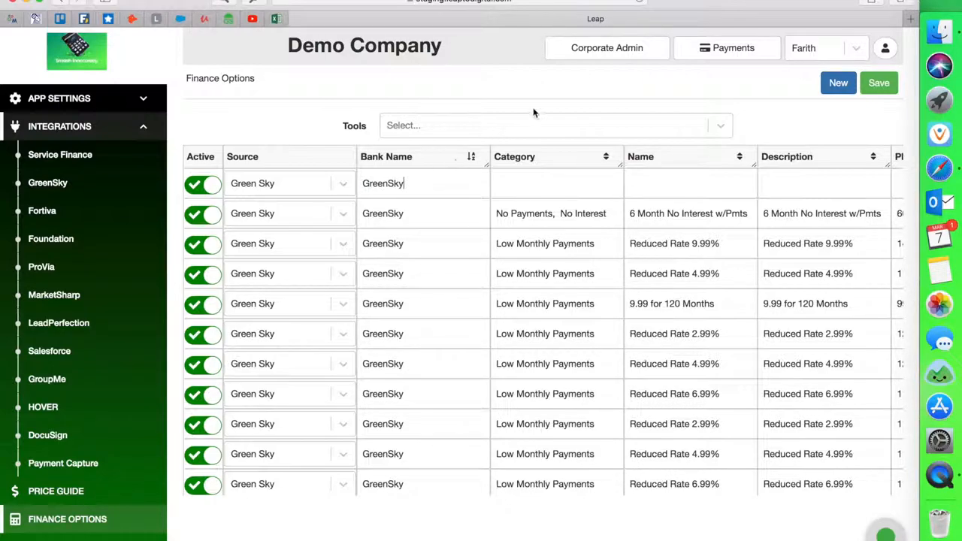
# Step: Copy Low Monthly Payments category and Reduced Rate 9.99% name and description into the new row
pyautogui.click(556, 183)
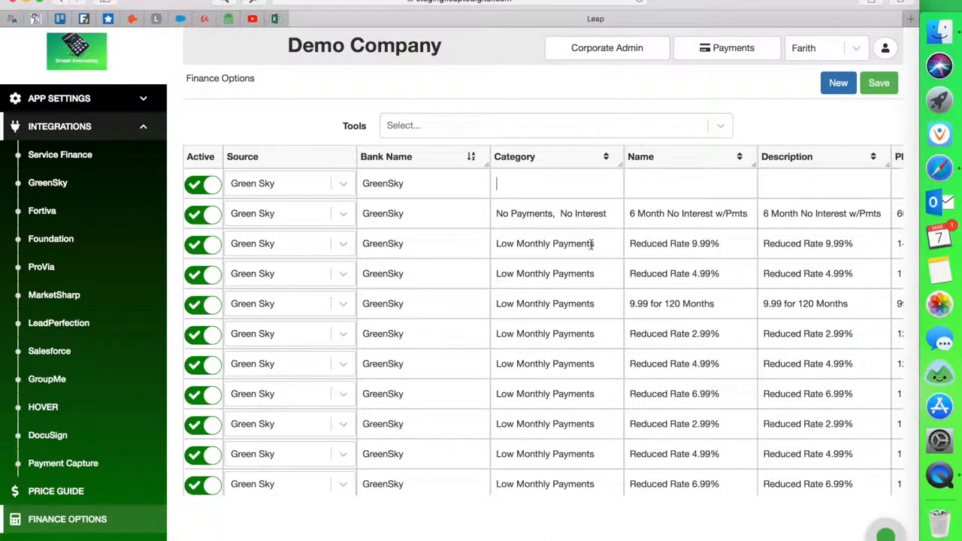
pyautogui.doubleClick(544, 243)
pyautogui.write('Low Monthly Payments')
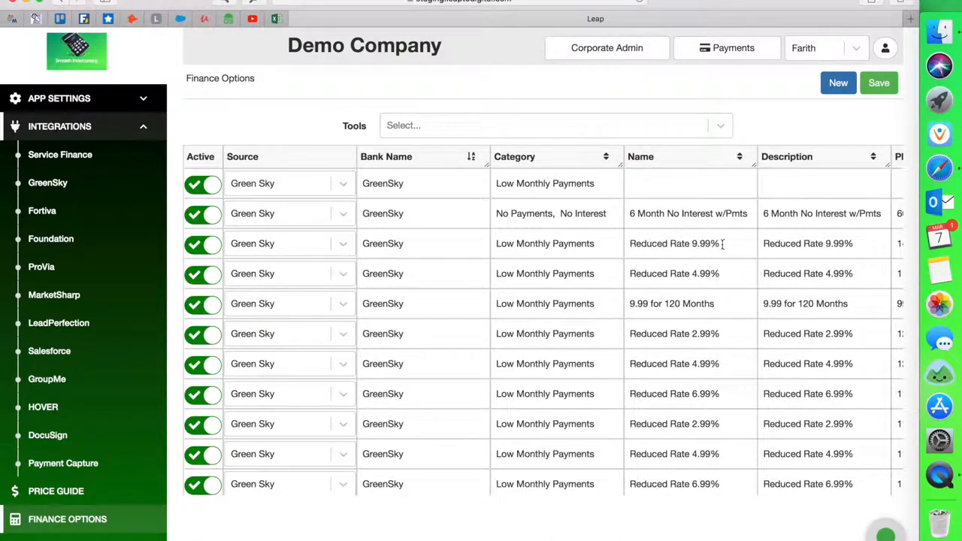
pyautogui.doubleClick(674, 244)
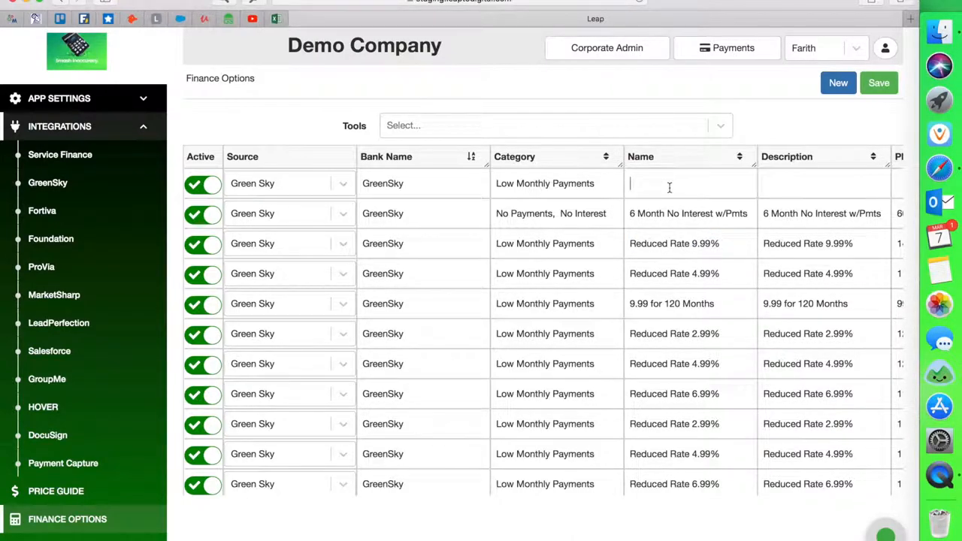
pyautogui.hscroll(3)
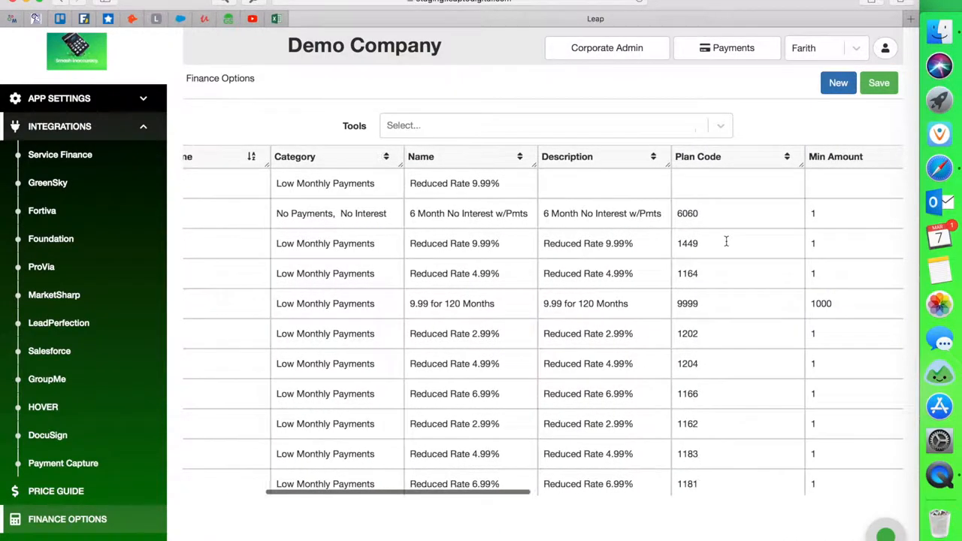
pyautogui.doubleClick(577, 244)
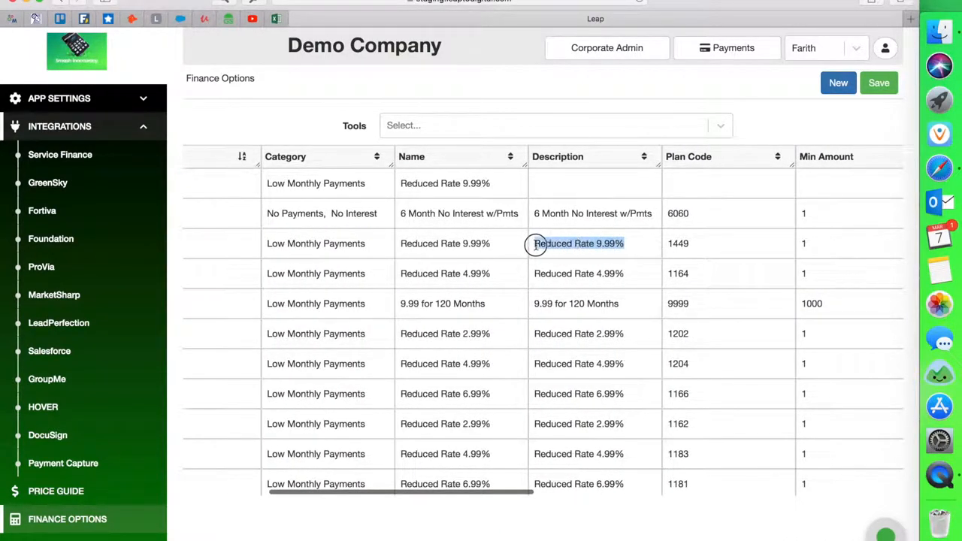
pyautogui.doubleClick(577, 244)
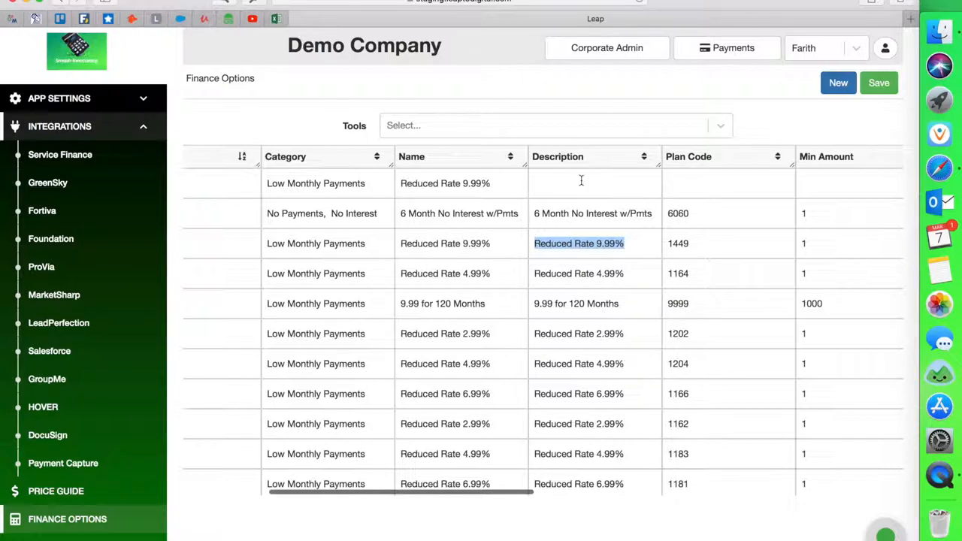
pyautogui.click(578, 183)
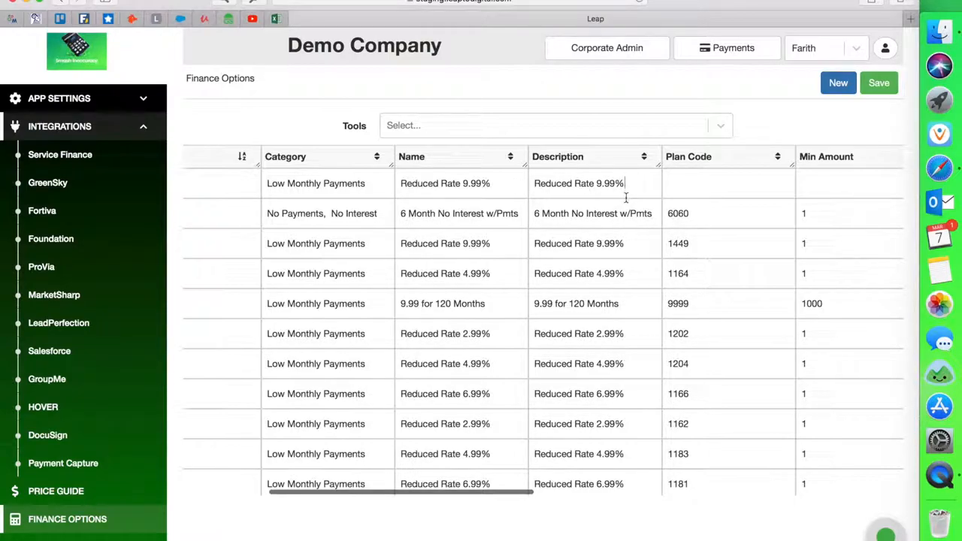
pyautogui.hscroll(3)
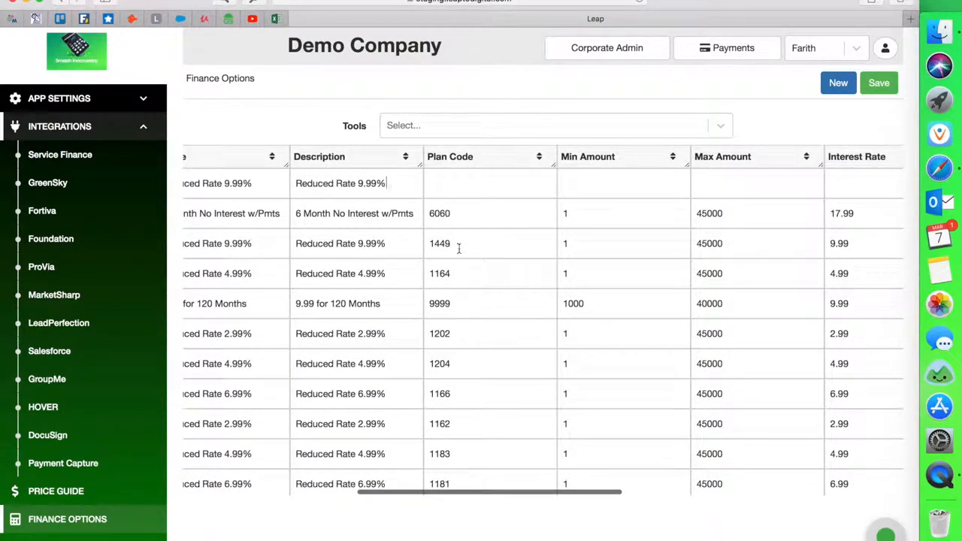
# Step: Enter plan code 1166, minimum amount 2500 and maximum amount 50000 for the new option
pyautogui.write('1166')
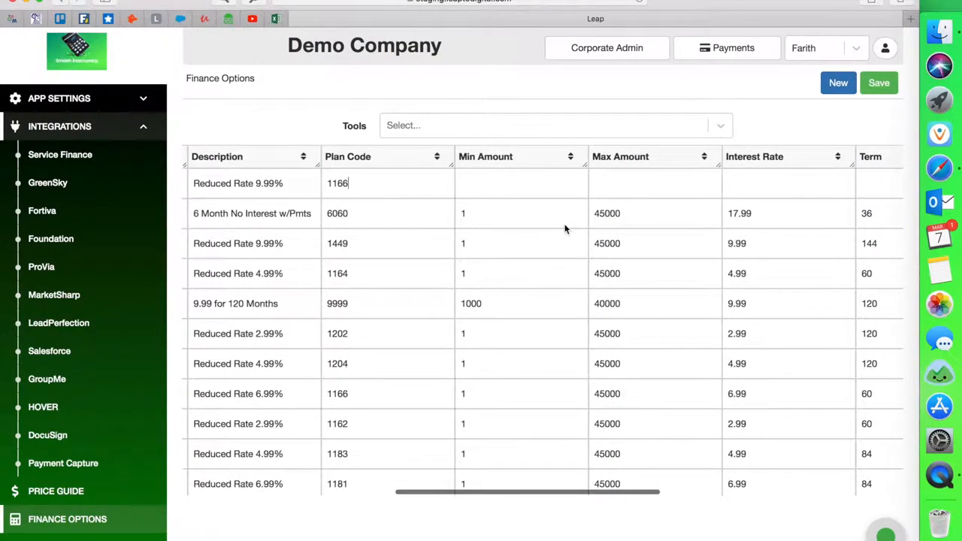
pyautogui.hscroll(3)
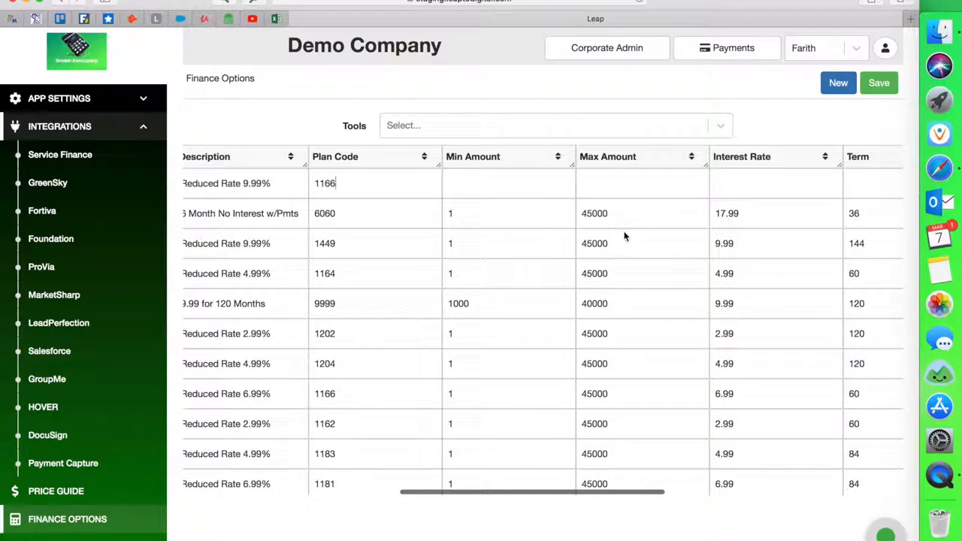
pyautogui.hscroll(3)
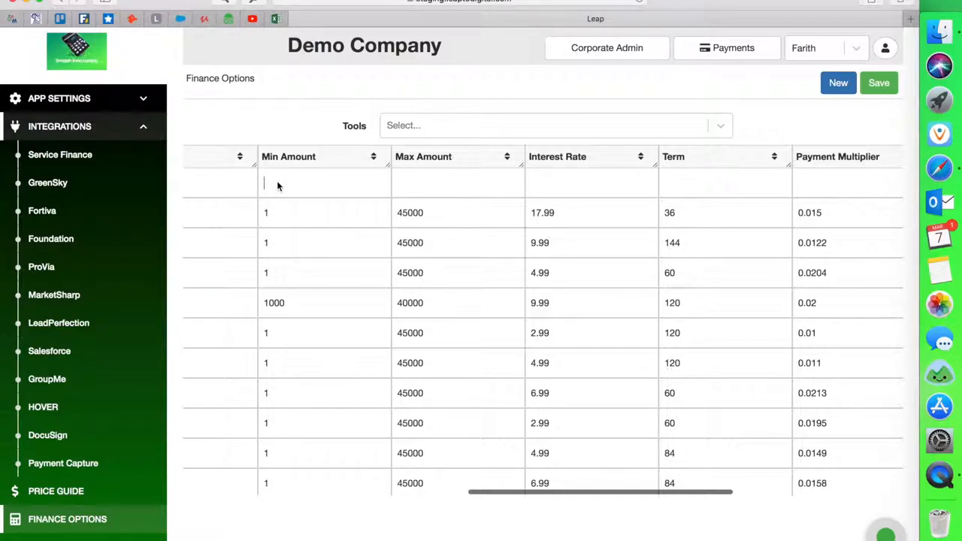
pyautogui.write('2500')
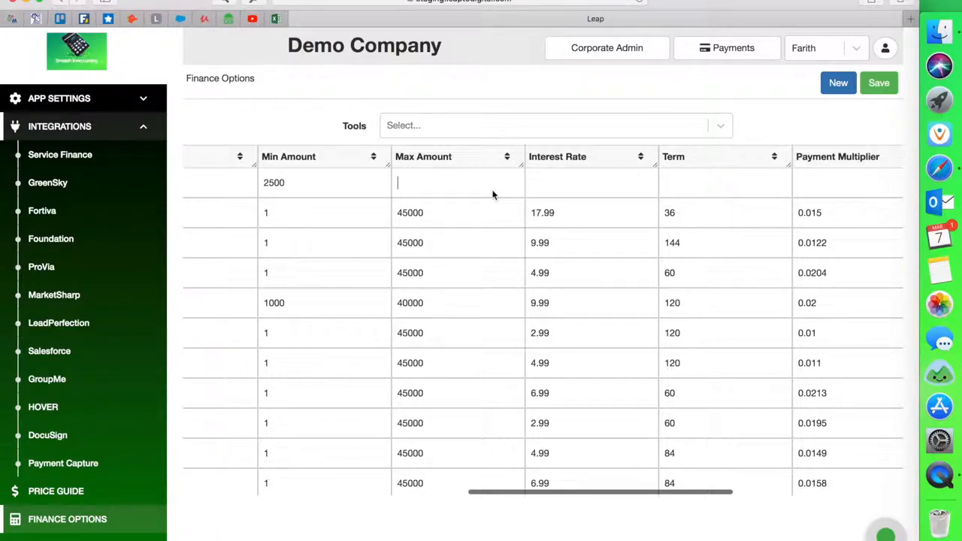
pyautogui.write('5')
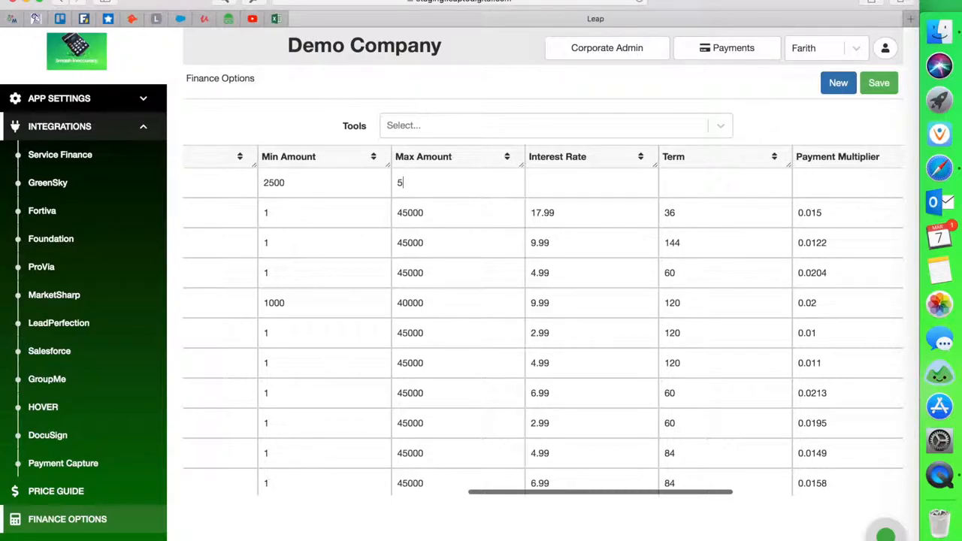
pyautogui.write('0000')
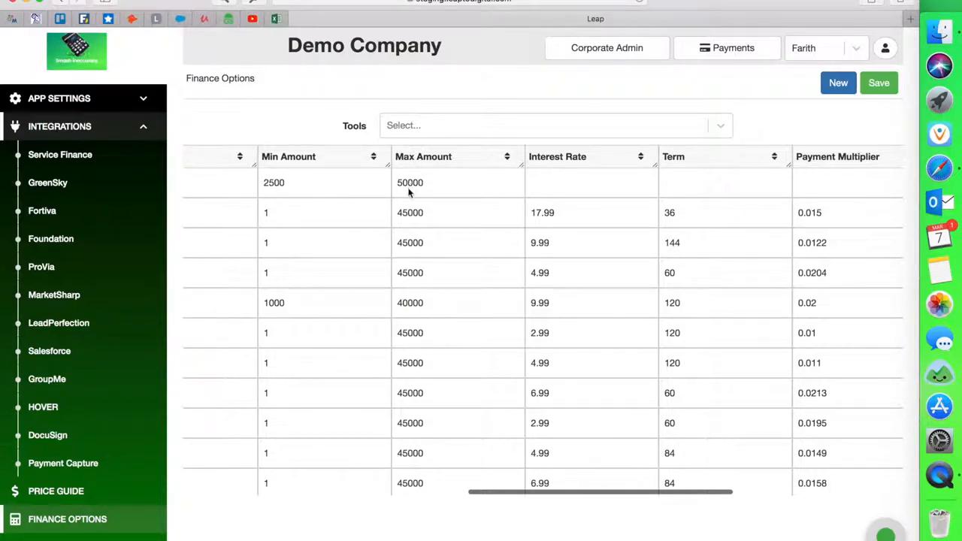
pyautogui.moveTo(323, 187)
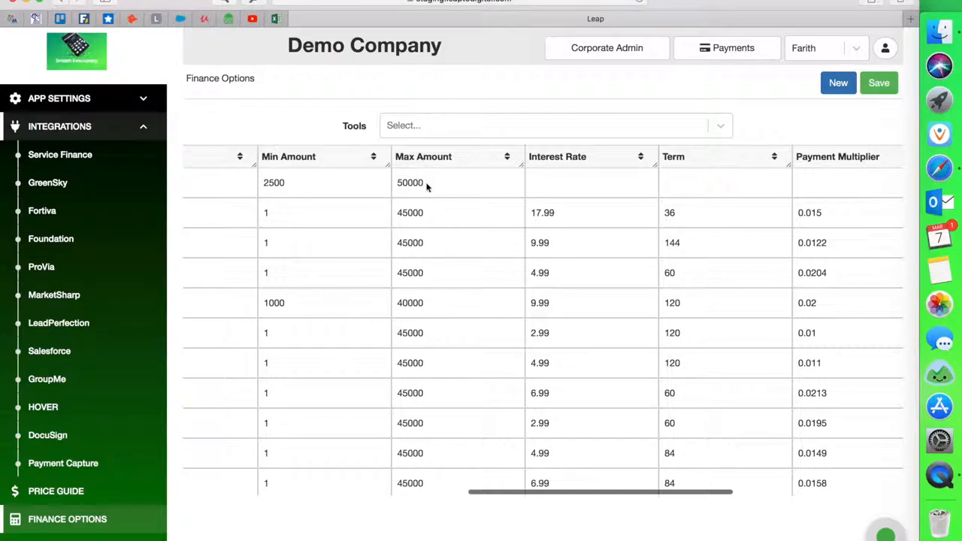
pyautogui.moveTo(553, 138)
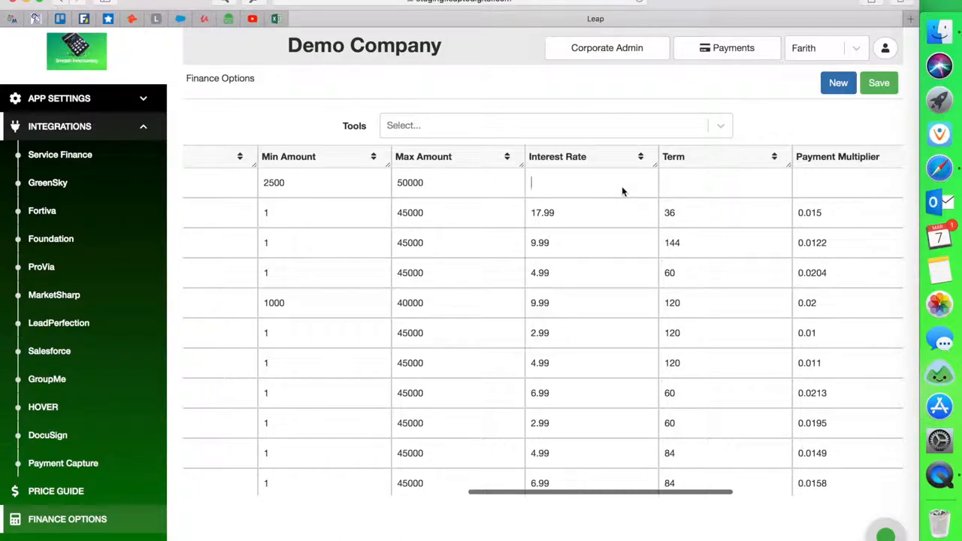
pyautogui.moveTo(591, 192)
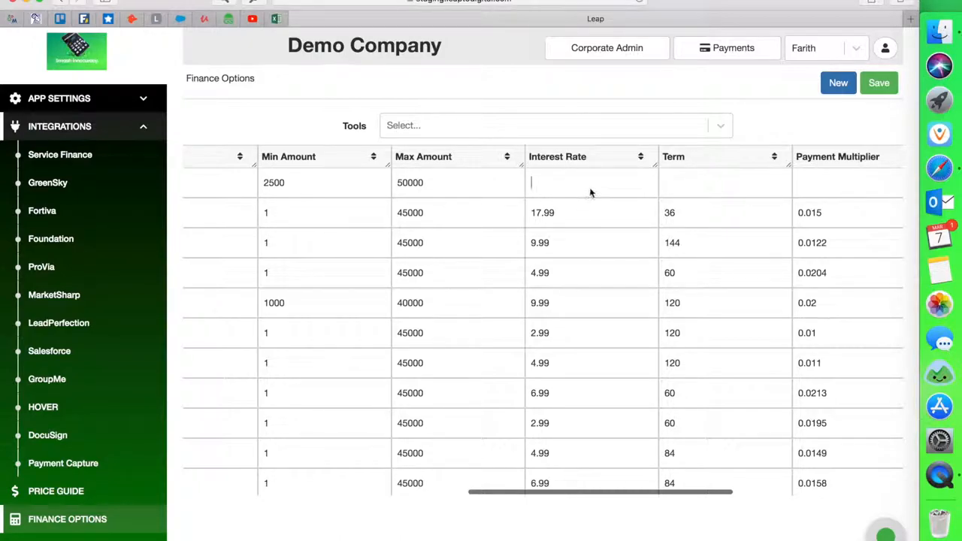
pyautogui.moveTo(580, 232)
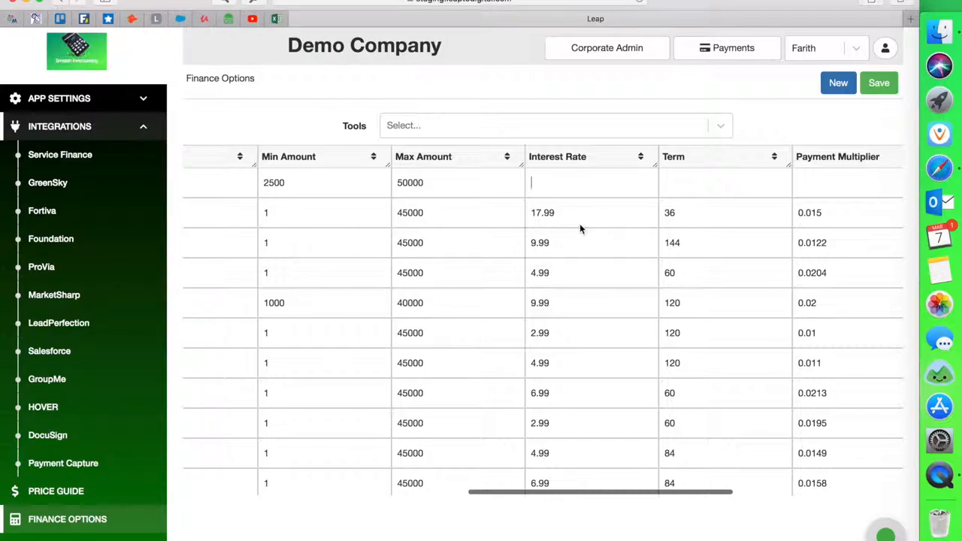
# Step: Enter interest rate 21.99 and term 36 for the new GreenSky option
pyautogui.scroll(-3)
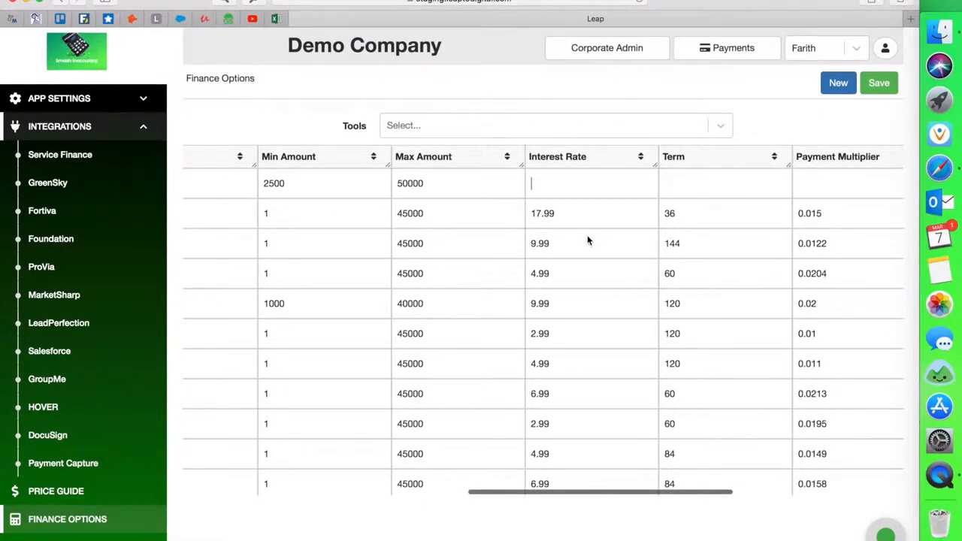
pyautogui.write('21.99')
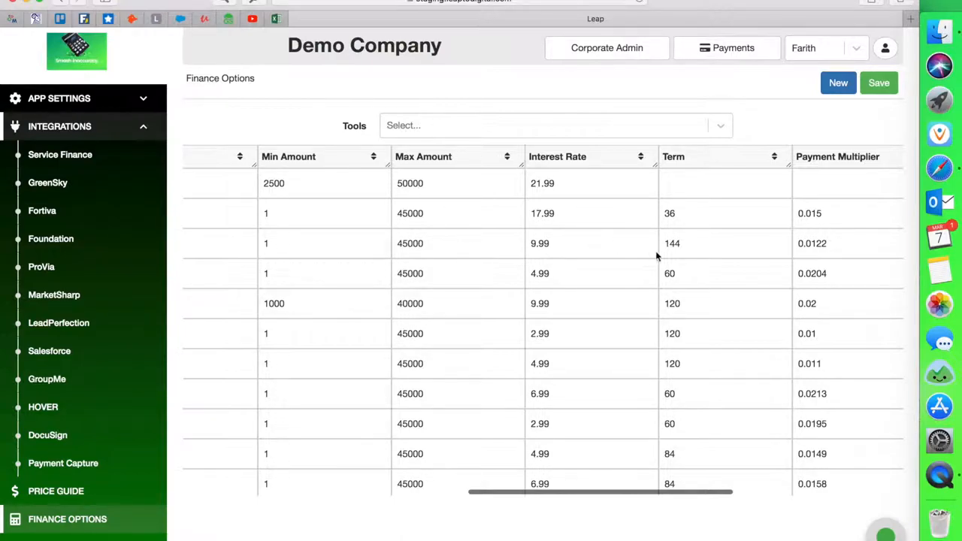
pyautogui.hscroll(3)
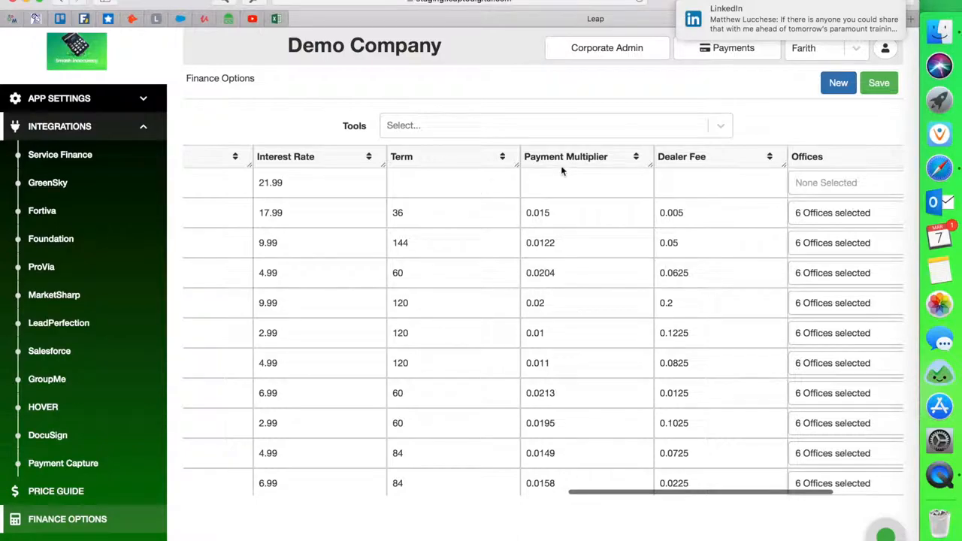
pyautogui.moveTo(419, 183)
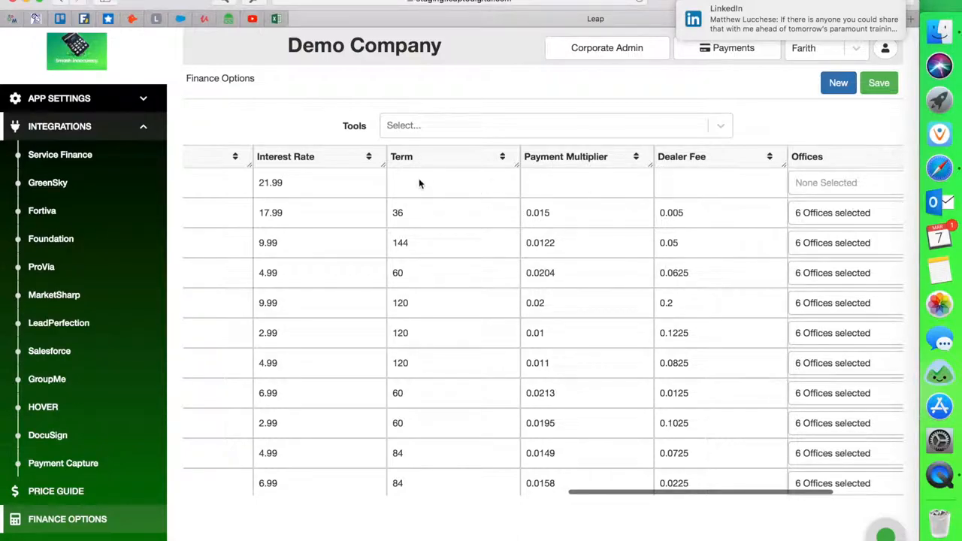
pyautogui.moveTo(418, 188)
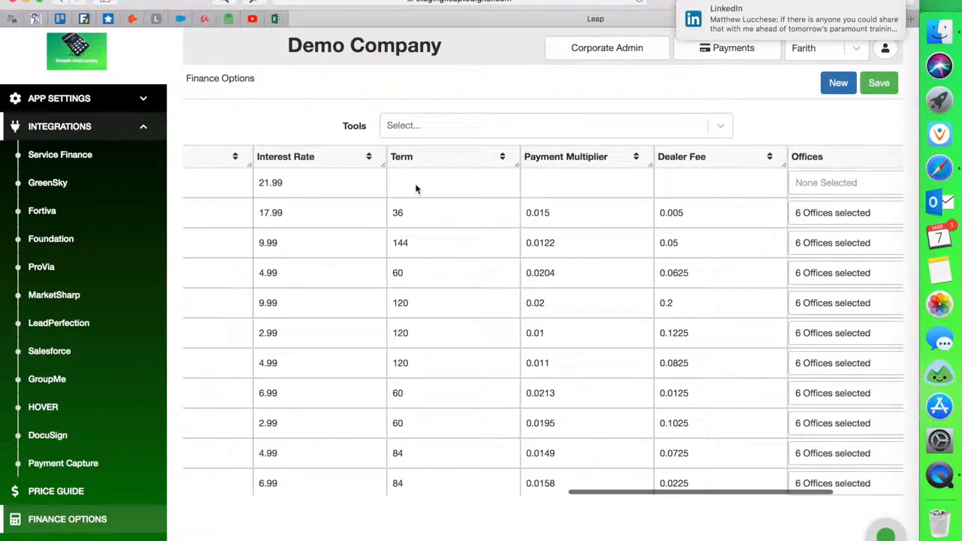
pyautogui.write('36')
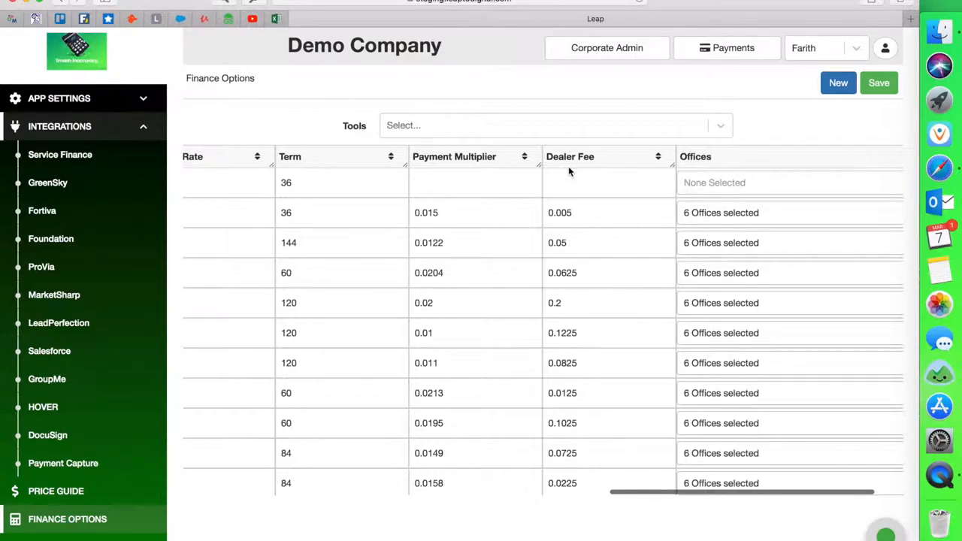
pyautogui.moveTo(511, 198)
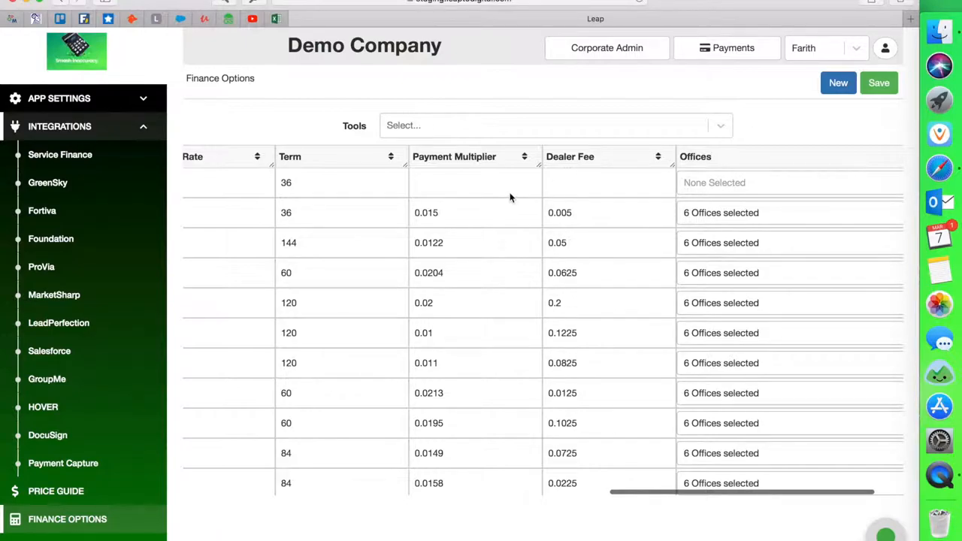
pyautogui.moveTo(508, 190)
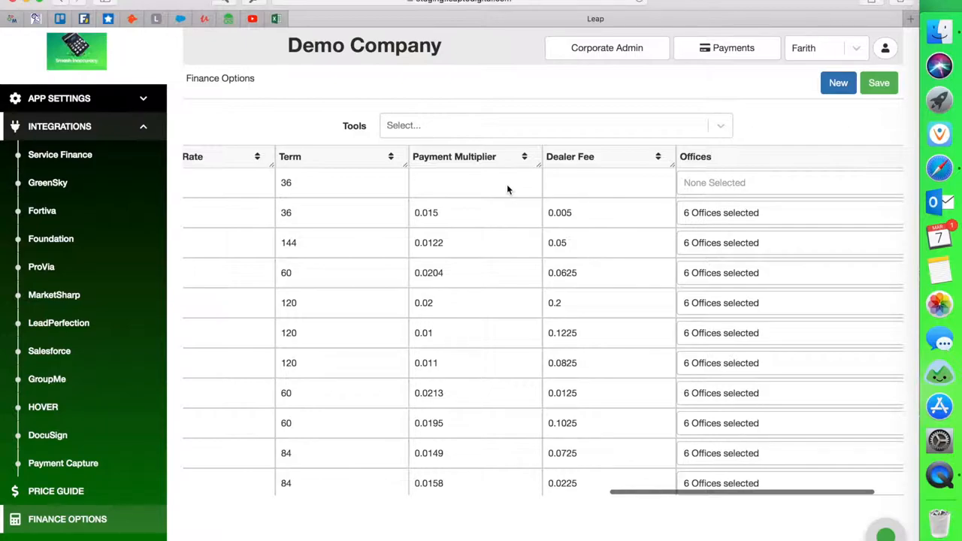
pyautogui.moveTo(481, 216)
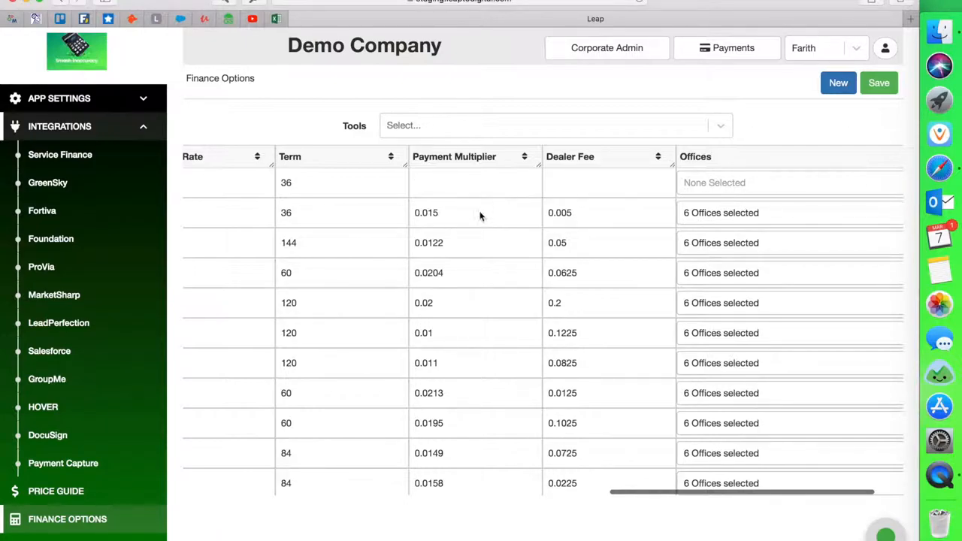
pyautogui.moveTo(493, 192)
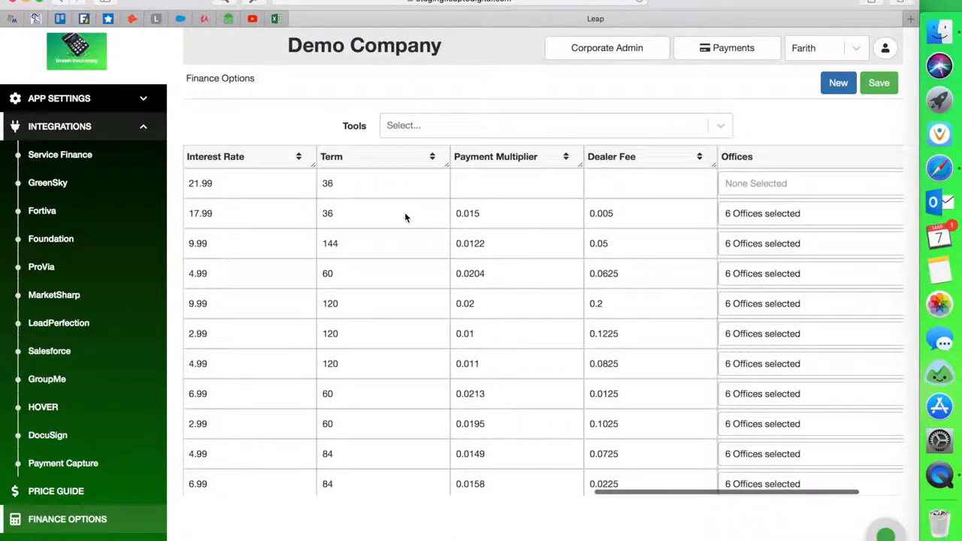
pyautogui.moveTo(490, 211)
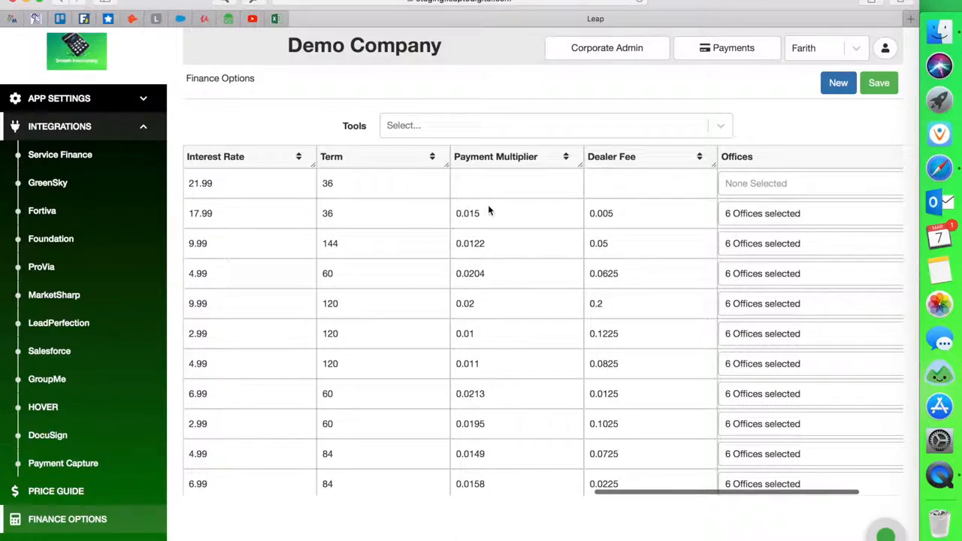
pyautogui.moveTo(517, 205)
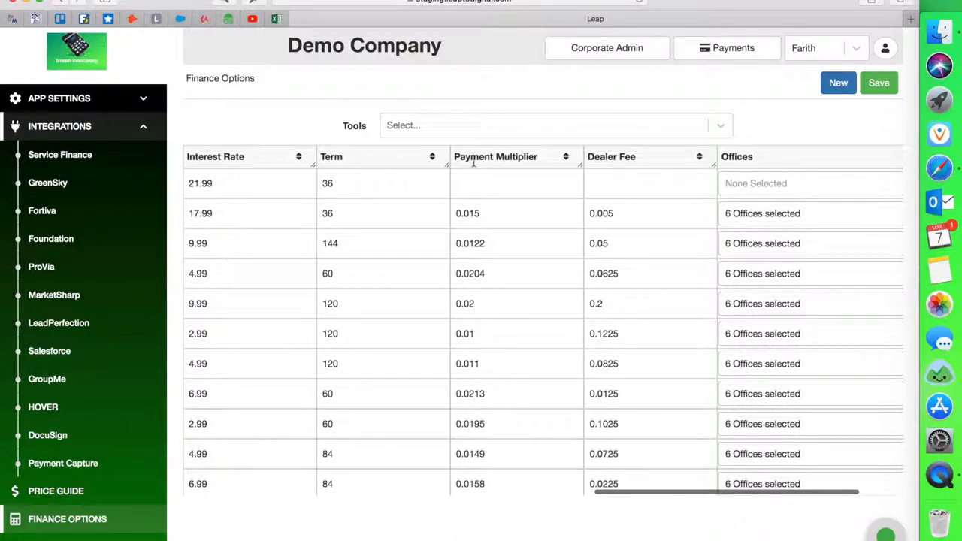
pyautogui.moveTo(498, 191)
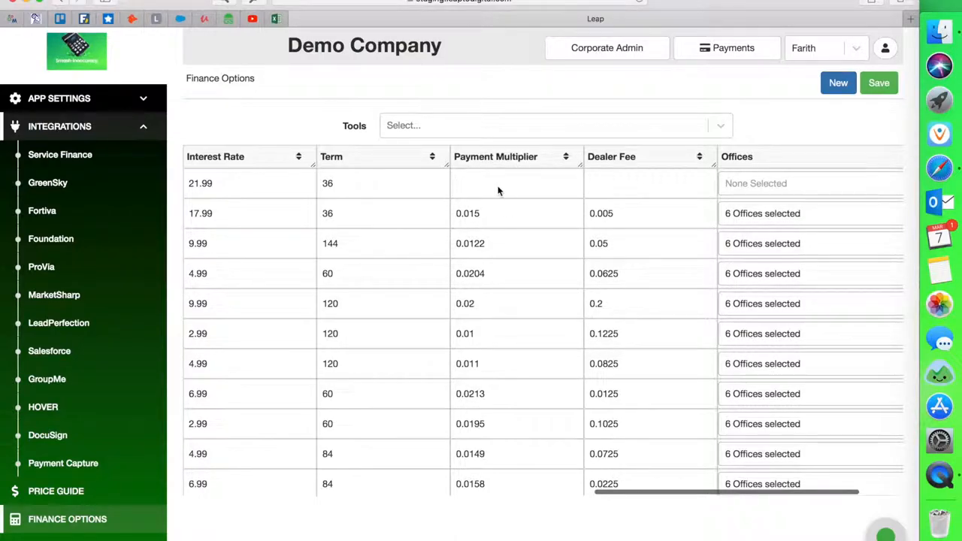
pyautogui.moveTo(520, 192)
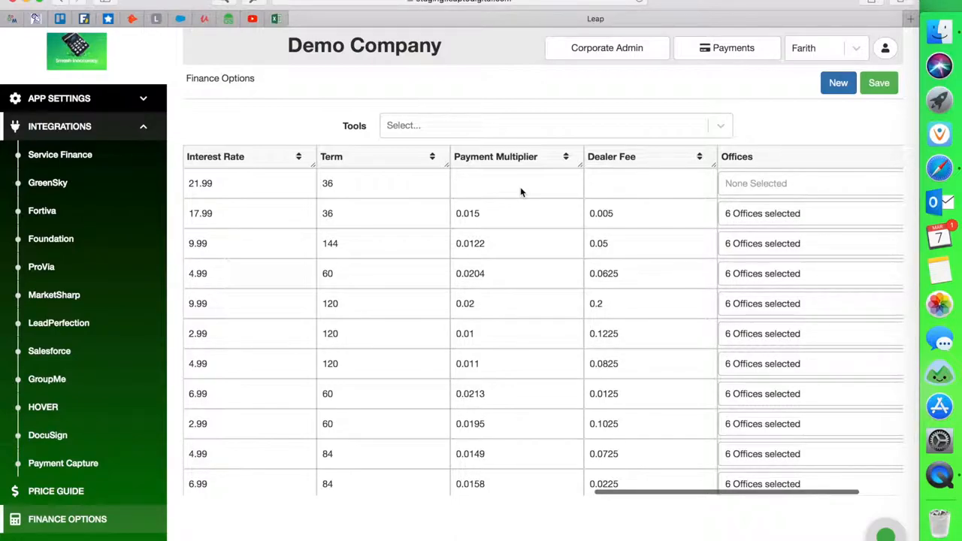
# Step: Enter a 0.015 payment multiplier and a 0.005 dealer fee for the new option
pyautogui.write('0.015')
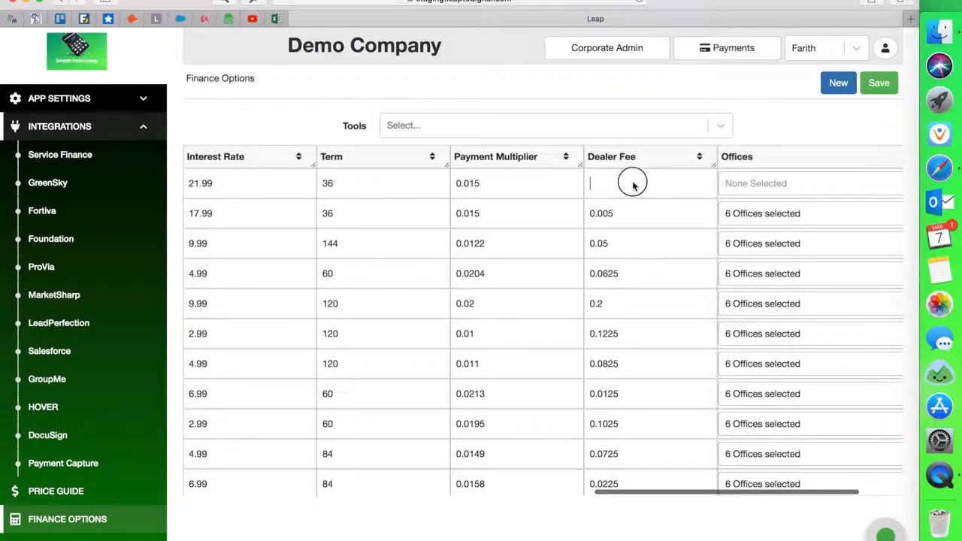
pyautogui.moveTo(638, 189)
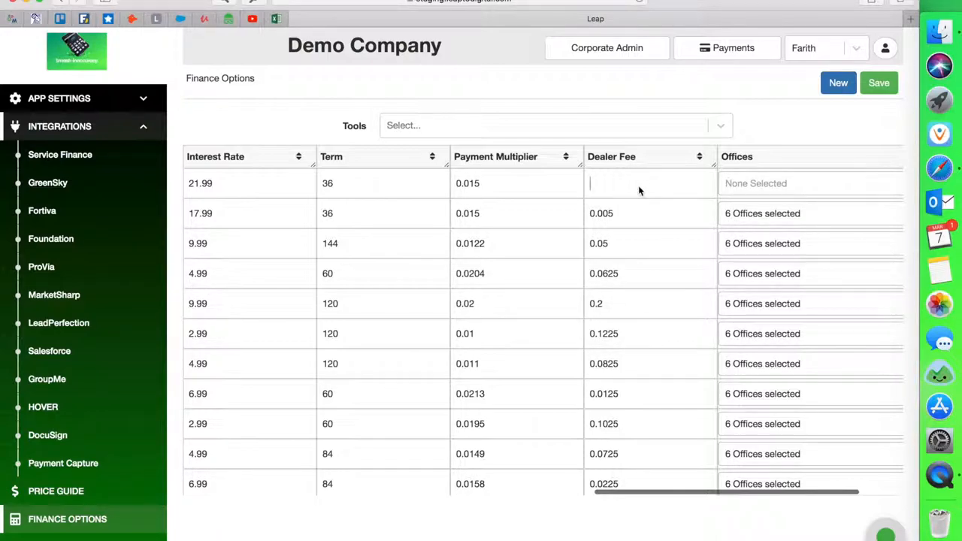
pyautogui.moveTo(634, 196)
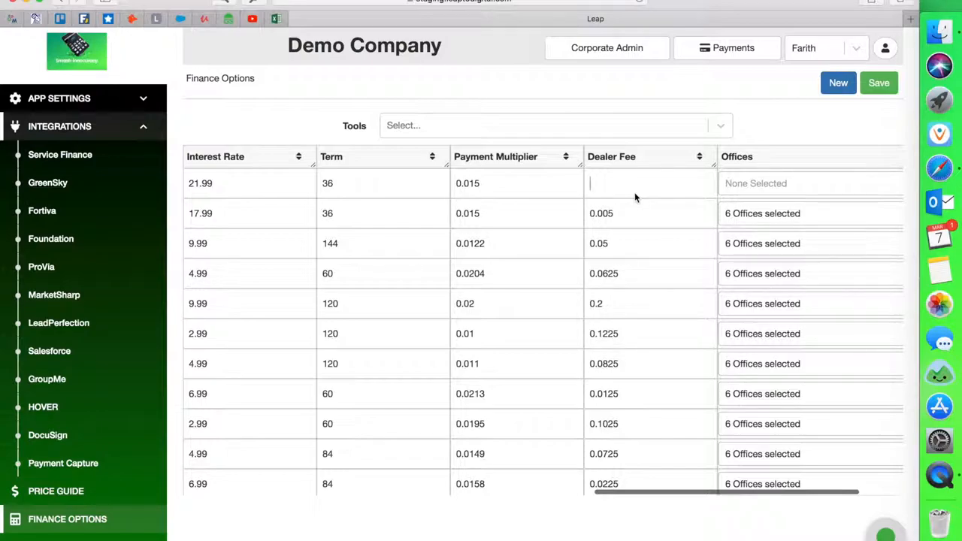
pyautogui.moveTo(640, 194)
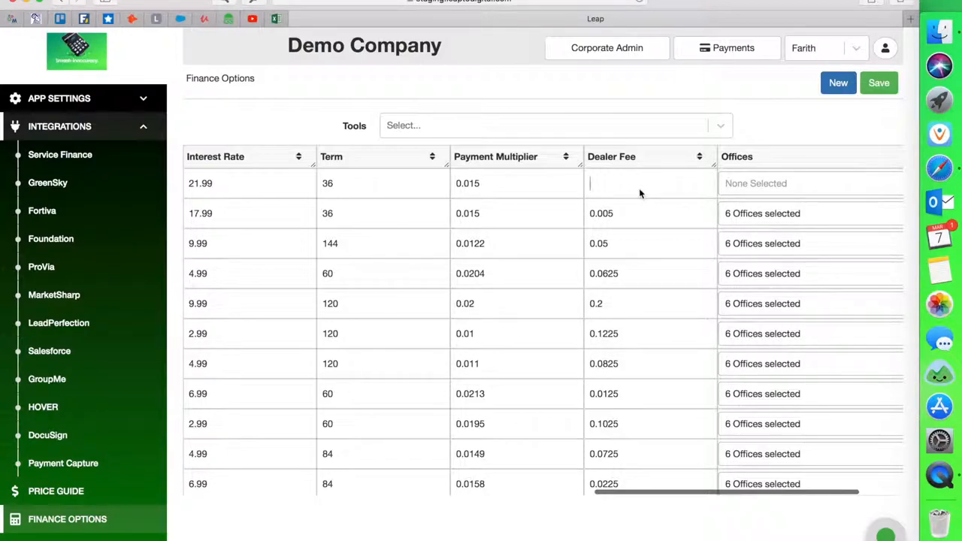
pyautogui.write('0.005')
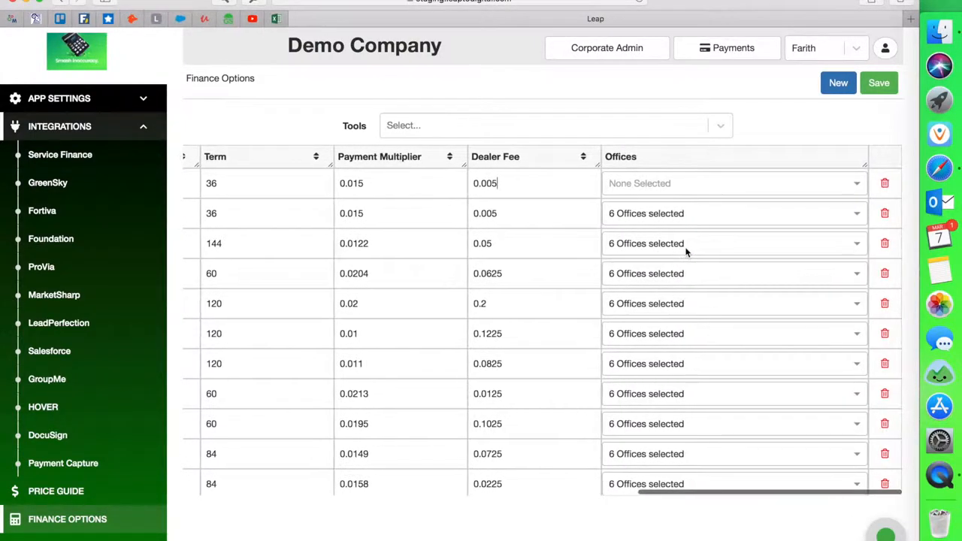
# Step: Check Farith in the new option's Offices dropdown so it is assigned to Farith
pyautogui.click(733, 184)
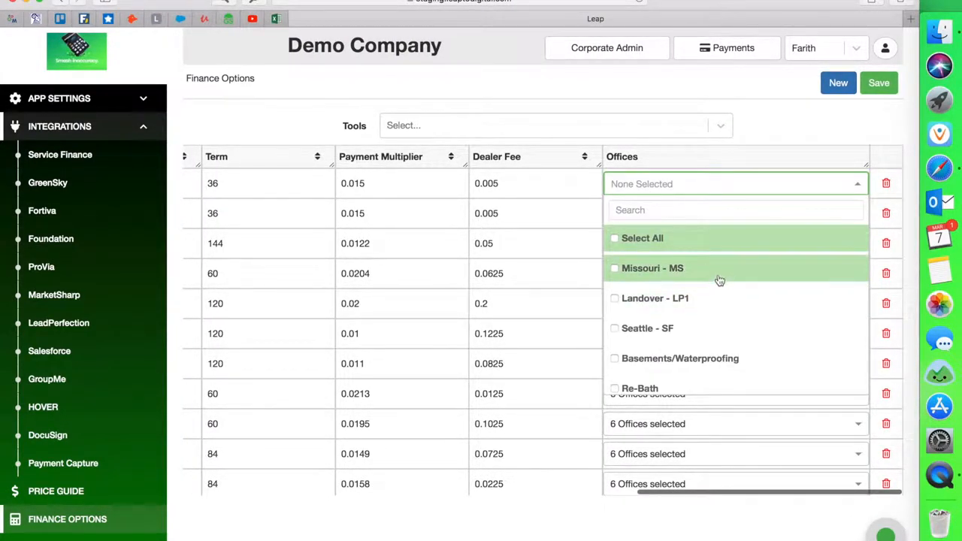
pyautogui.scroll(-3)
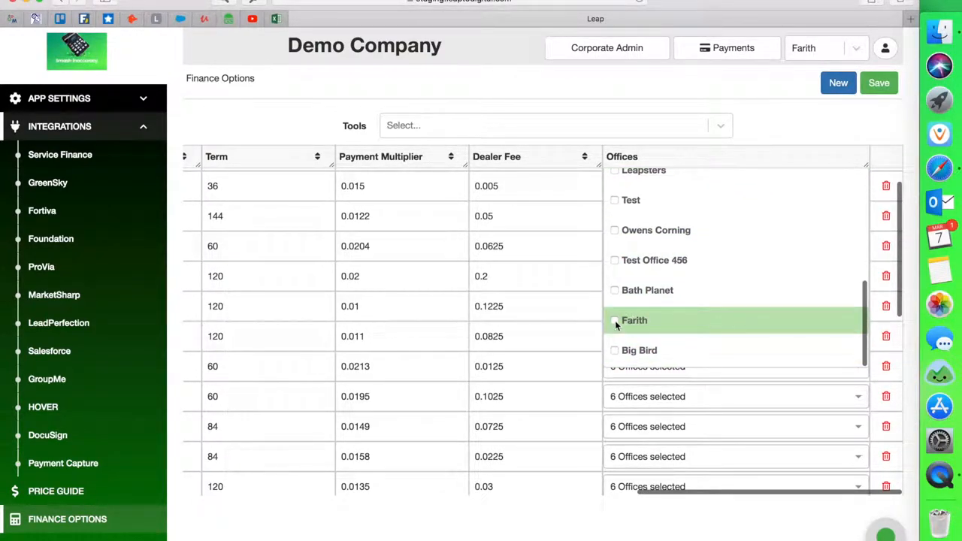
pyautogui.click(827, 148)
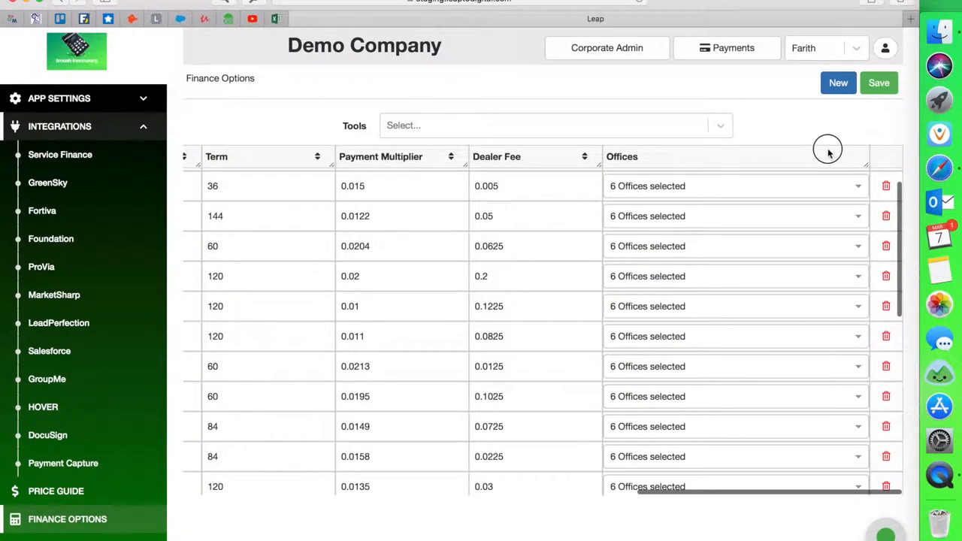
pyautogui.click(838, 82)
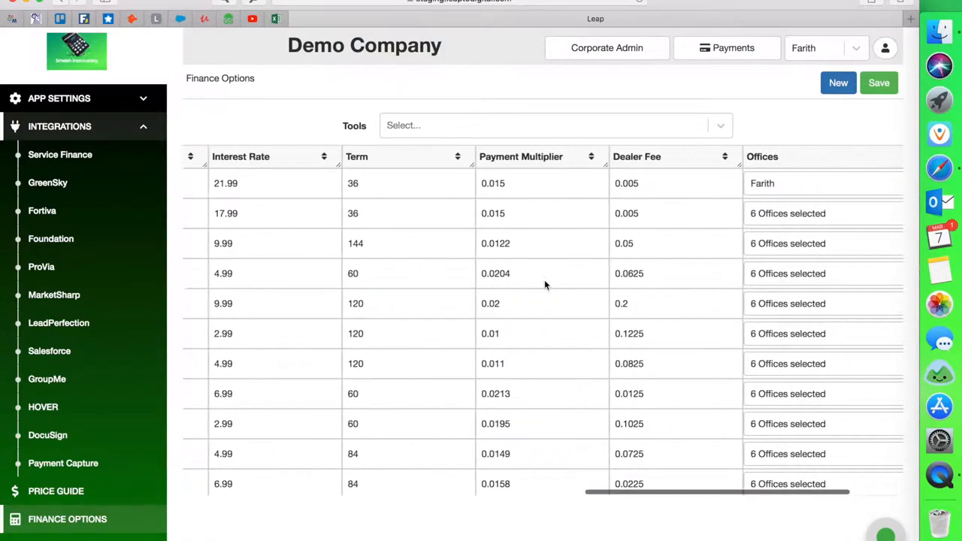
pyautogui.click(878, 83)
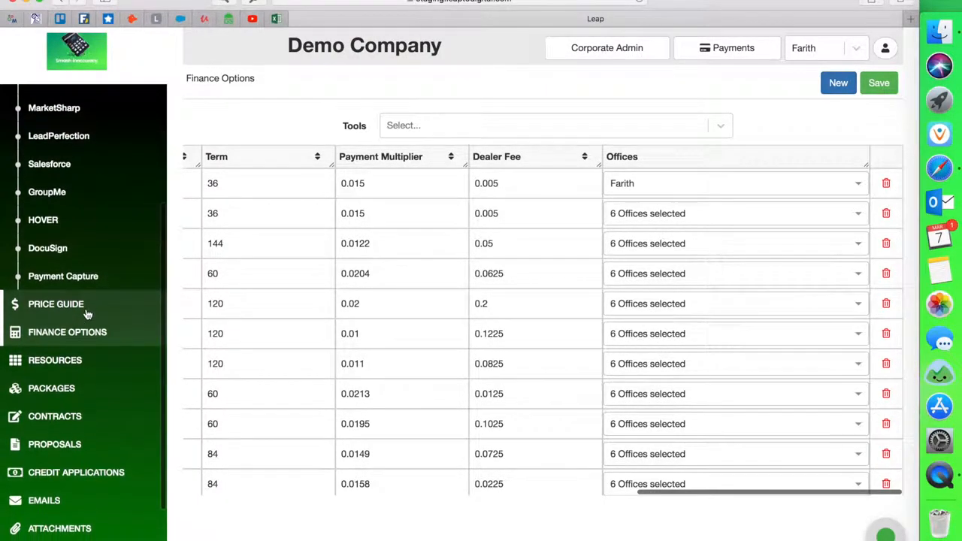
# Step: Delete the GreenSky card from Farith's Credit Applications and confirm with Yes
pyautogui.scroll(-3)
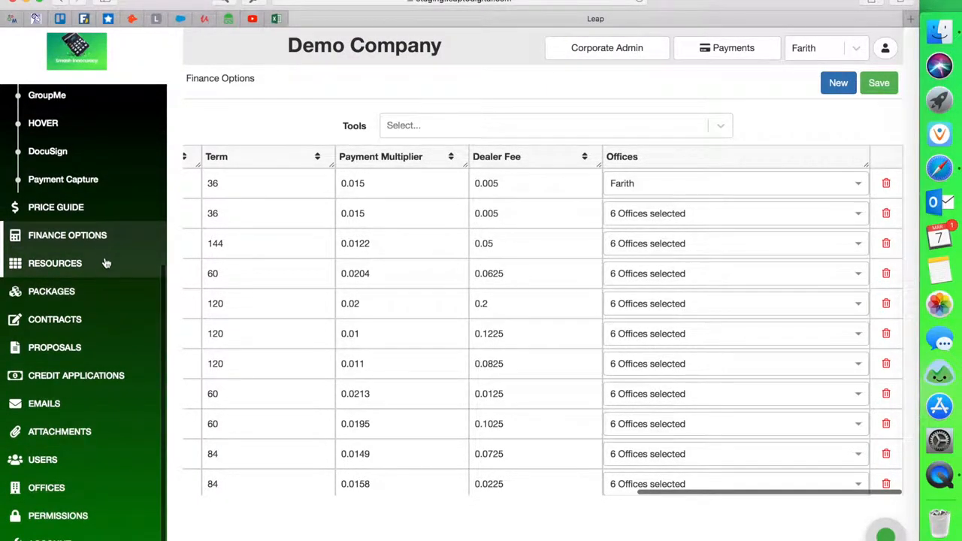
pyautogui.moveTo(84, 255)
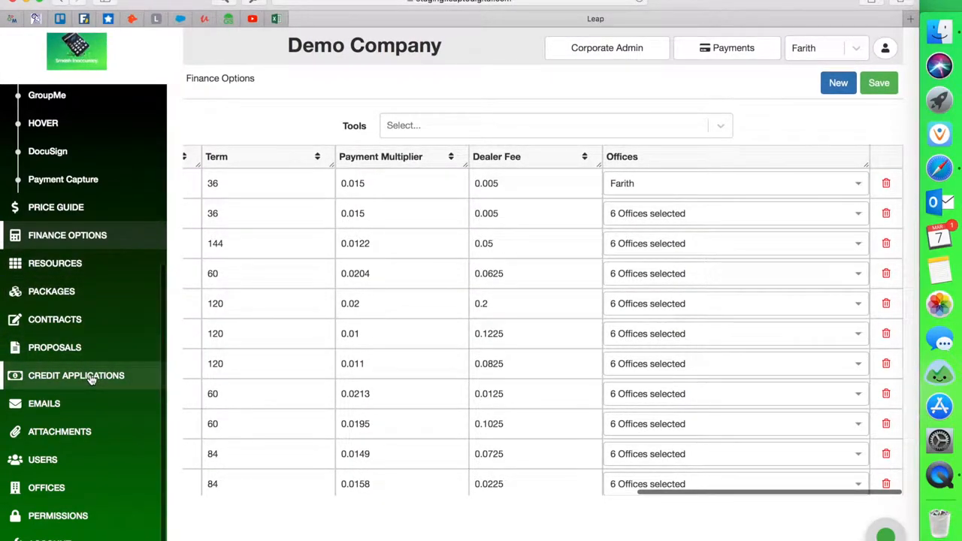
pyautogui.click(76, 376)
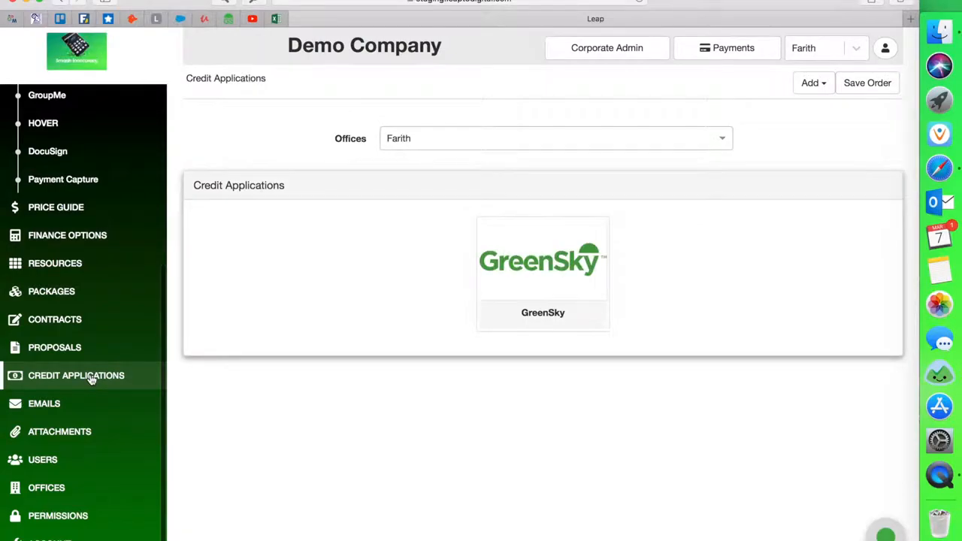
pyautogui.moveTo(406, 149)
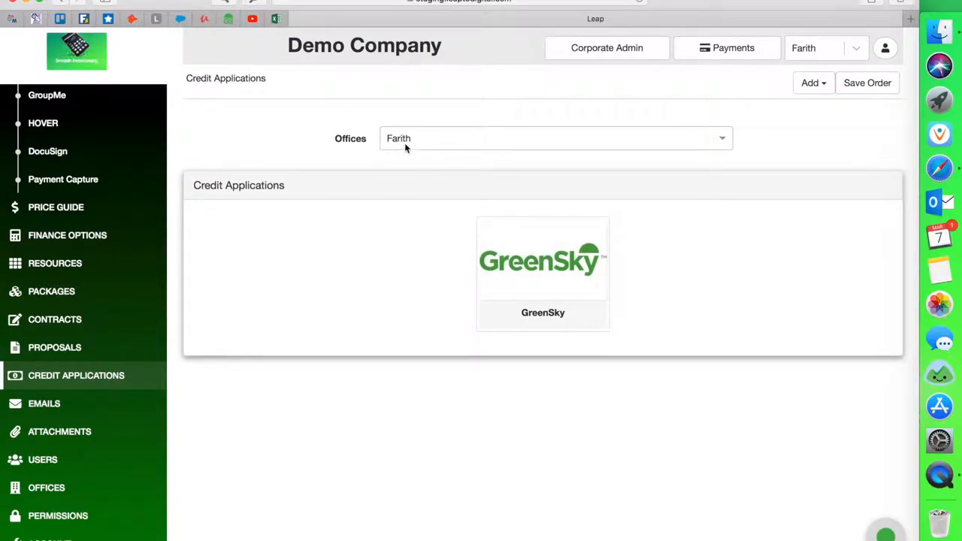
pyautogui.moveTo(543, 271)
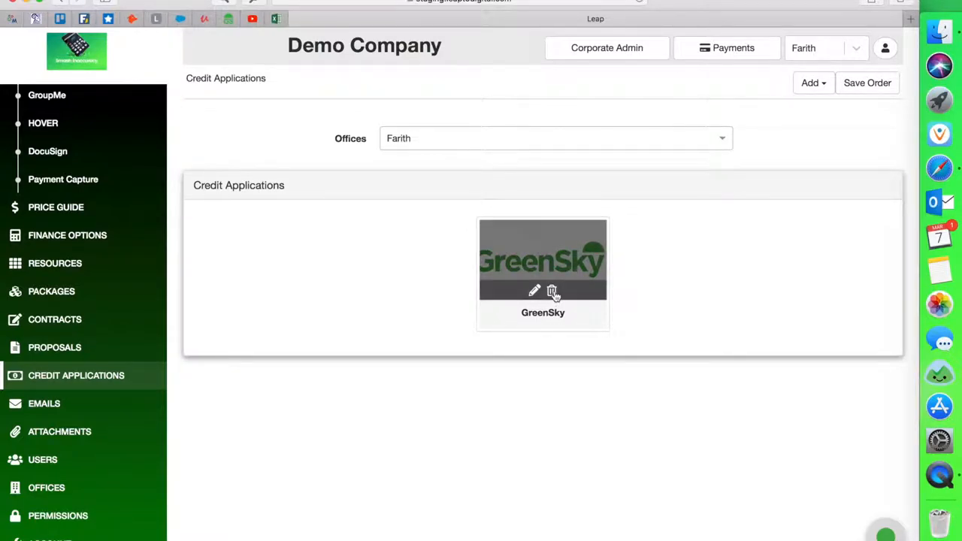
pyautogui.click(553, 291)
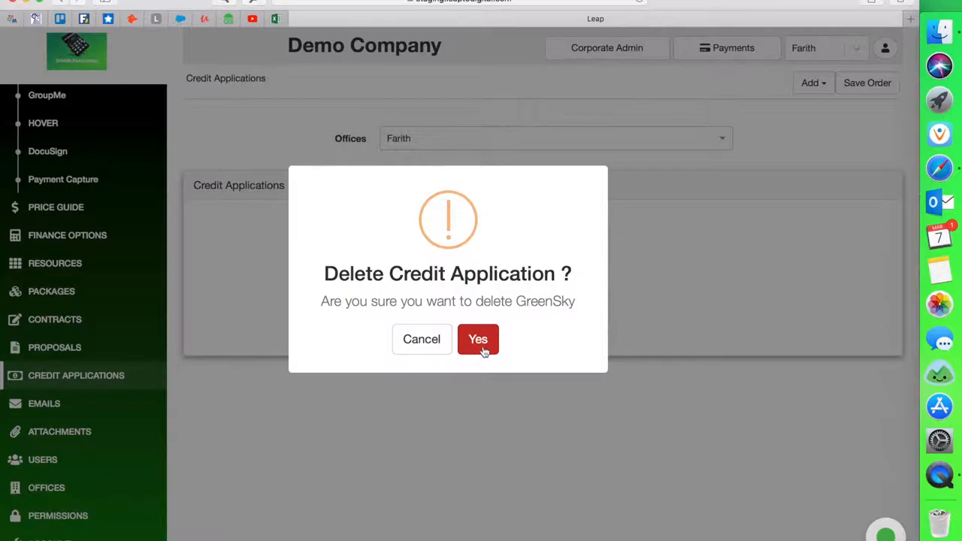
pyautogui.click(478, 340)
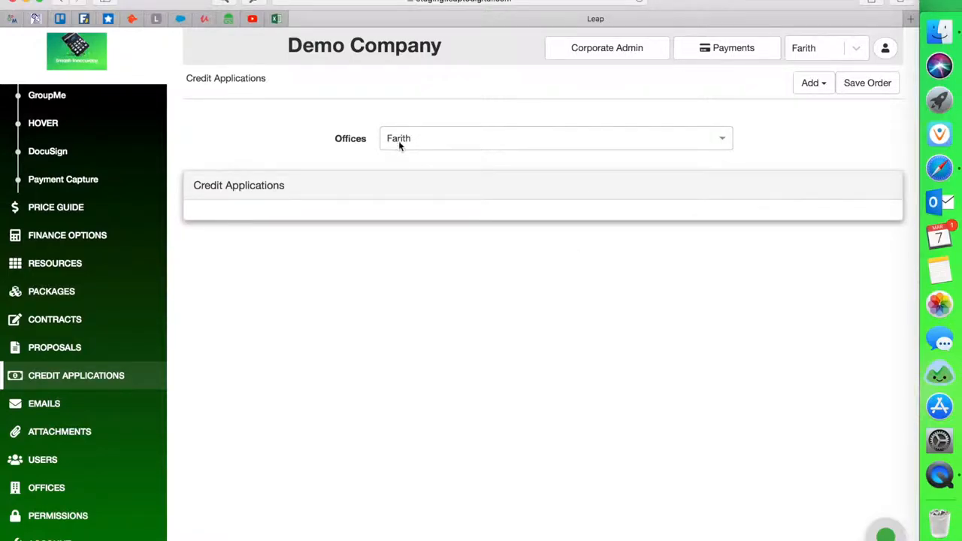
pyautogui.moveTo(757, 136)
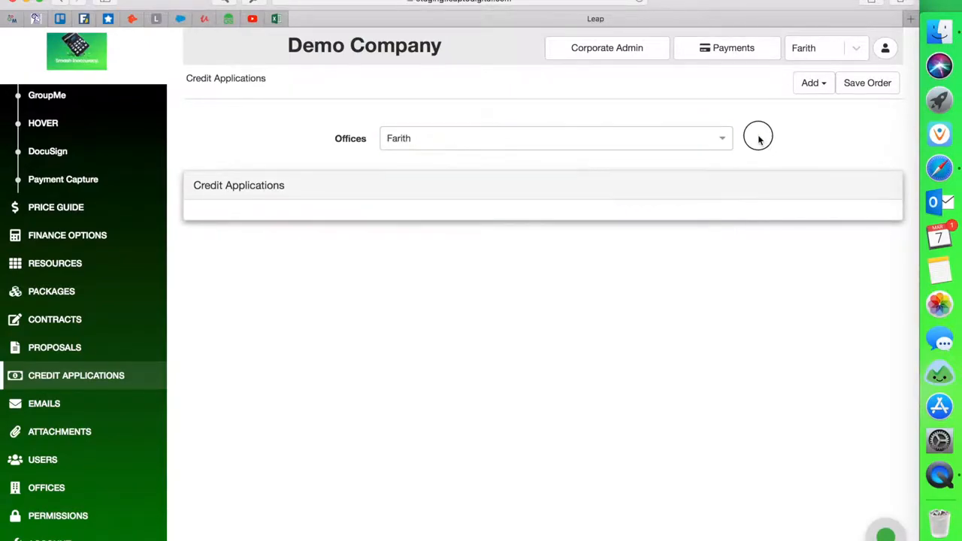
pyautogui.moveTo(813, 82)
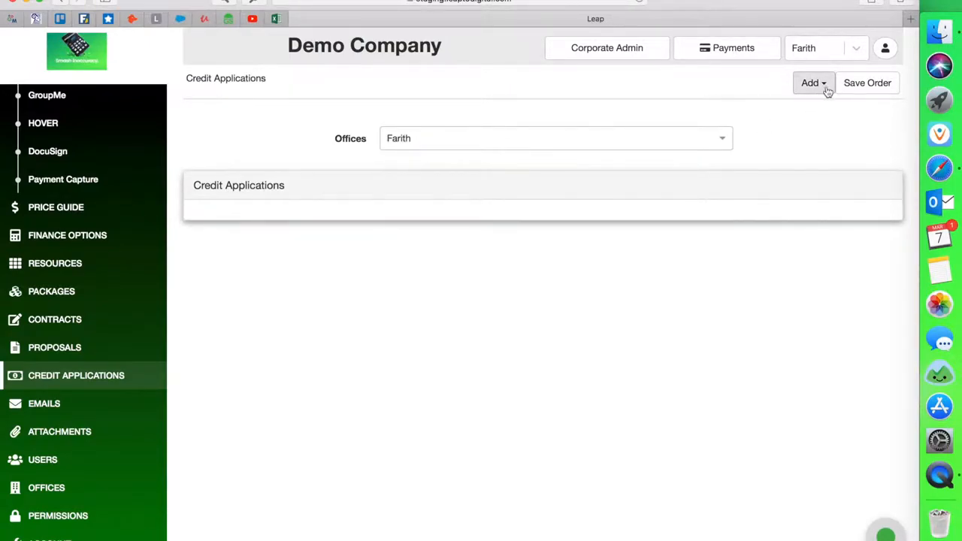
pyautogui.moveTo(820, 89)
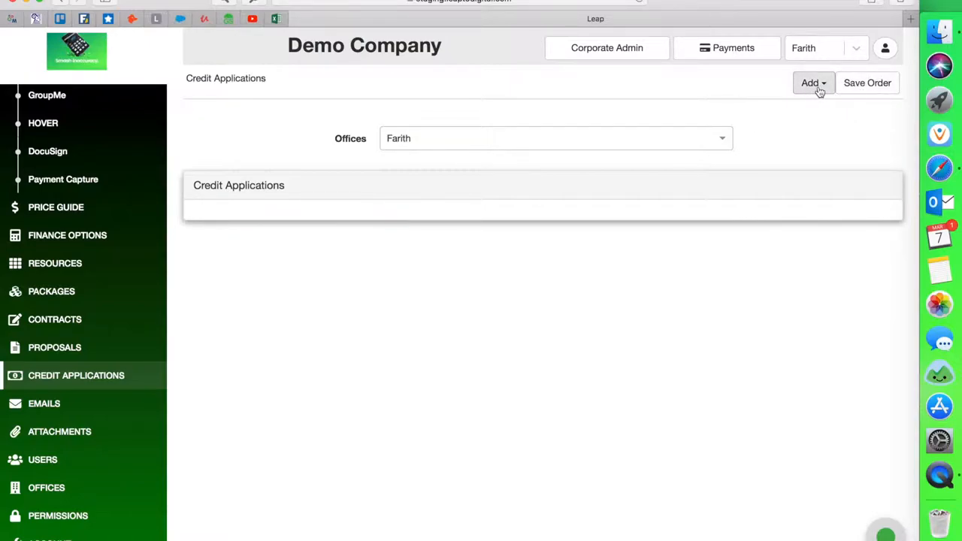
# Step: Add a credit application From Partner and pick the GreenSky template to copy it
pyautogui.click(813, 83)
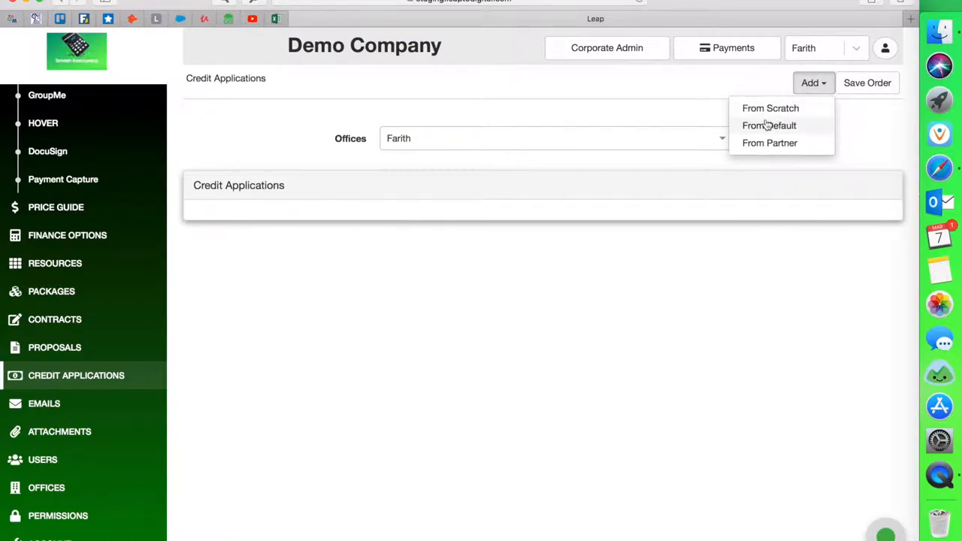
pyautogui.moveTo(770, 143)
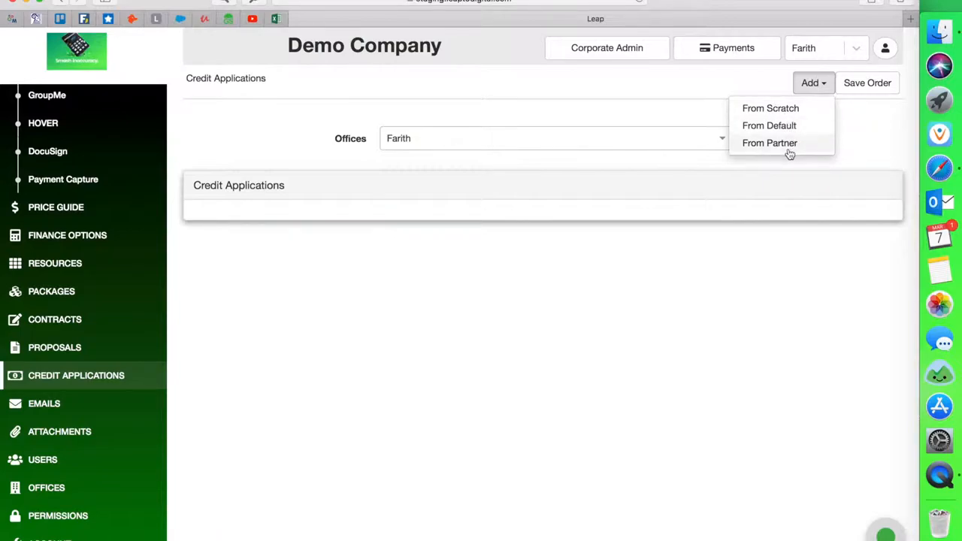
pyautogui.moveTo(782, 153)
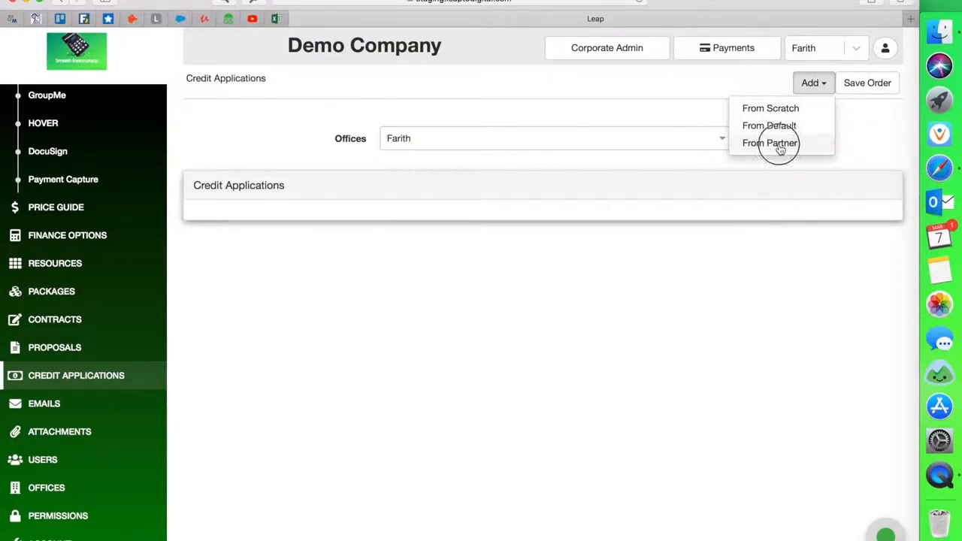
pyautogui.click(770, 143)
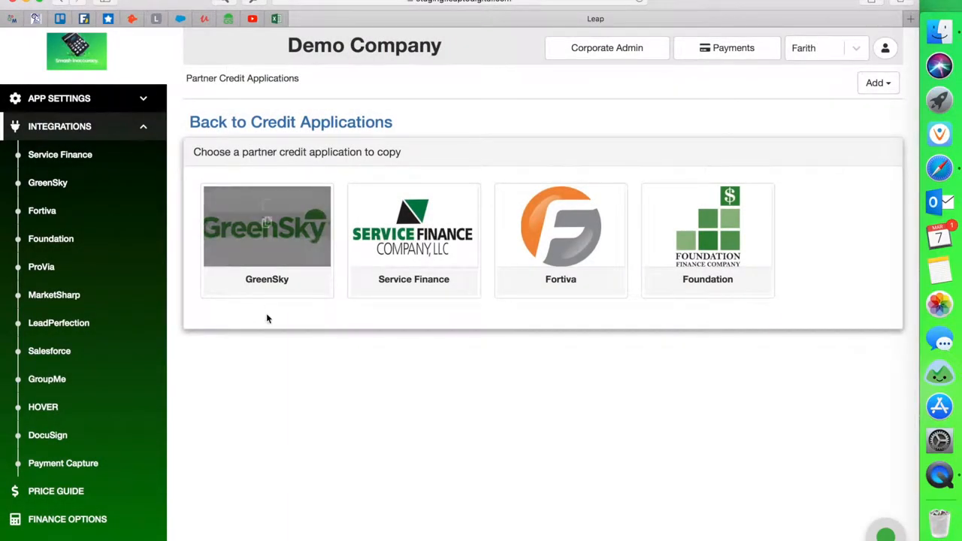
pyautogui.scroll(-3)
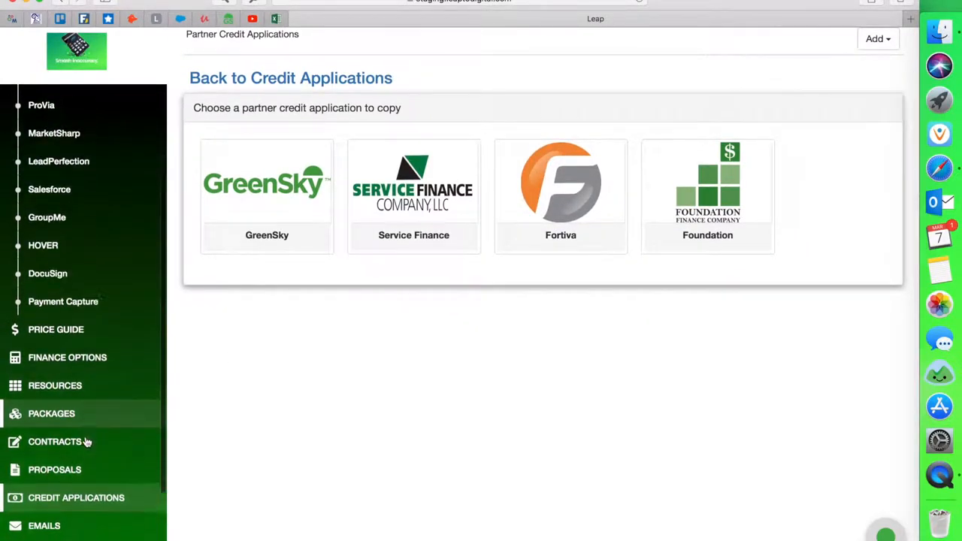
pyautogui.scroll(-3)
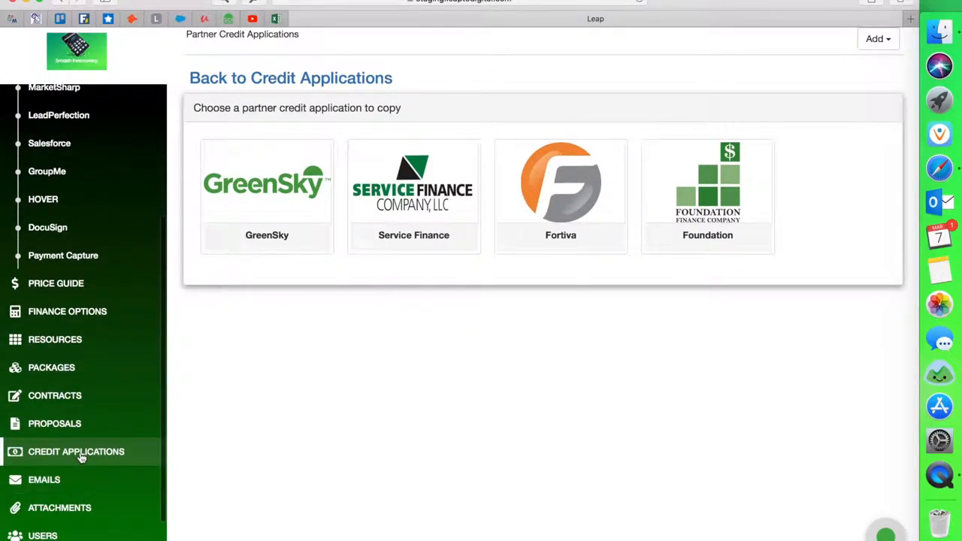
pyautogui.scroll(-3)
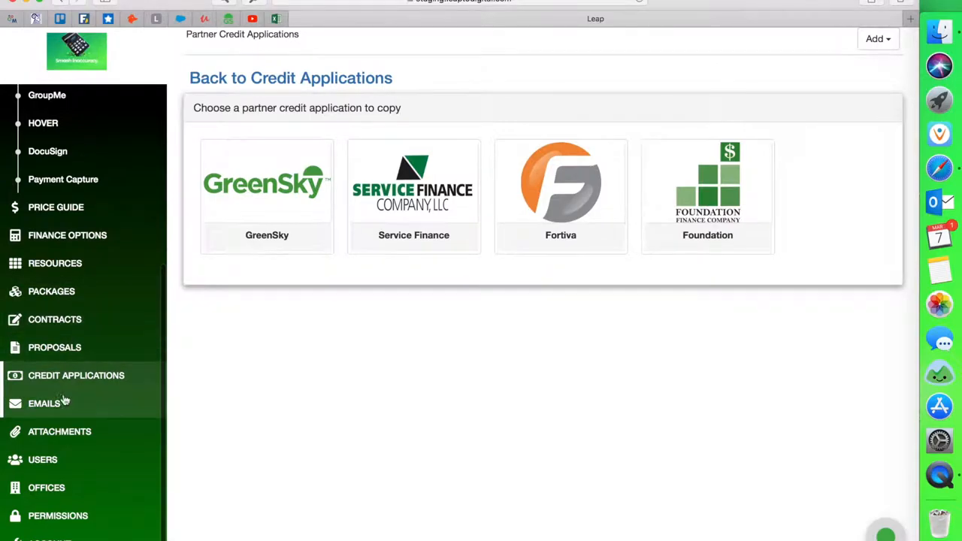
pyautogui.click(76, 376)
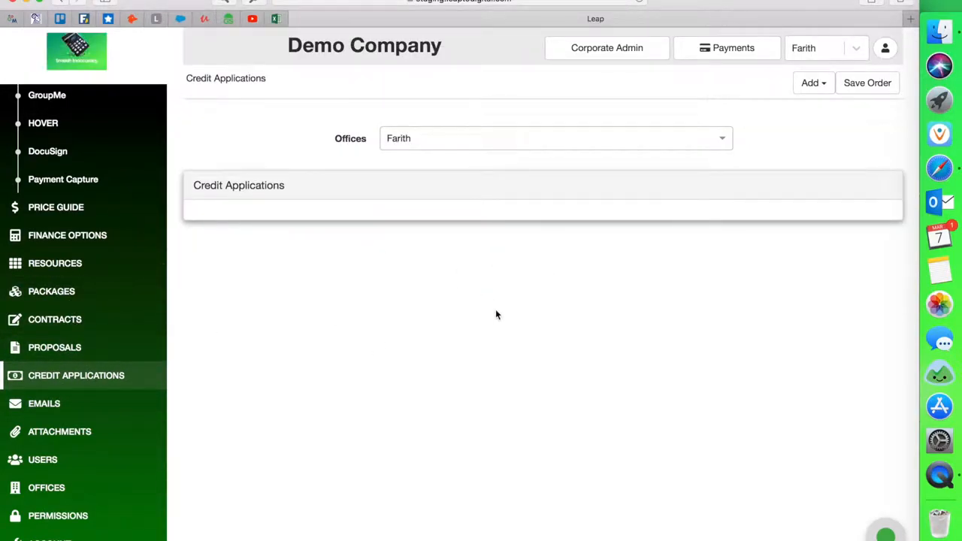
pyautogui.moveTo(490, 314)
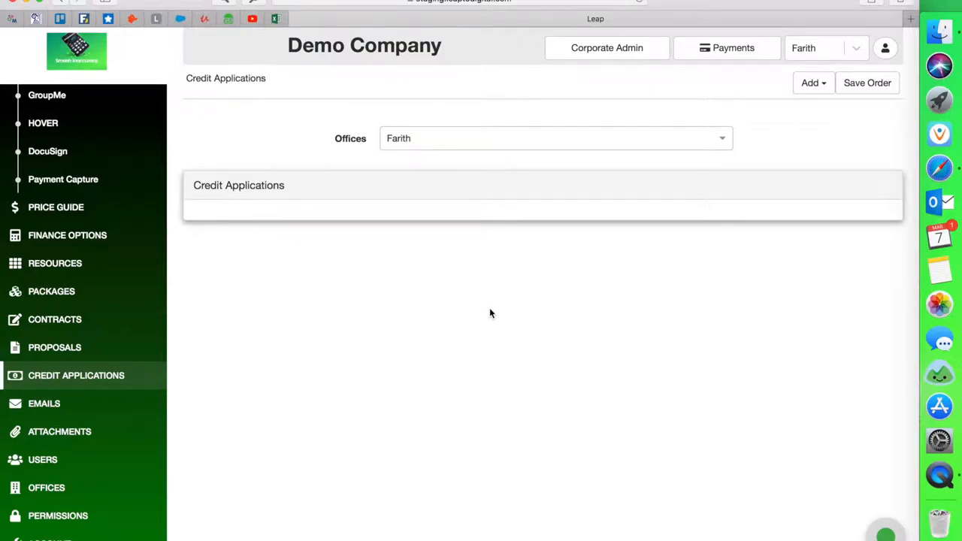
pyautogui.moveTo(679, 303)
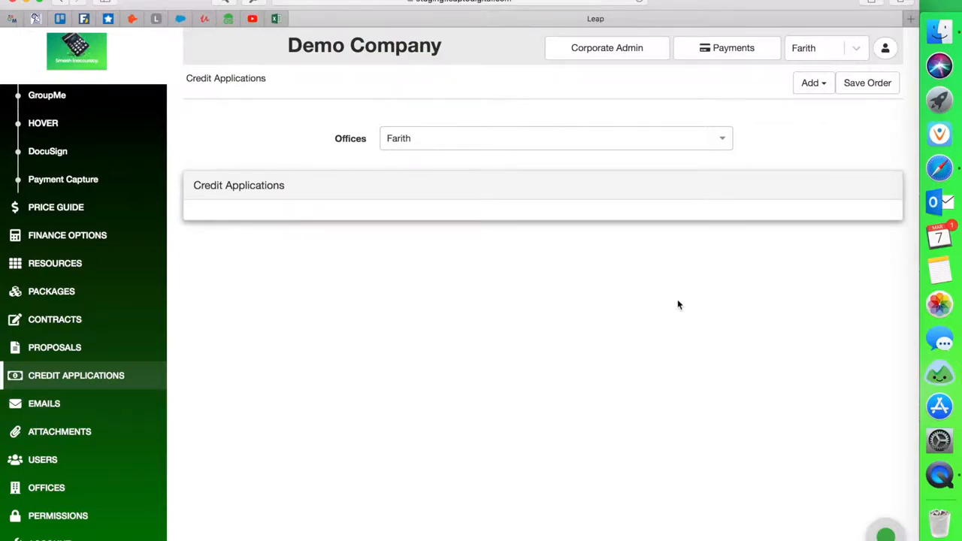
pyautogui.moveTo(613, 148)
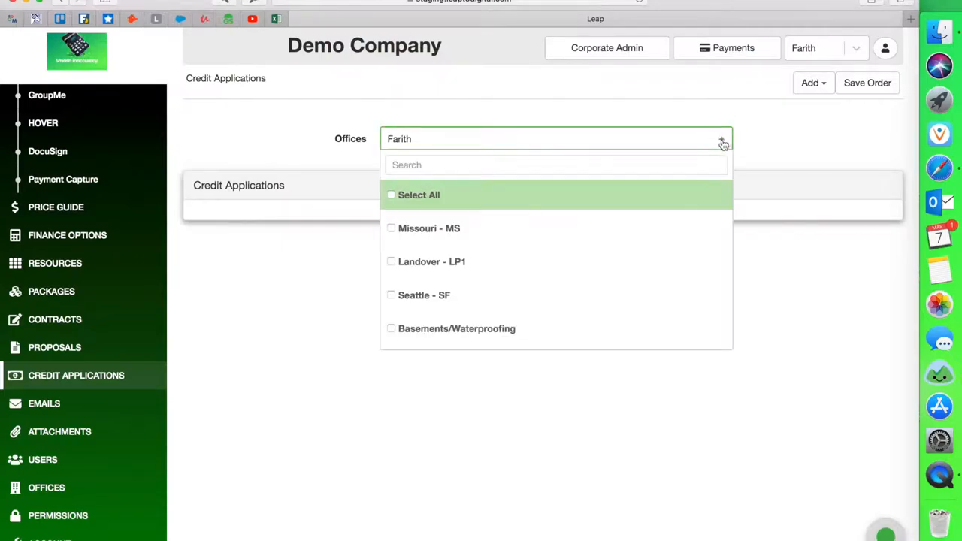
# Step: Uncheck Farith in the Offices filter so it reads None Selected and GreenSky appears
pyautogui.scroll(-3)
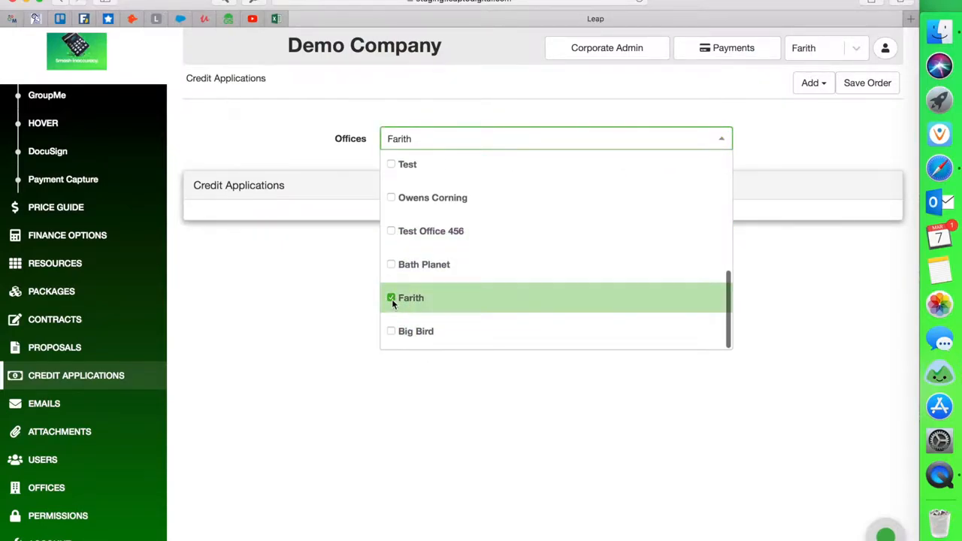
pyautogui.click(391, 298)
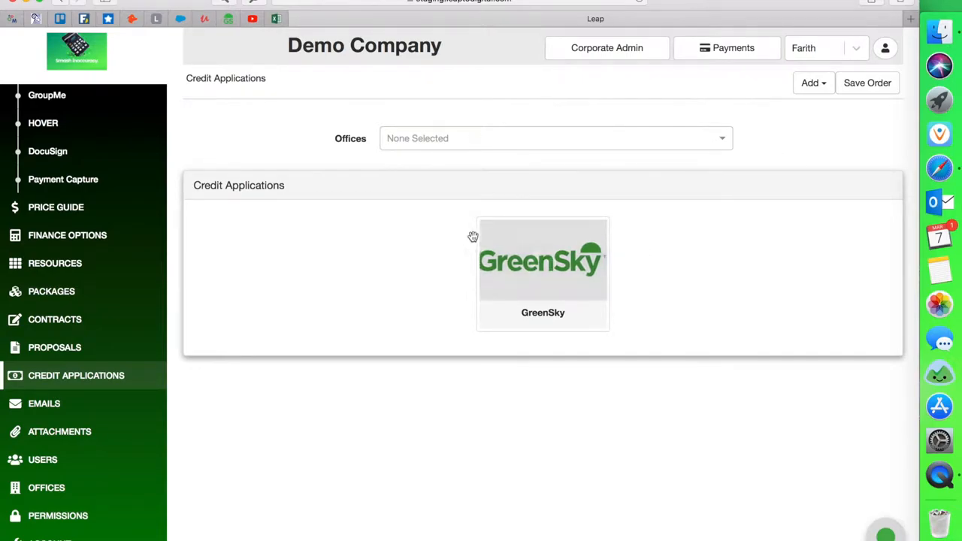
pyautogui.moveTo(442, 142)
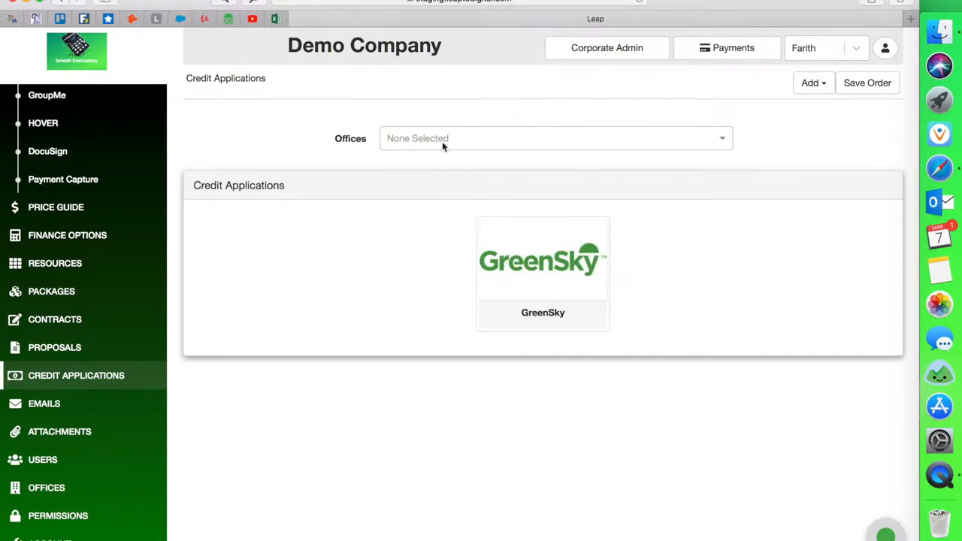
pyautogui.moveTo(543, 312)
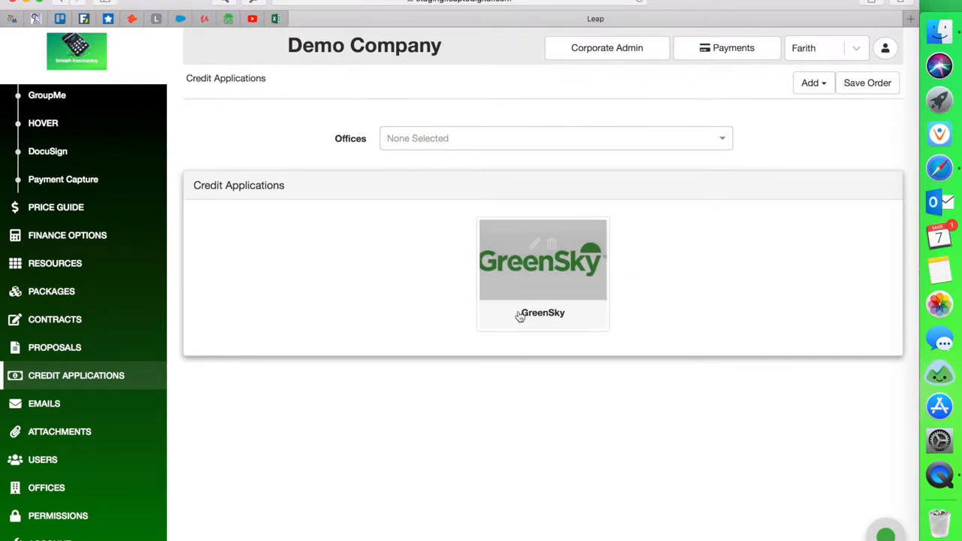
pyautogui.moveTo(535, 293)
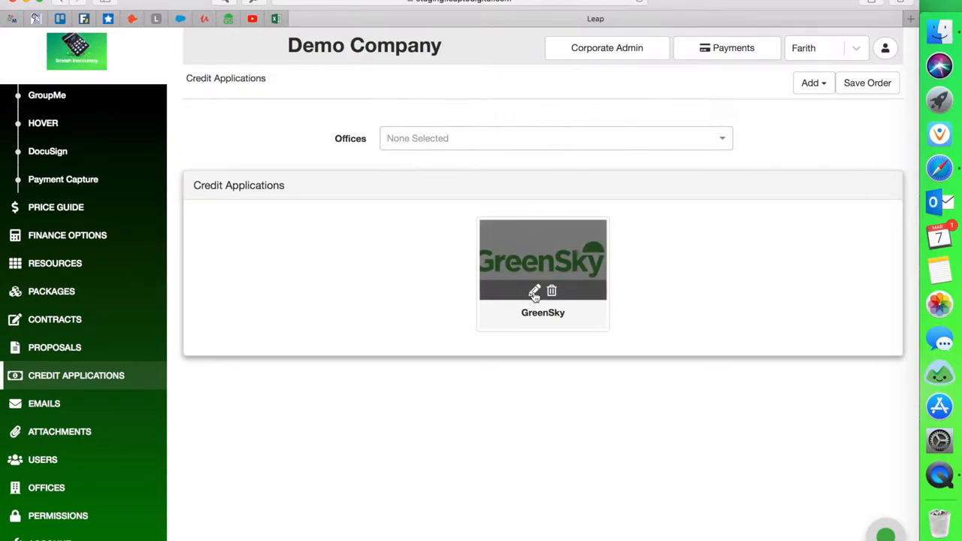
# Step: Edit the GreenSky application, set Farith as an Included Office, and save it
pyautogui.click(535, 292)
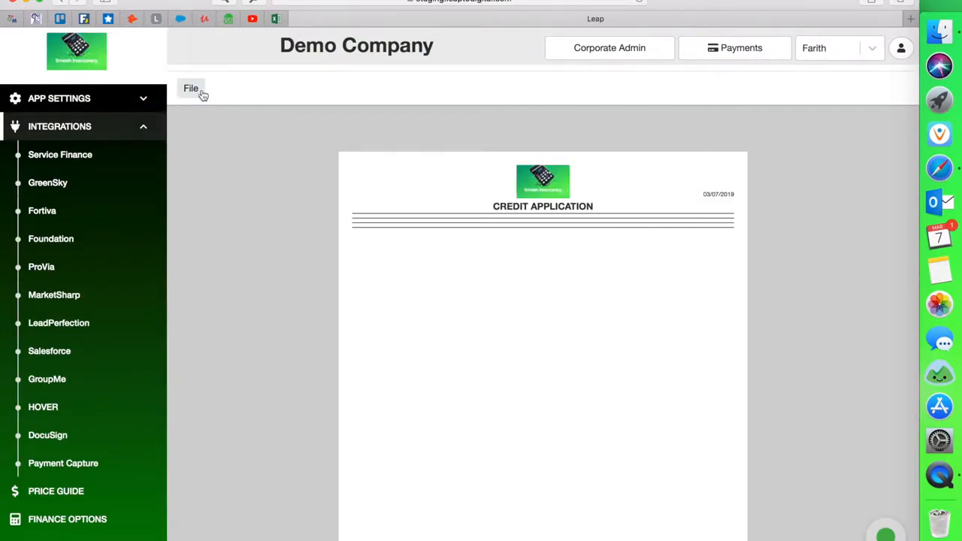
pyautogui.click(191, 87)
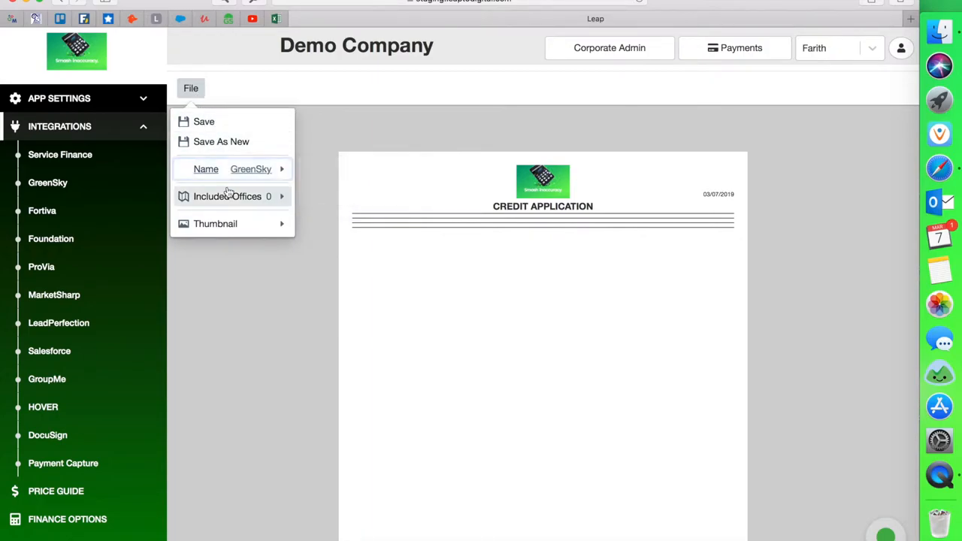
pyautogui.click(228, 195)
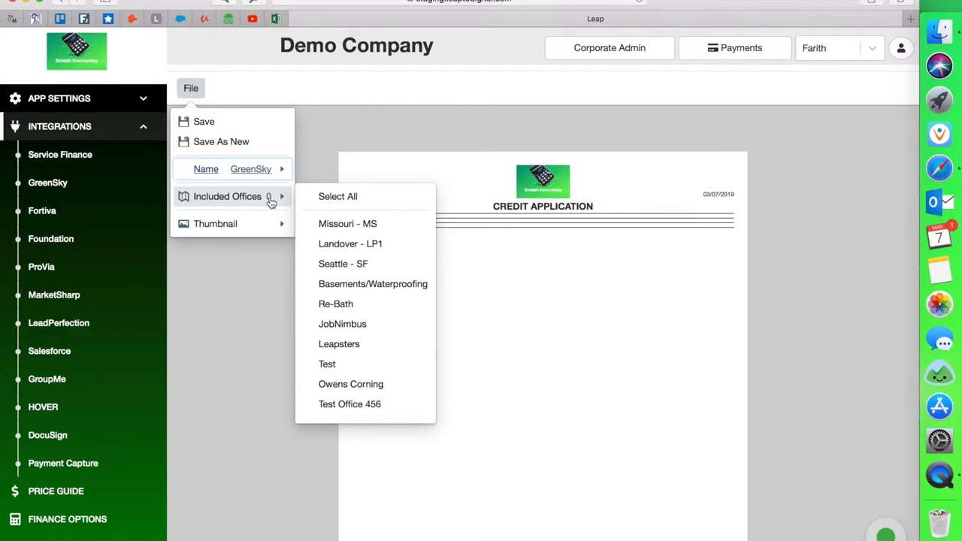
pyautogui.scroll(-3)
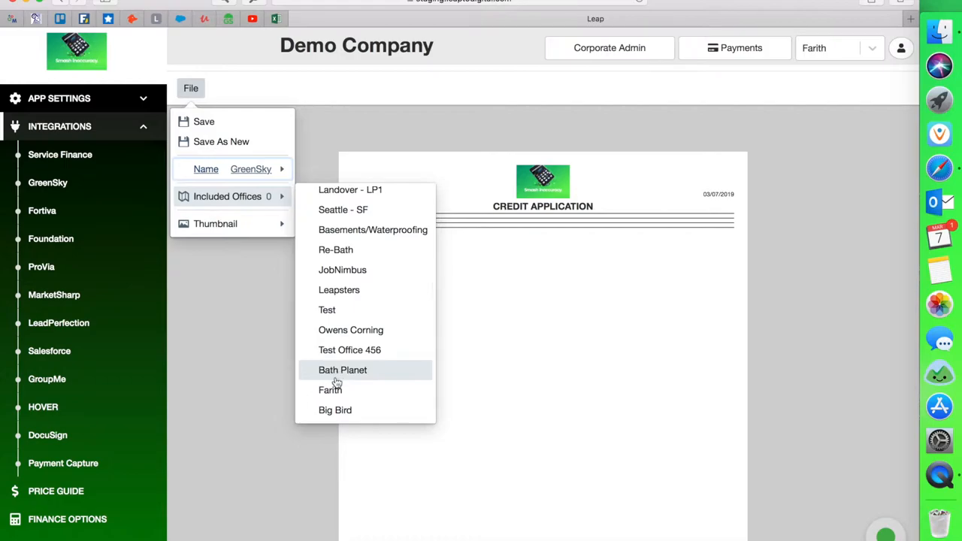
pyautogui.click(331, 389)
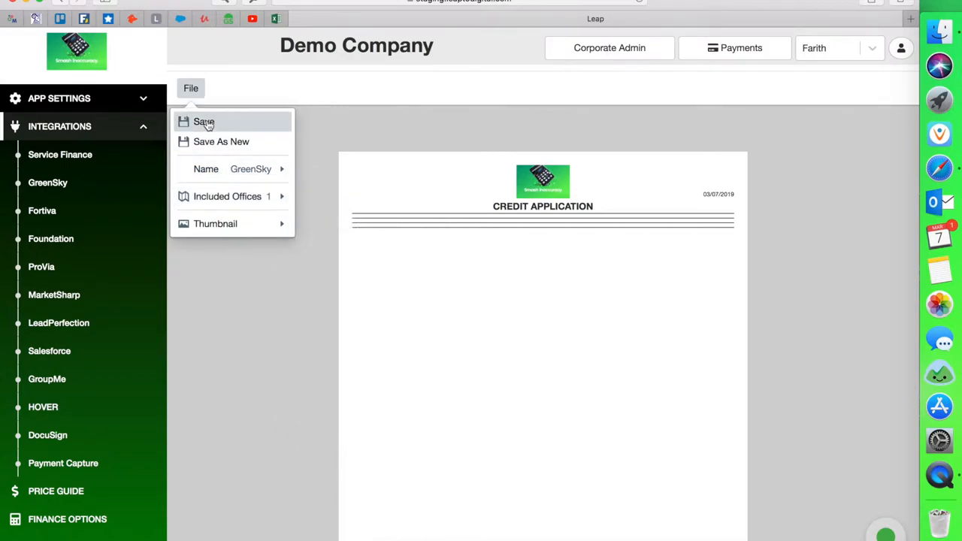
pyautogui.click(205, 122)
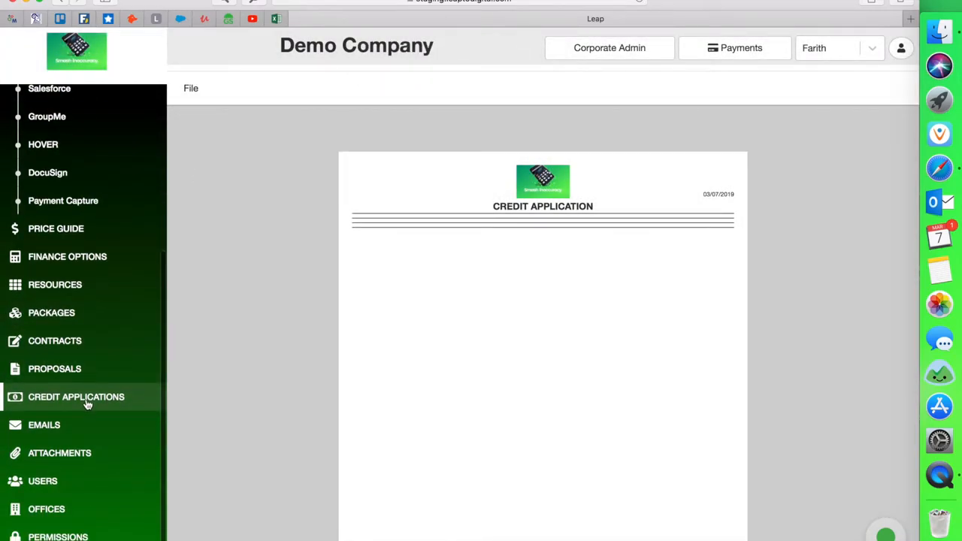
# Step: Go back to the Credit Applications list, where GreenSky shows under the Farith filter
pyautogui.click(76, 397)
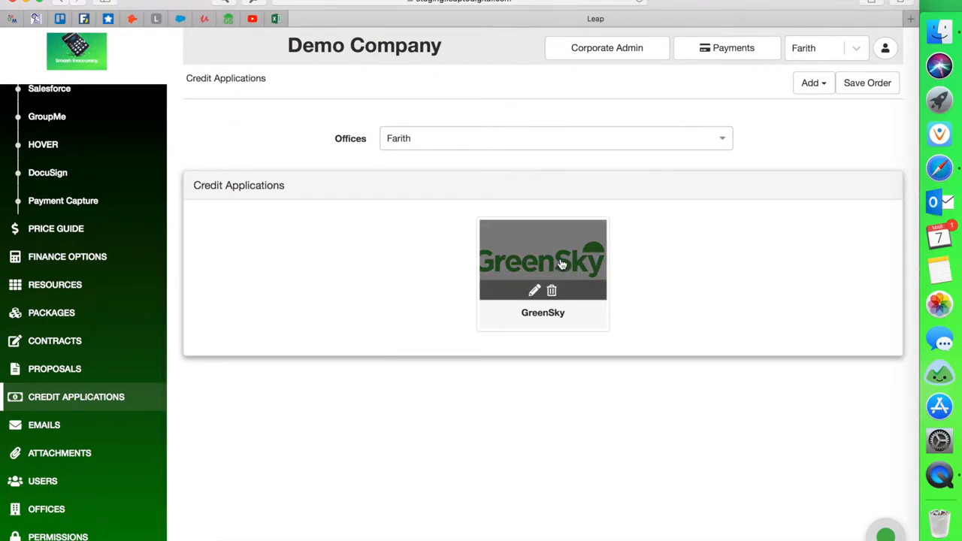
pyautogui.moveTo(433, 231)
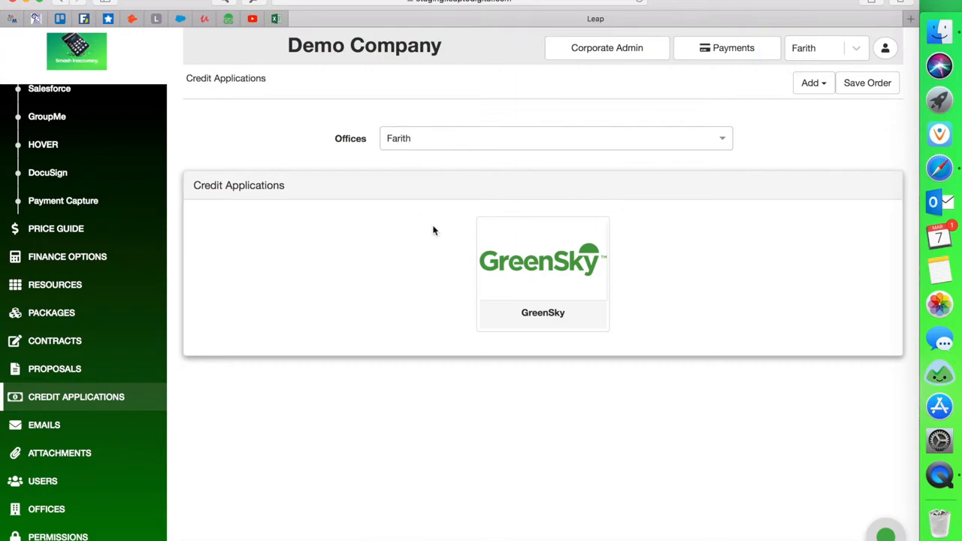
pyautogui.moveTo(454, 255)
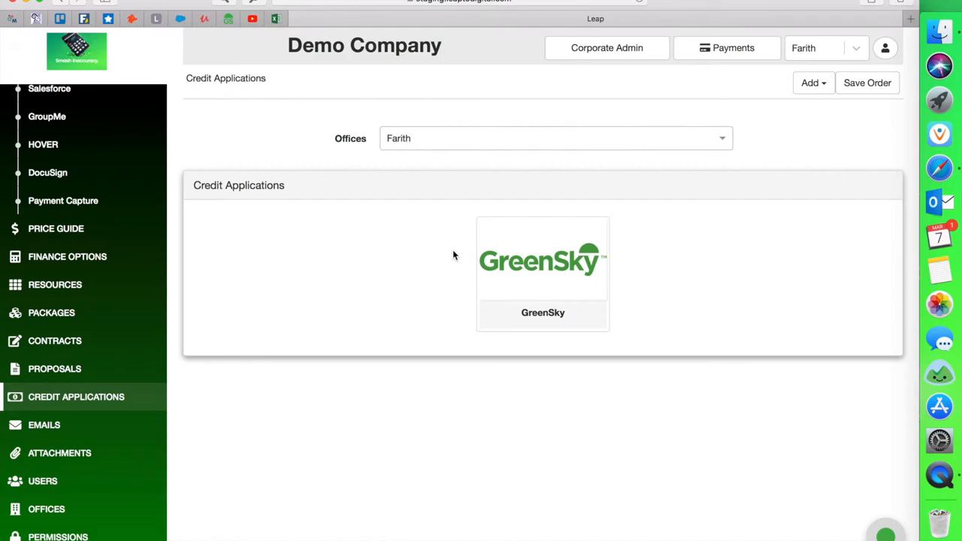
pyautogui.moveTo(650, 252)
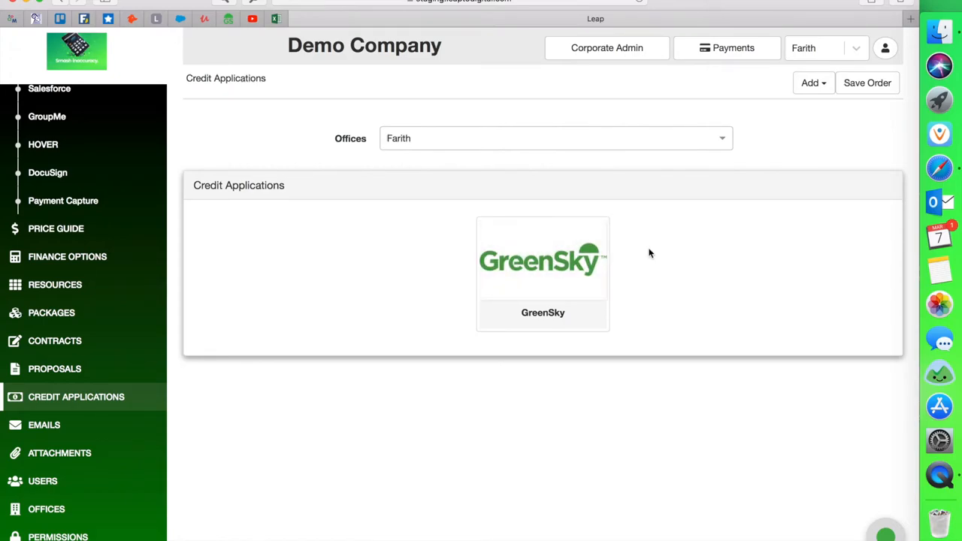